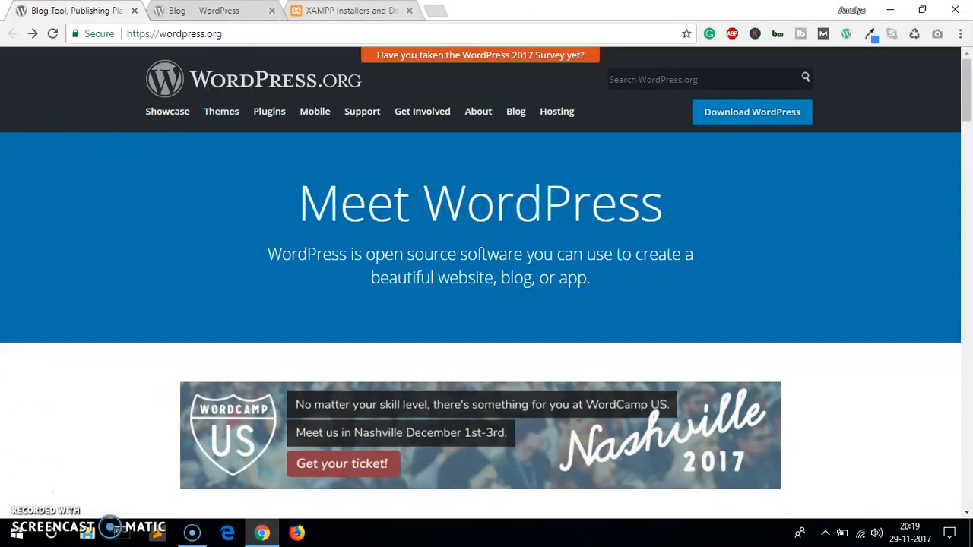
Step: Review the XAMPP home page's Windows, Linux and OS X download options
{"action": "left_click", "coordinate": [349, 10]}
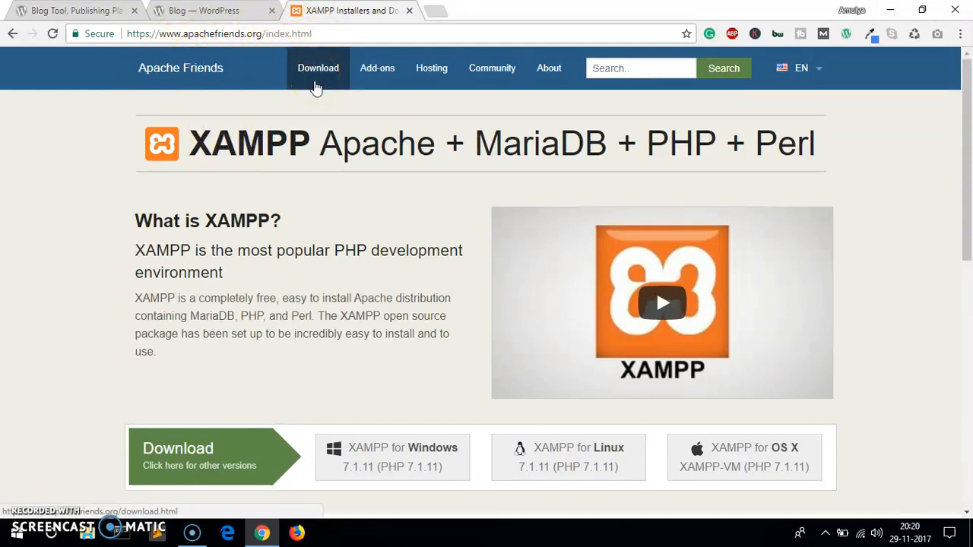
{"action": "mouse_move", "coordinate": [366, 467]}
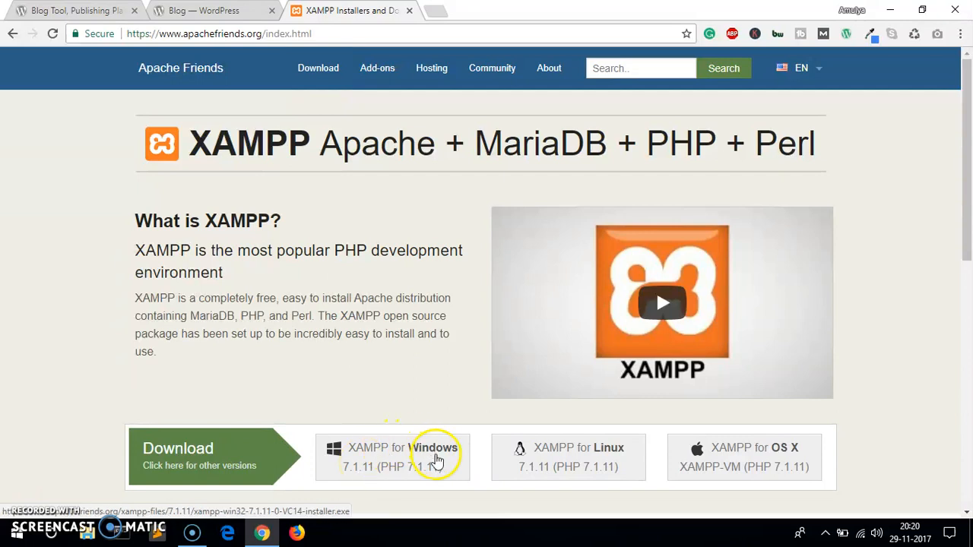
{"action": "mouse_move", "coordinate": [623, 456]}
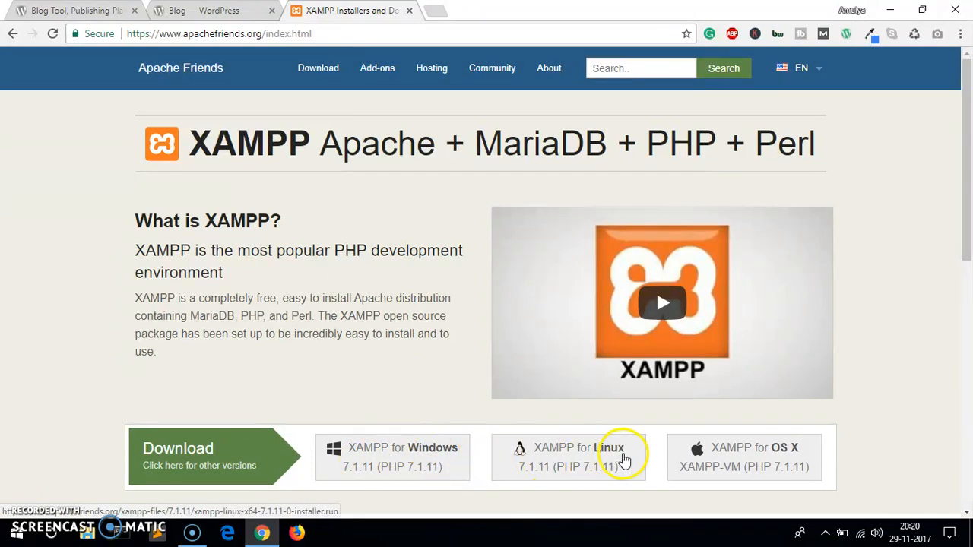
{"action": "mouse_move", "coordinate": [783, 456]}
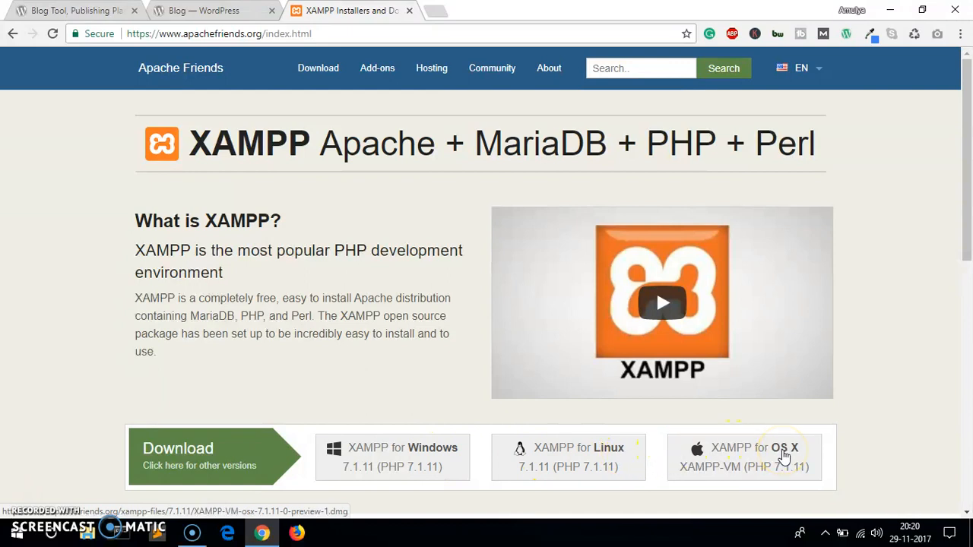
{"action": "scroll", "scroll_direction": "down", "scroll_amount": 3}
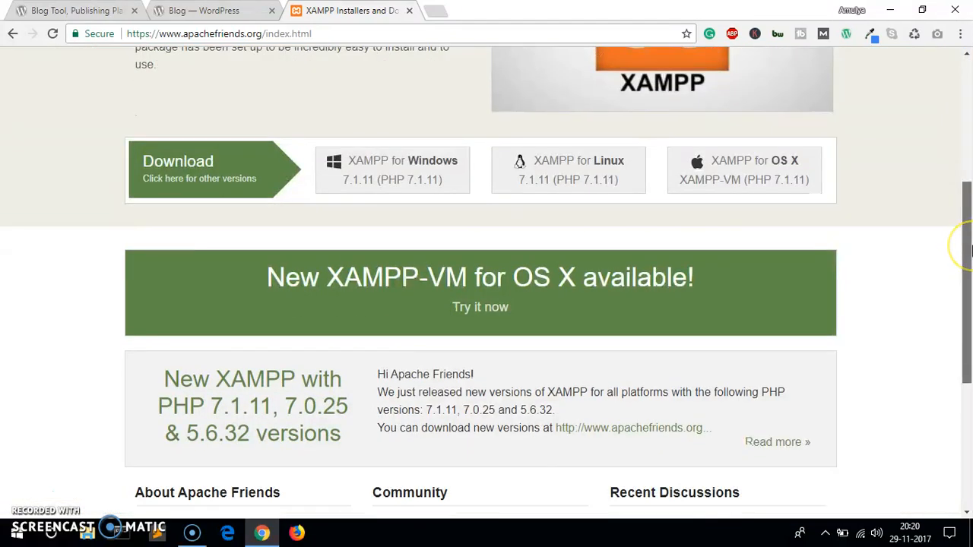
{"action": "scroll", "scroll_direction": "up", "scroll_amount": 3}
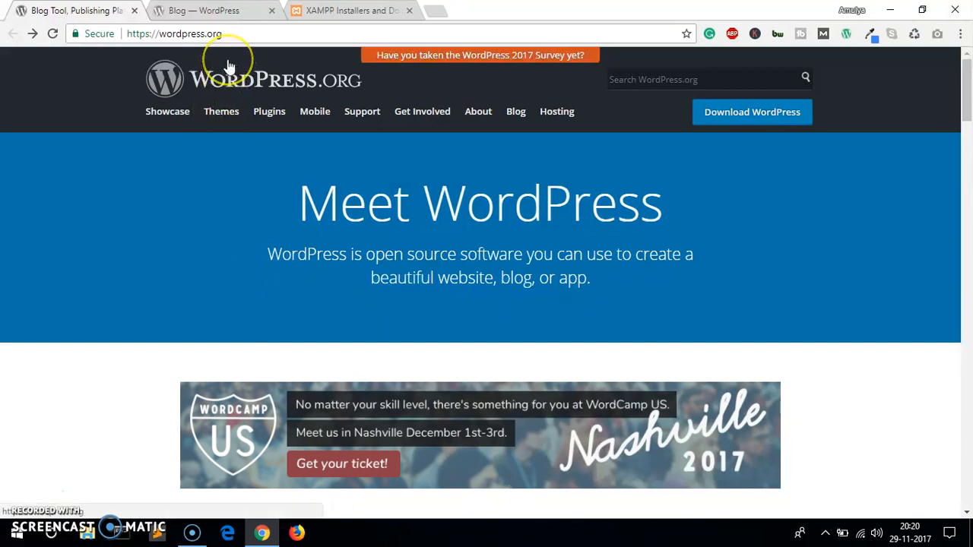
{"action": "mouse_move", "coordinate": [228, 64]}
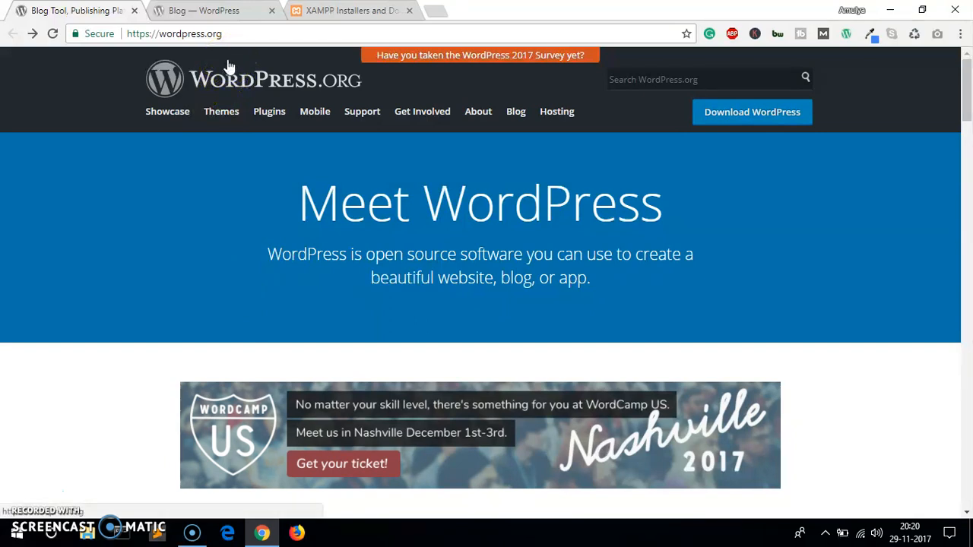
{"action": "mouse_move", "coordinate": [751, 111]}
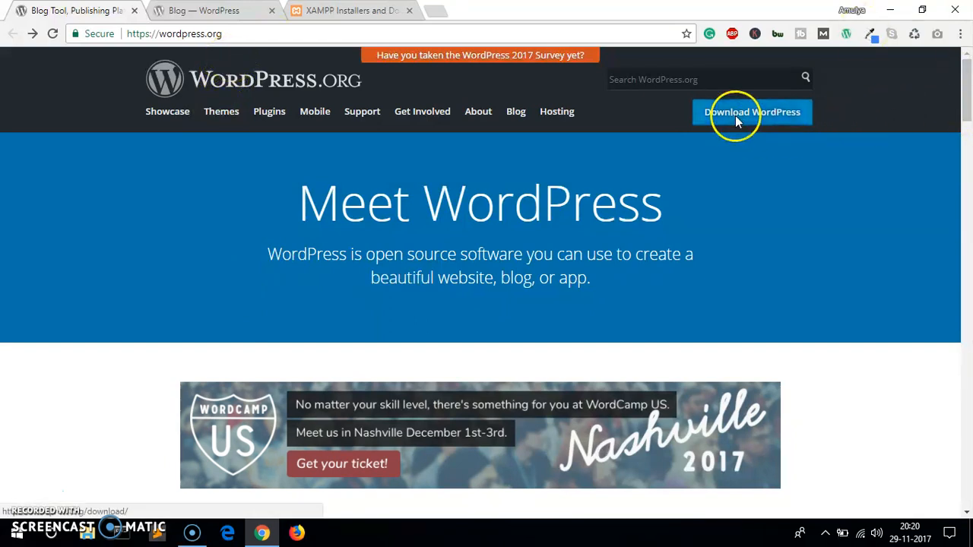
Step: Go to WordPress.org's Download page showing the 4.9 release as .zip and .tar.gz
{"action": "left_click", "coordinate": [752, 112]}
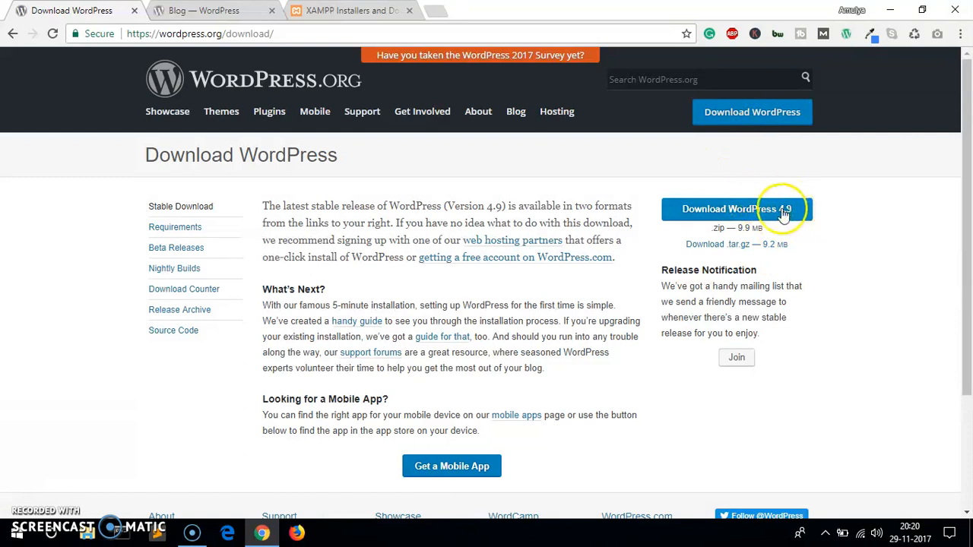
{"action": "mouse_move", "coordinate": [776, 231]}
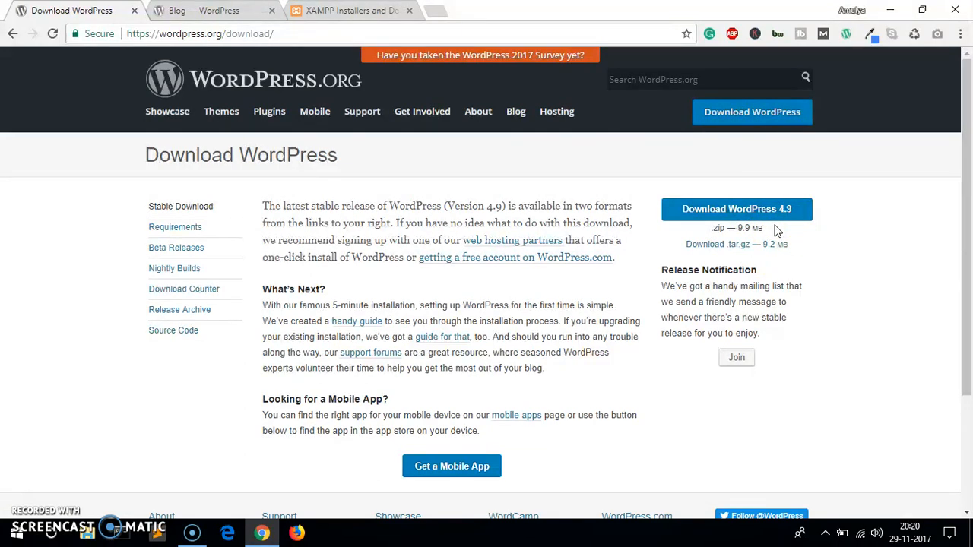
{"action": "mouse_move", "coordinate": [430, 87]}
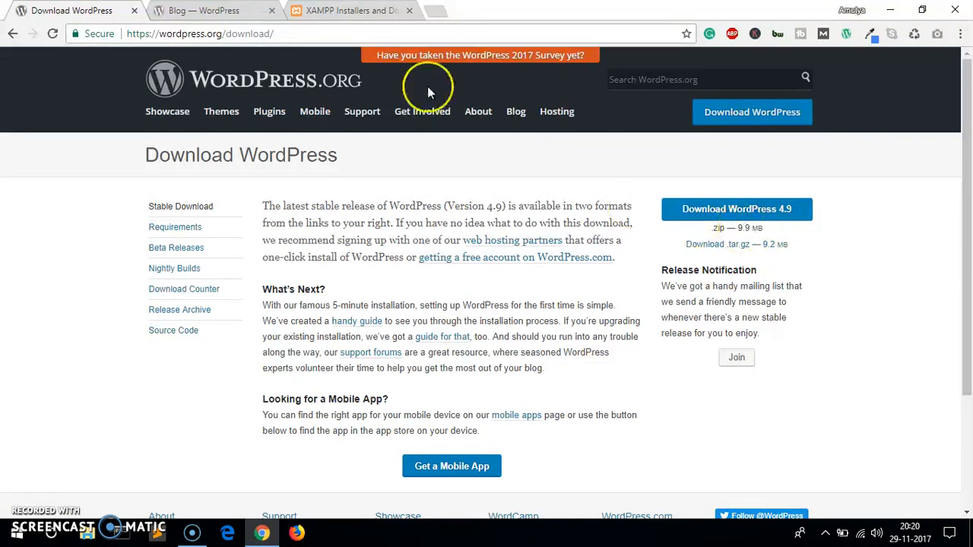
{"action": "mouse_move", "coordinate": [377, 47]}
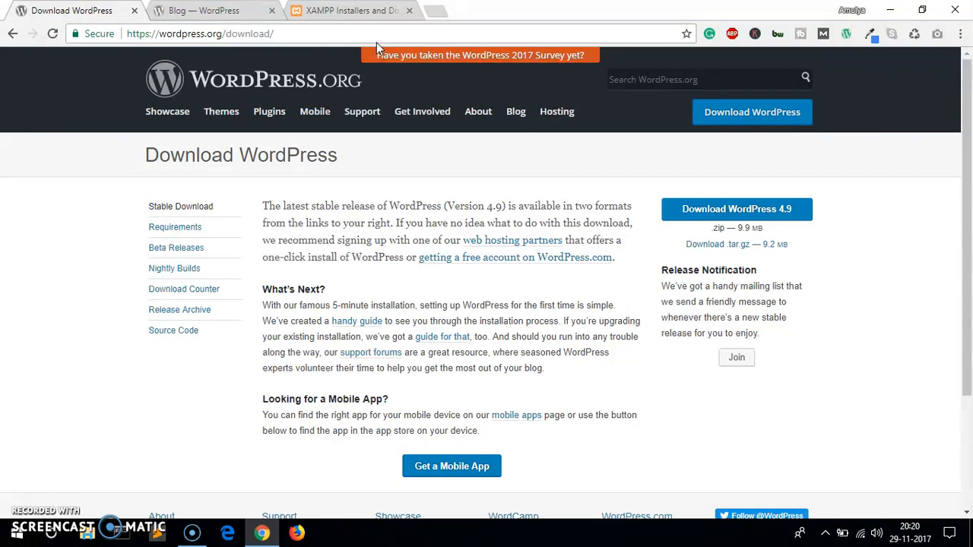
{"action": "mouse_move", "coordinate": [437, 96]}
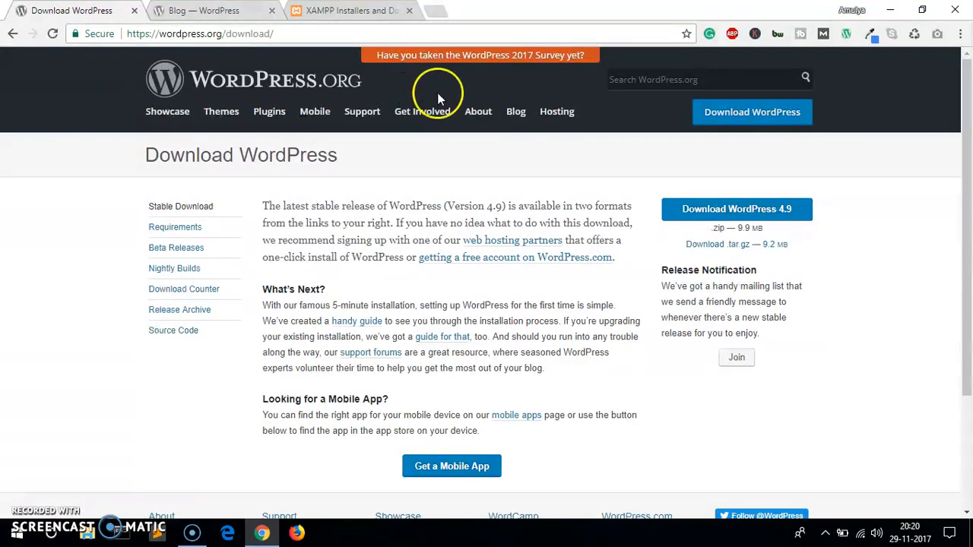
{"action": "mouse_move", "coordinate": [219, 97]}
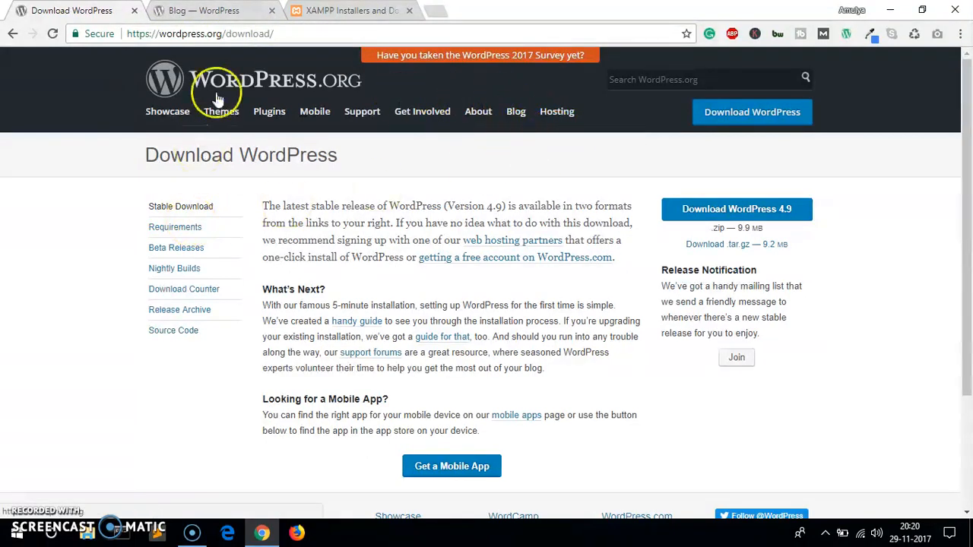
{"action": "left_click", "coordinate": [515, 111]}
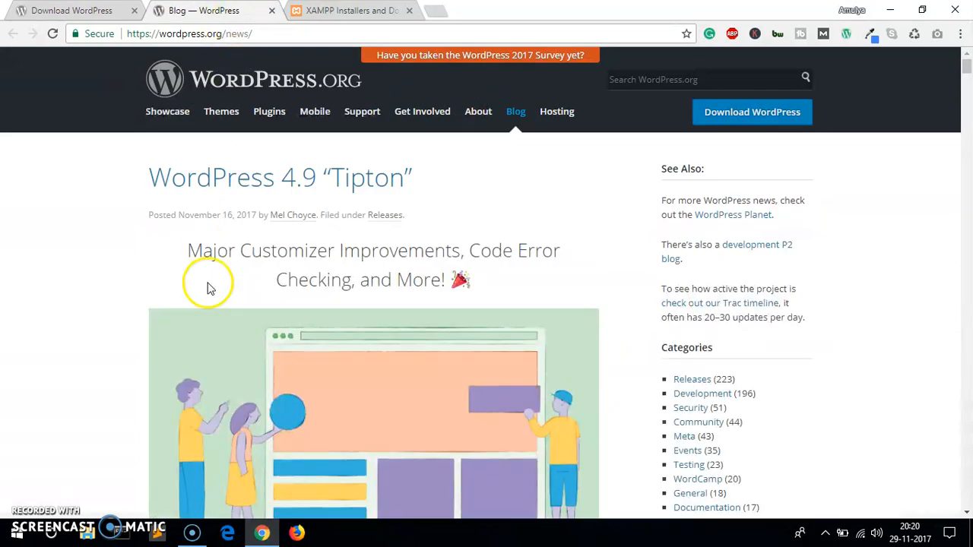
{"action": "mouse_move", "coordinate": [255, 177]}
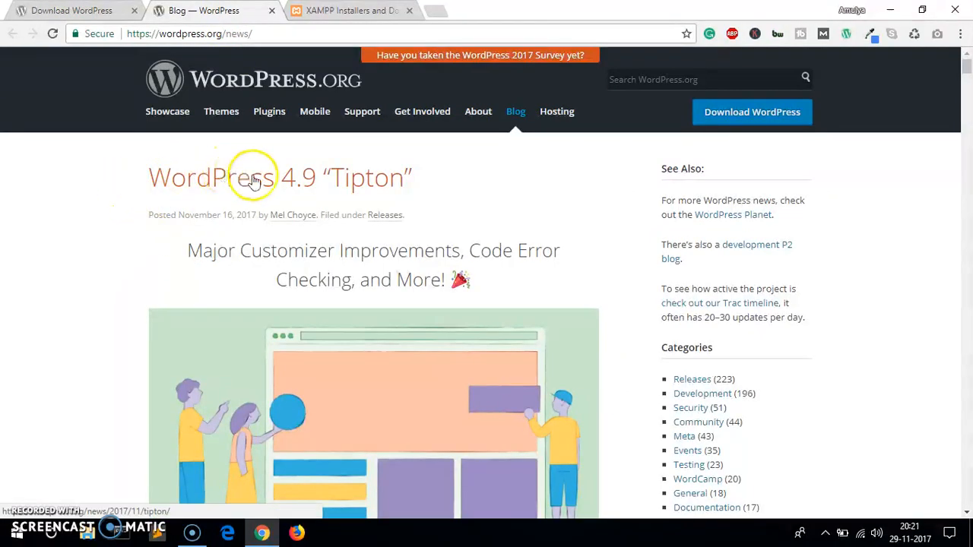
{"action": "mouse_move", "coordinate": [289, 203]}
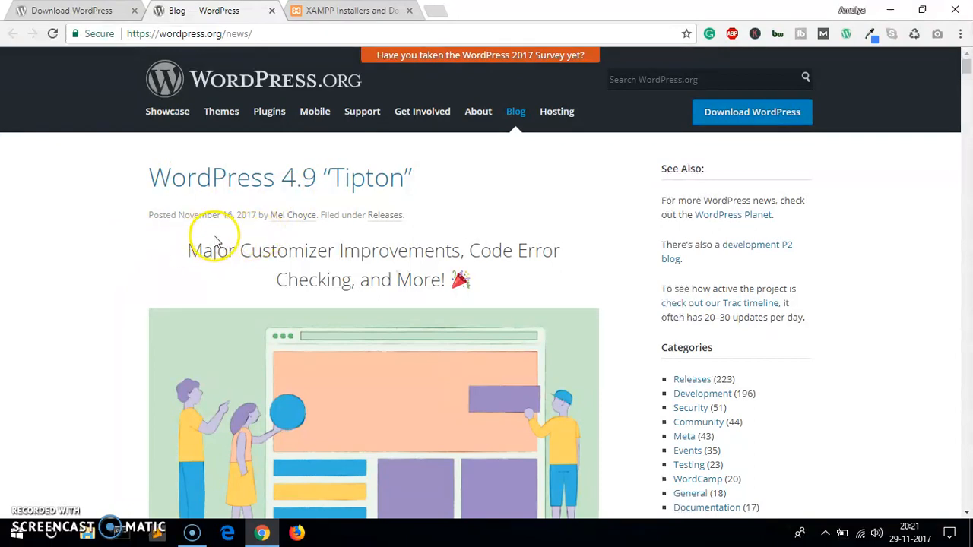
{"action": "mouse_move", "coordinate": [209, 220]}
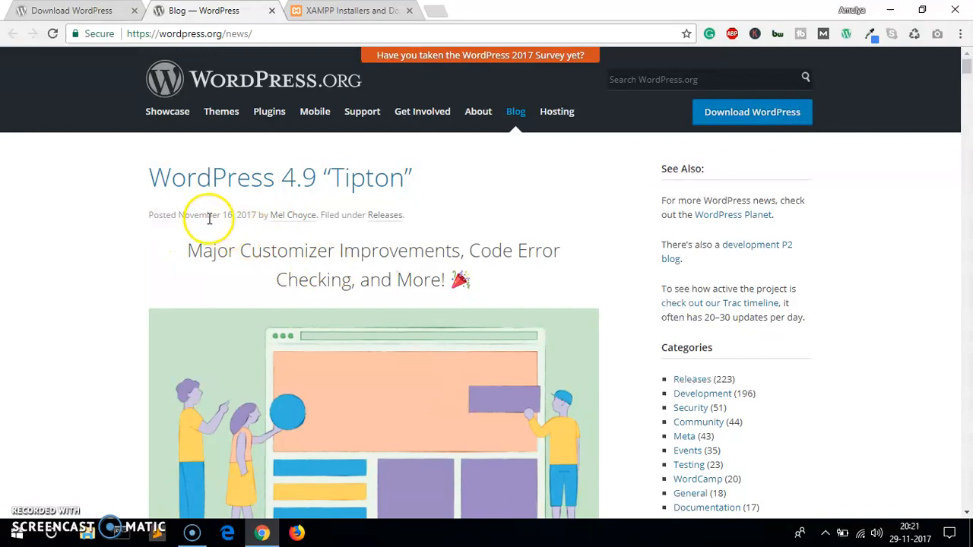
{"action": "mouse_move", "coordinate": [964, 232]}
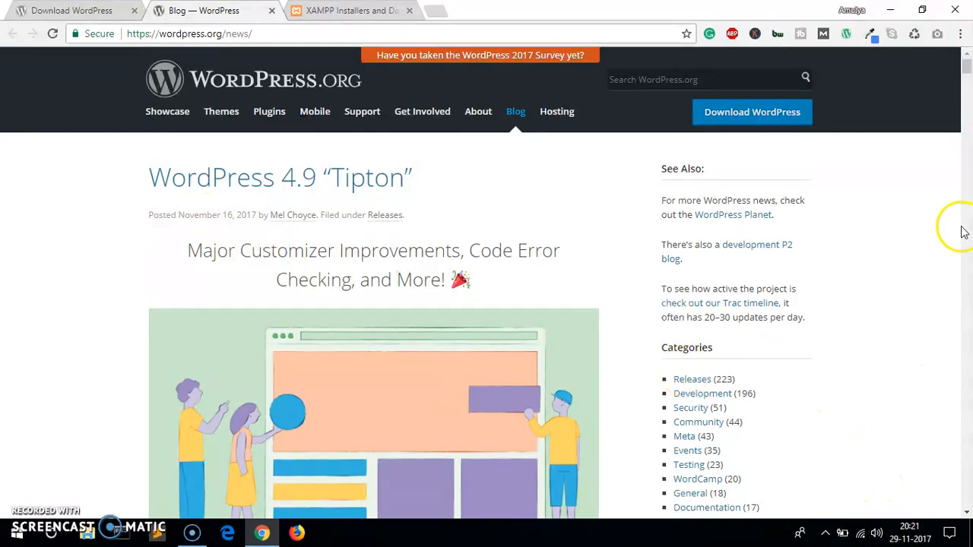
{"action": "mouse_move", "coordinate": [965, 72]}
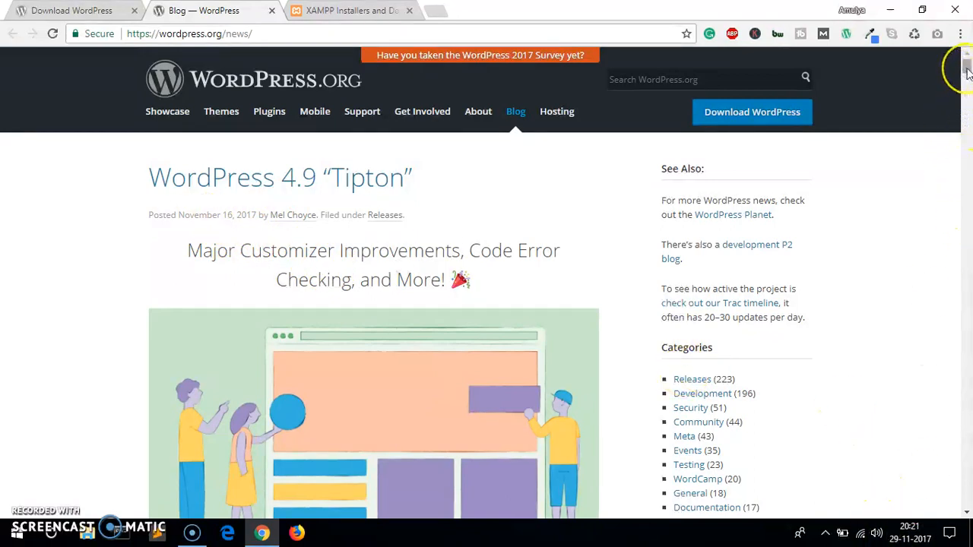
{"action": "scroll", "scroll_direction": "down", "scroll_amount": 3}
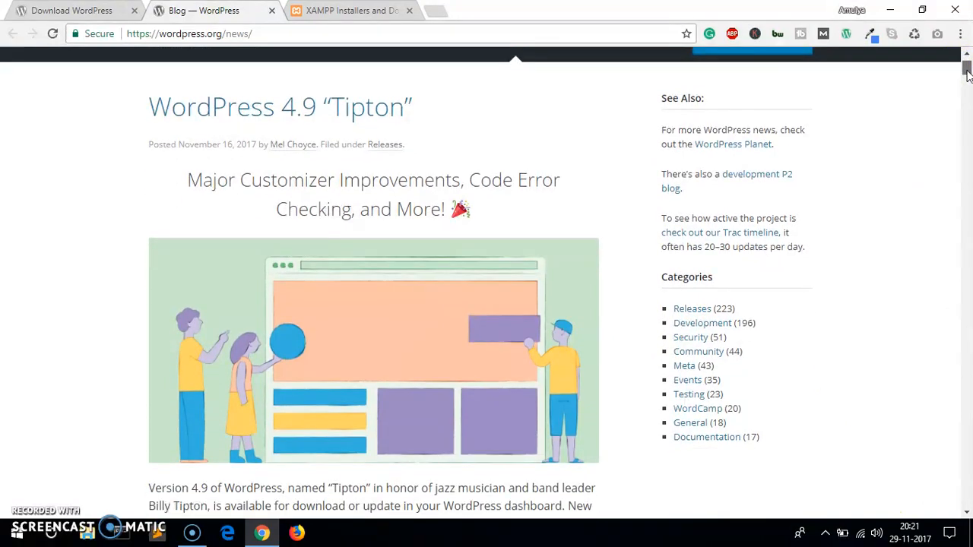
{"action": "scroll", "scroll_direction": "up", "scroll_amount": 3}
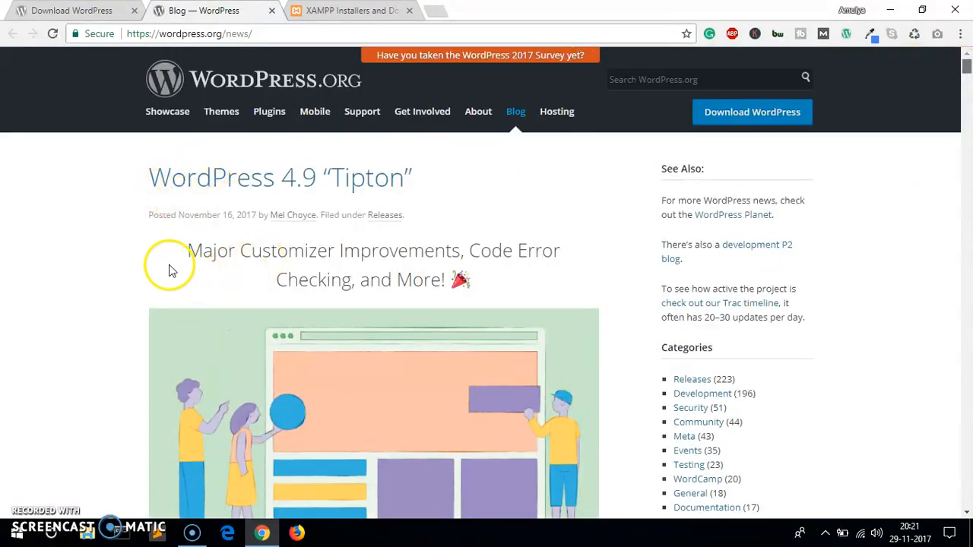
{"action": "mouse_move", "coordinate": [536, 265]}
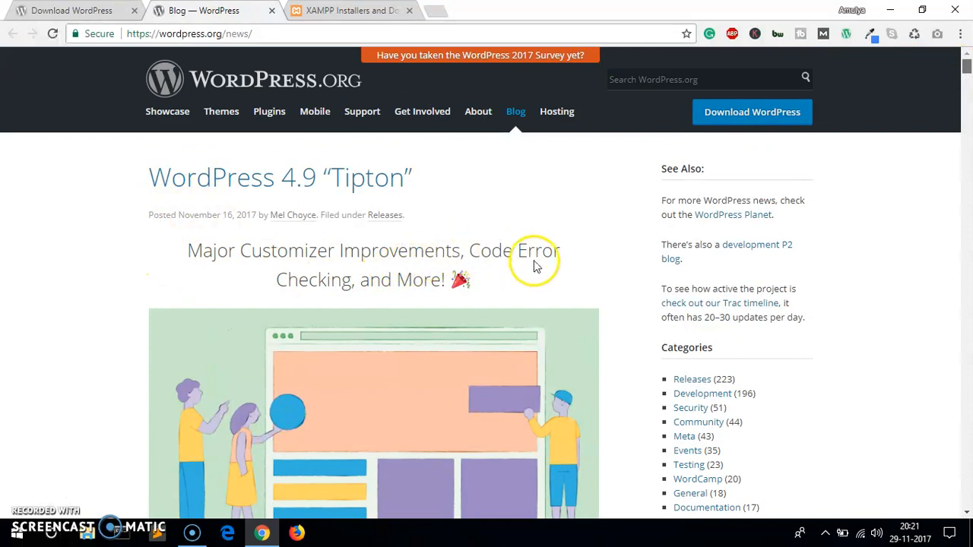
{"action": "mouse_move", "coordinate": [601, 287]}
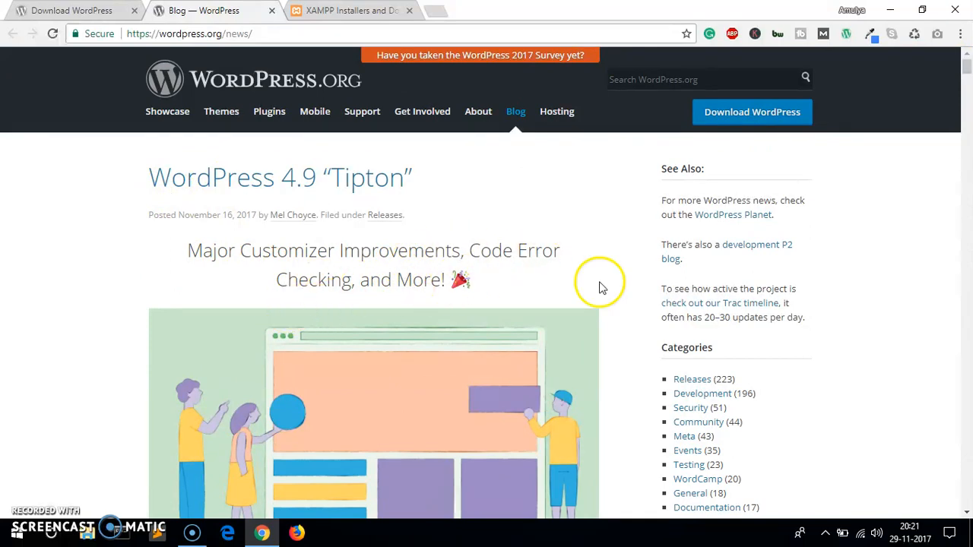
{"action": "mouse_move", "coordinate": [965, 72]}
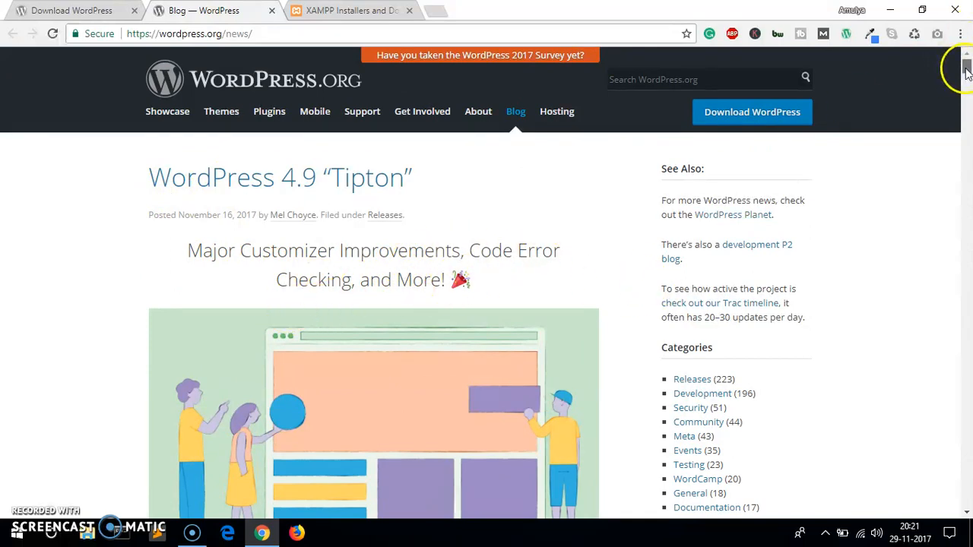
{"action": "scroll", "scroll_direction": "down", "scroll_amount": 3}
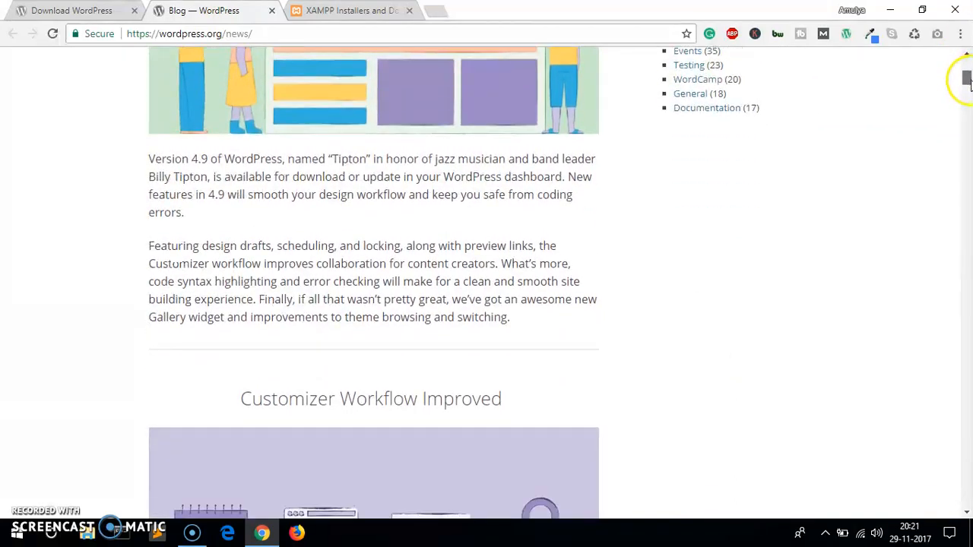
{"action": "scroll", "scroll_direction": "down", "scroll_amount": 3}
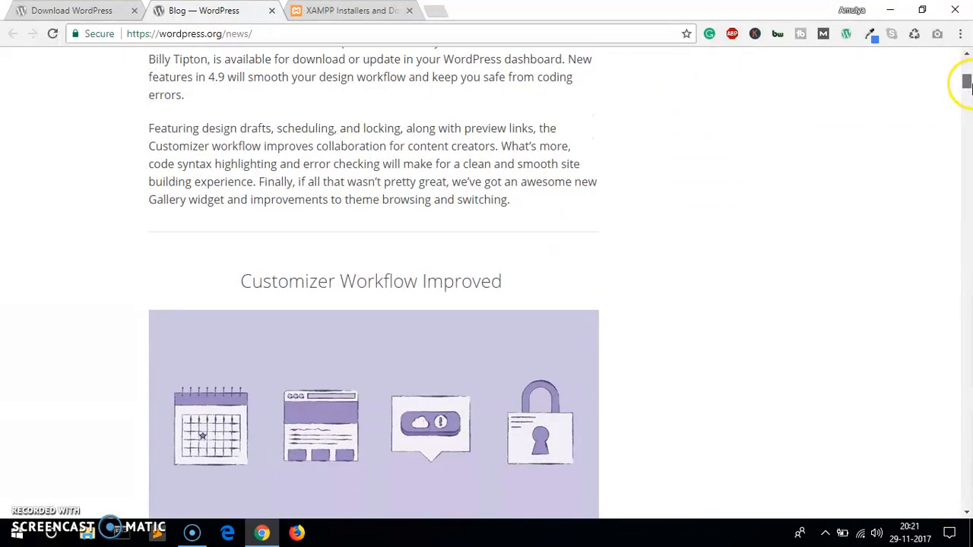
{"action": "scroll", "scroll_direction": "down", "scroll_amount": 3}
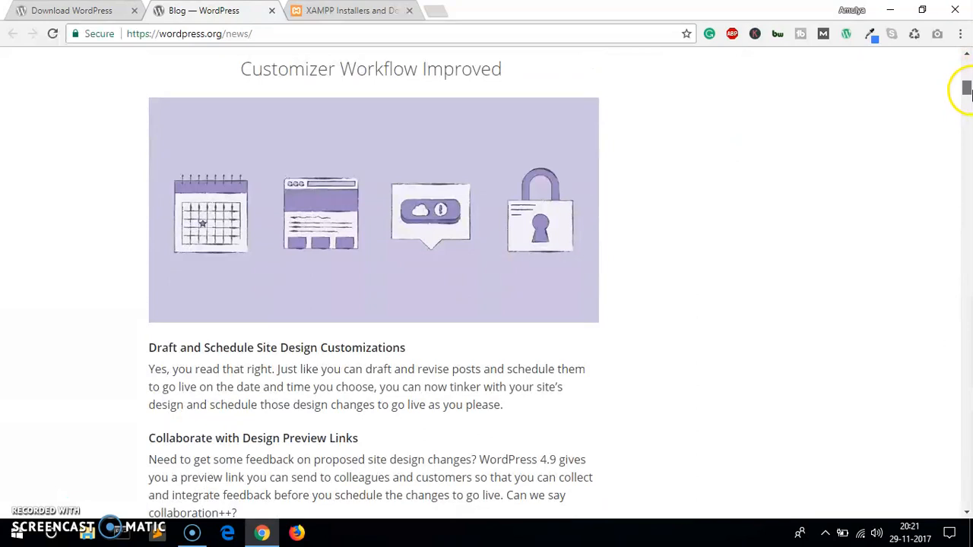
{"action": "scroll", "scroll_direction": "down", "scroll_amount": 3}
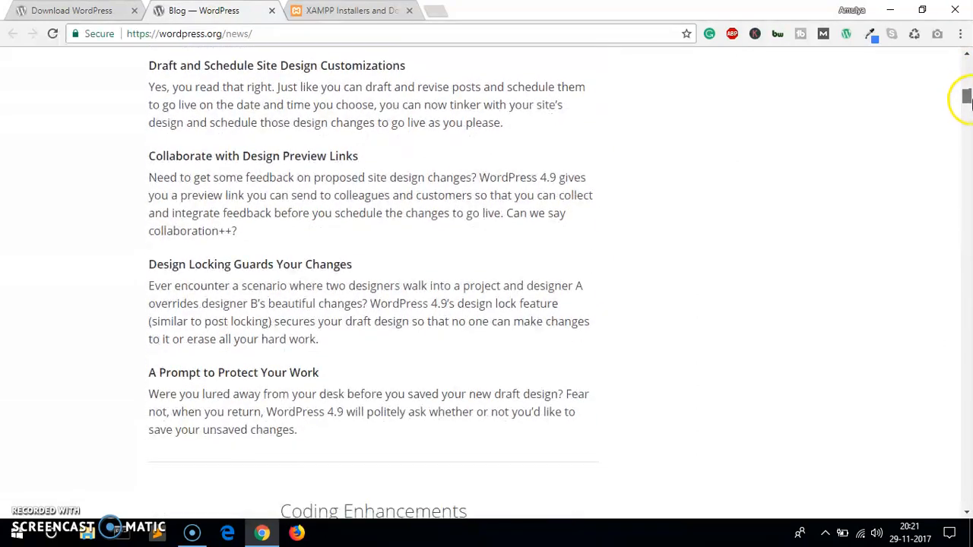
{"action": "scroll", "scroll_direction": "down", "scroll_amount": 3}
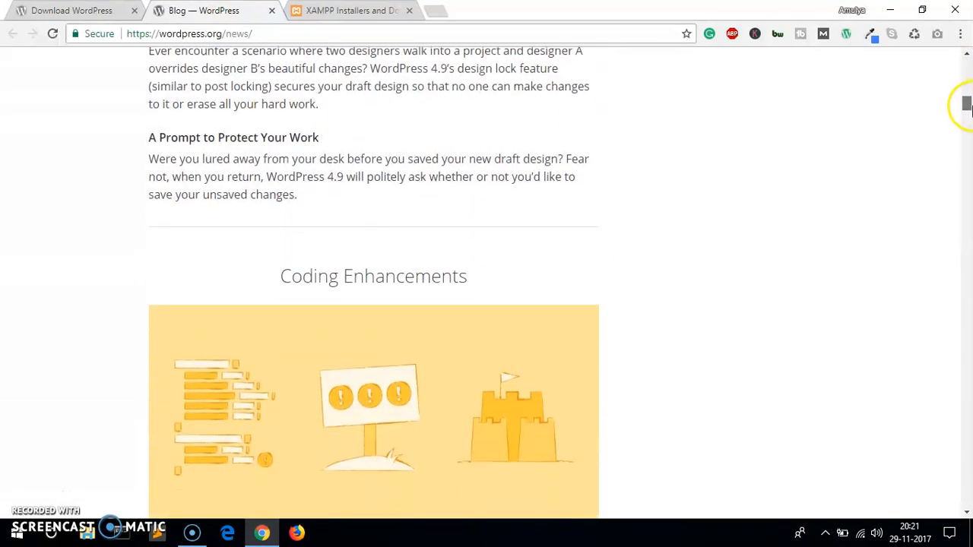
{"action": "scroll", "scroll_direction": "down", "scroll_amount": 3}
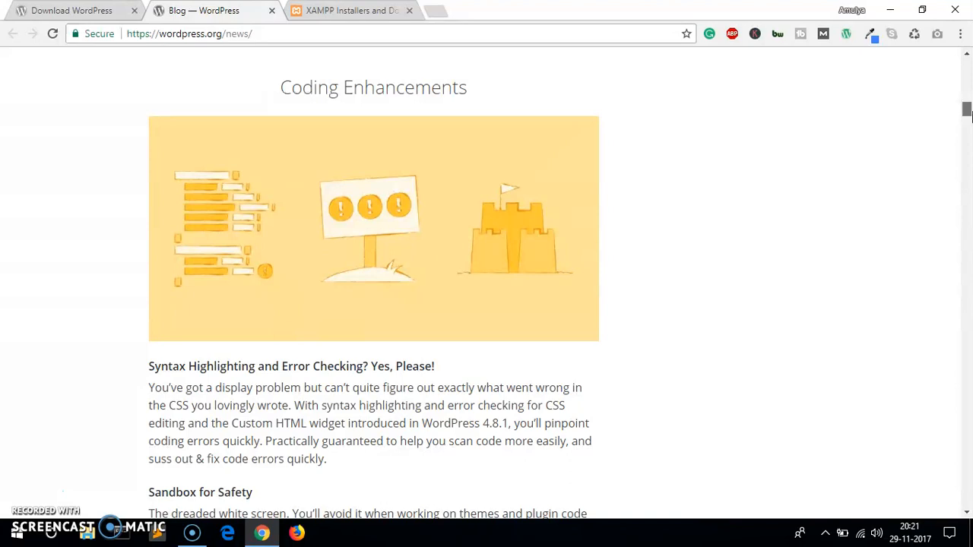
{"action": "scroll", "scroll_direction": "down", "scroll_amount": 3}
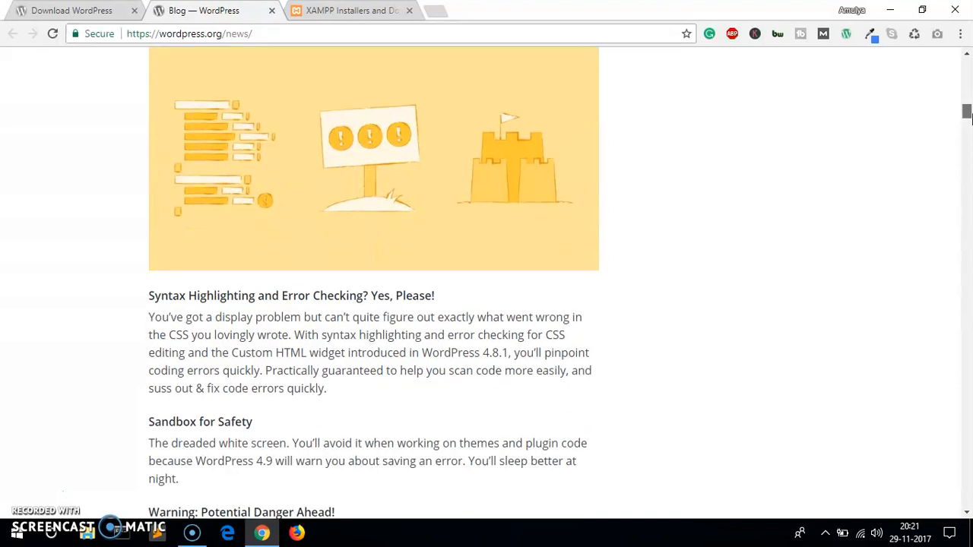
{"action": "scroll", "scroll_direction": "down", "scroll_amount": 3}
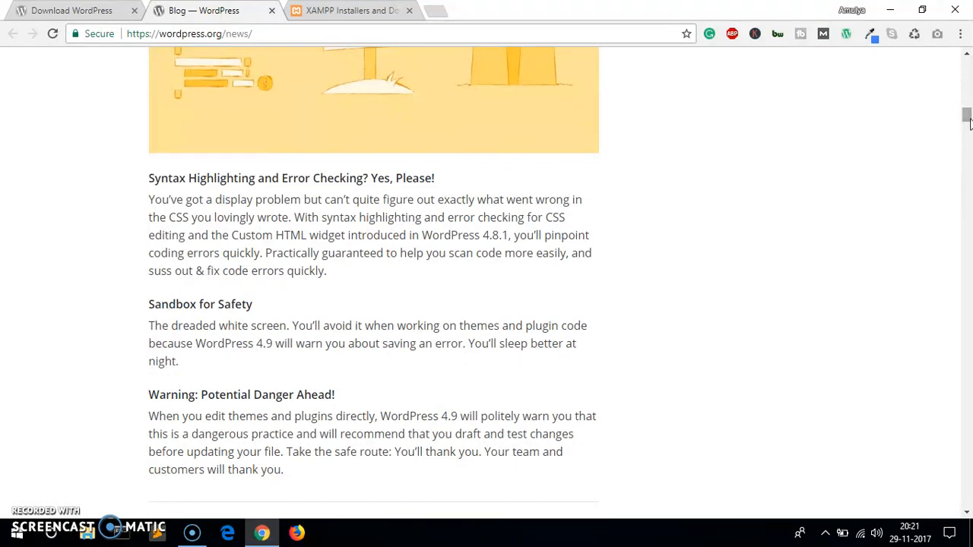
{"action": "scroll", "scroll_direction": "down", "scroll_amount": 3}
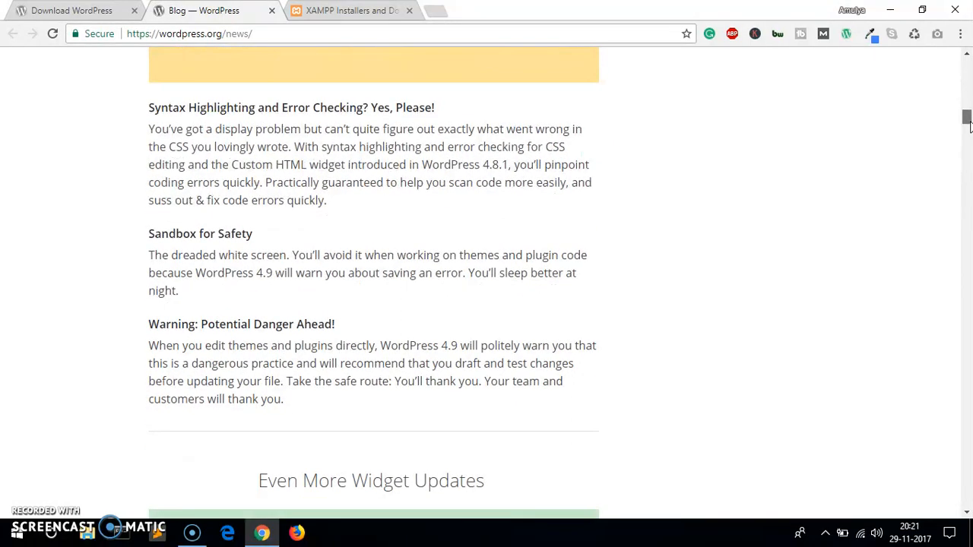
{"action": "scroll", "scroll_direction": "down", "scroll_amount": 3}
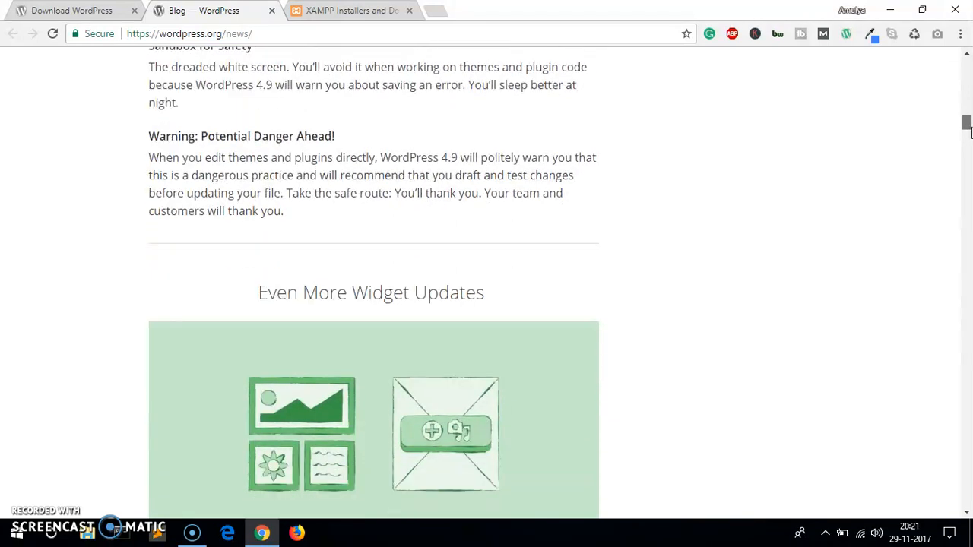
{"action": "scroll", "scroll_direction": "down", "scroll_amount": 3}
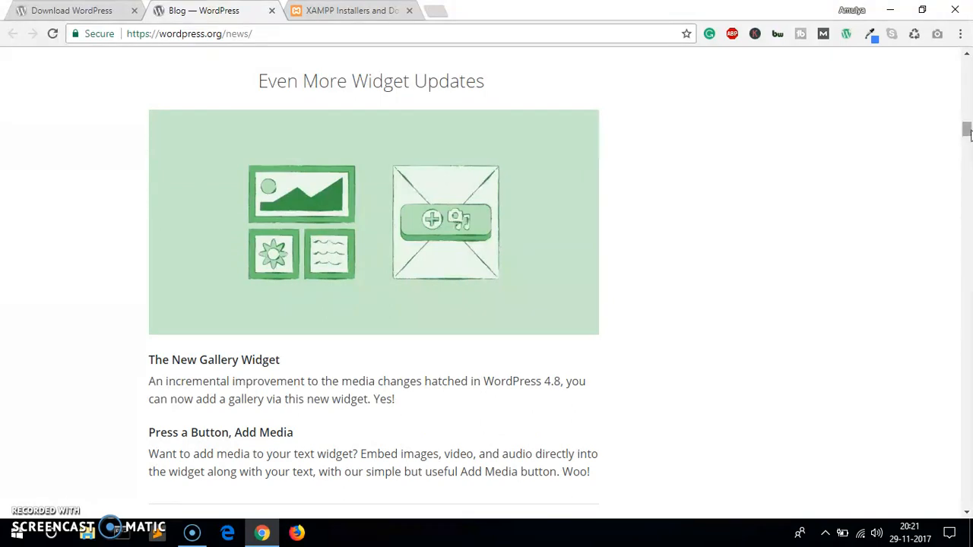
{"action": "scroll", "scroll_direction": "down", "scroll_amount": 3}
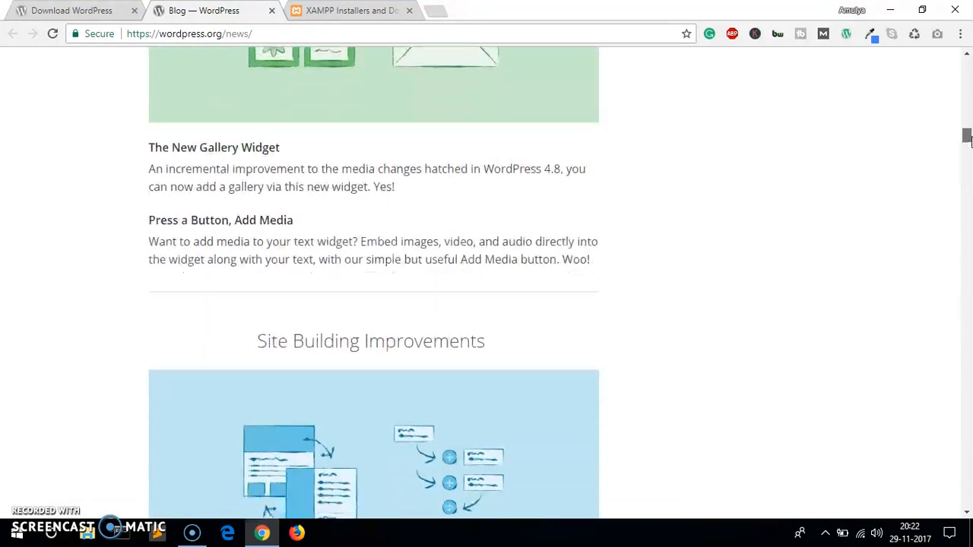
{"action": "scroll", "scroll_direction": "down", "scroll_amount": 3}
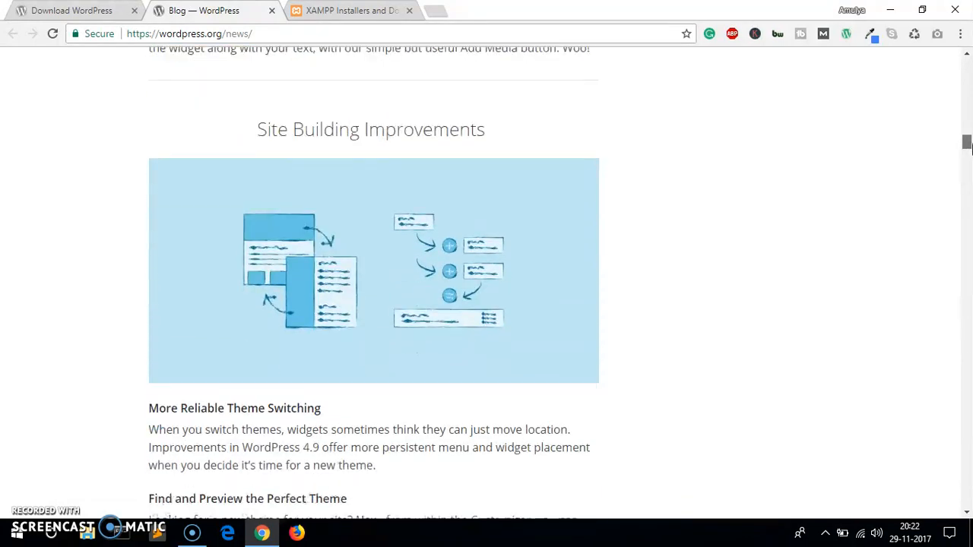
{"action": "scroll", "scroll_direction": "down", "scroll_amount": 3}
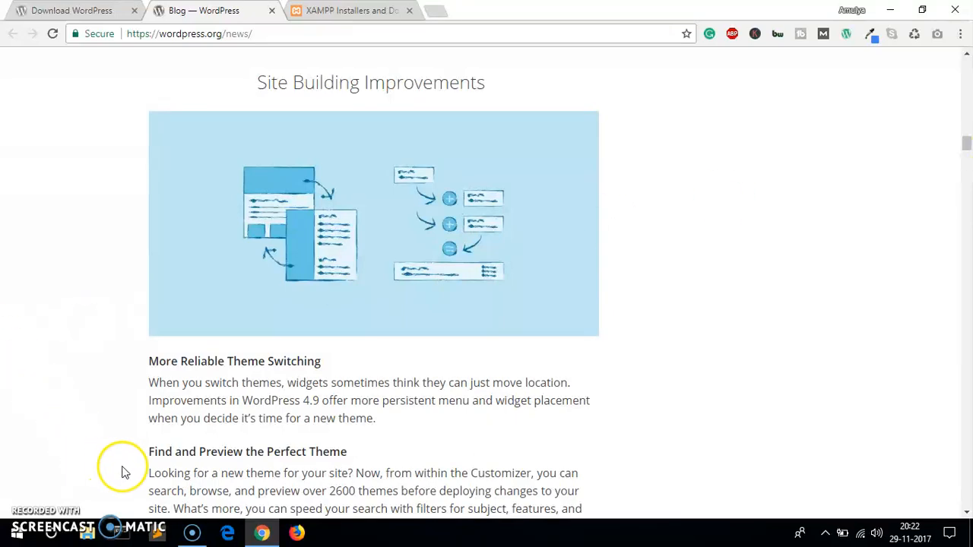
{"action": "mouse_move", "coordinate": [909, 359]}
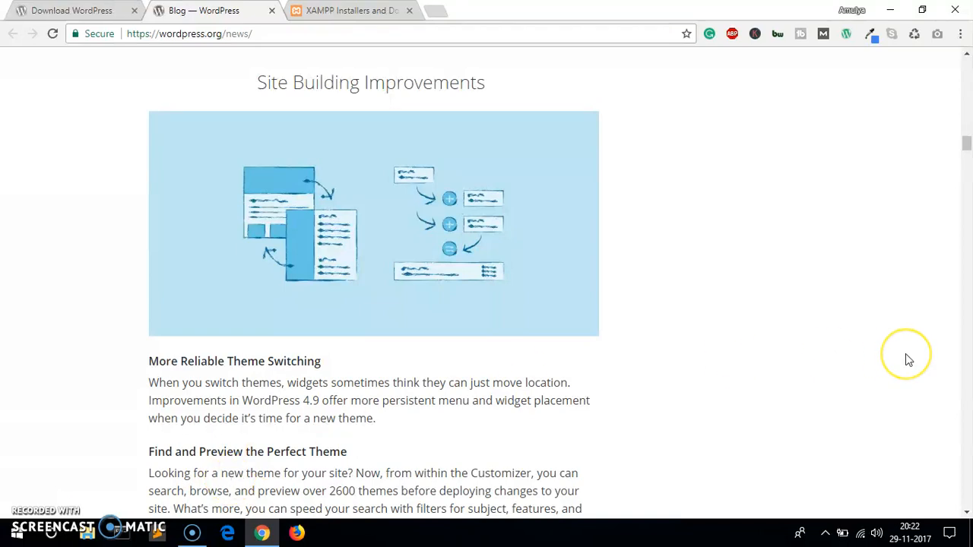
{"action": "mouse_move", "coordinate": [965, 247]}
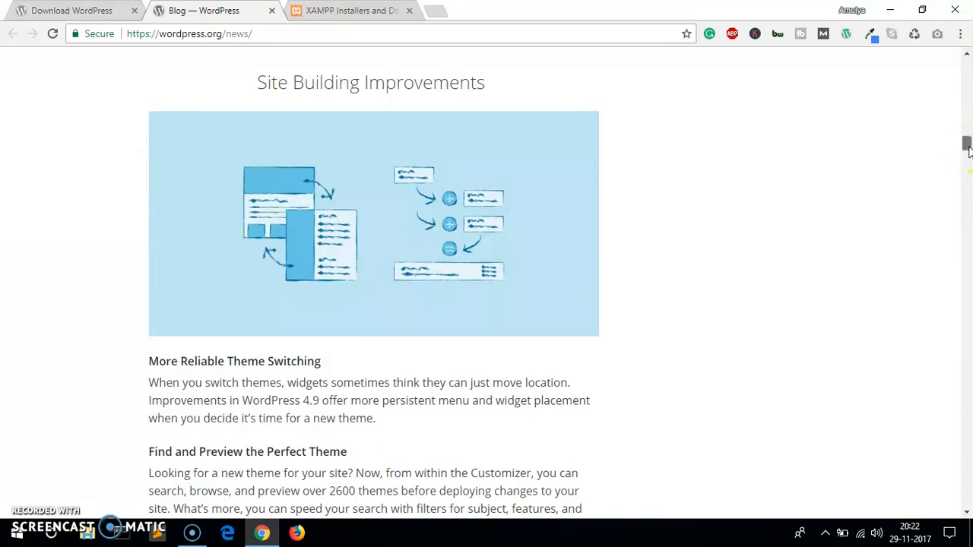
{"action": "scroll", "scroll_direction": "down", "scroll_amount": 3}
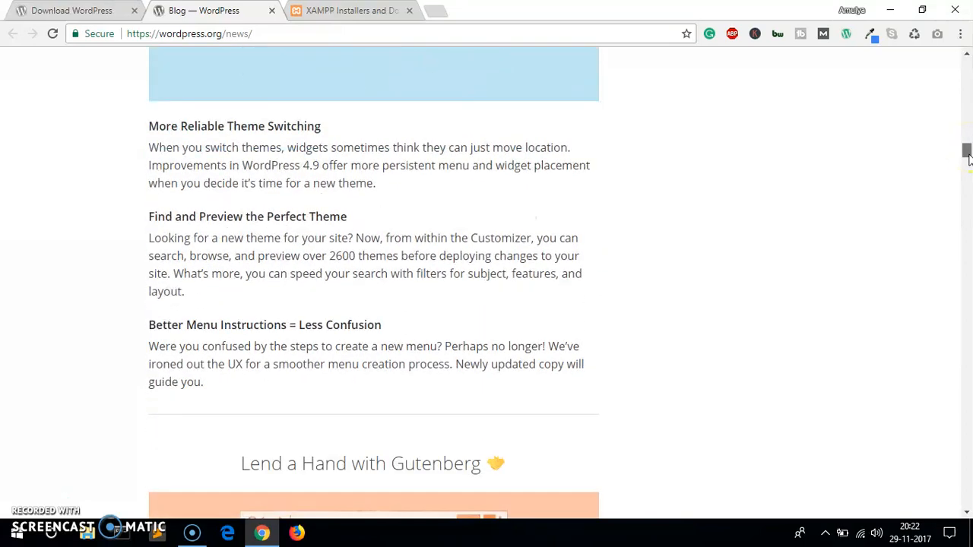
{"action": "scroll", "scroll_direction": "down", "scroll_amount": 3}
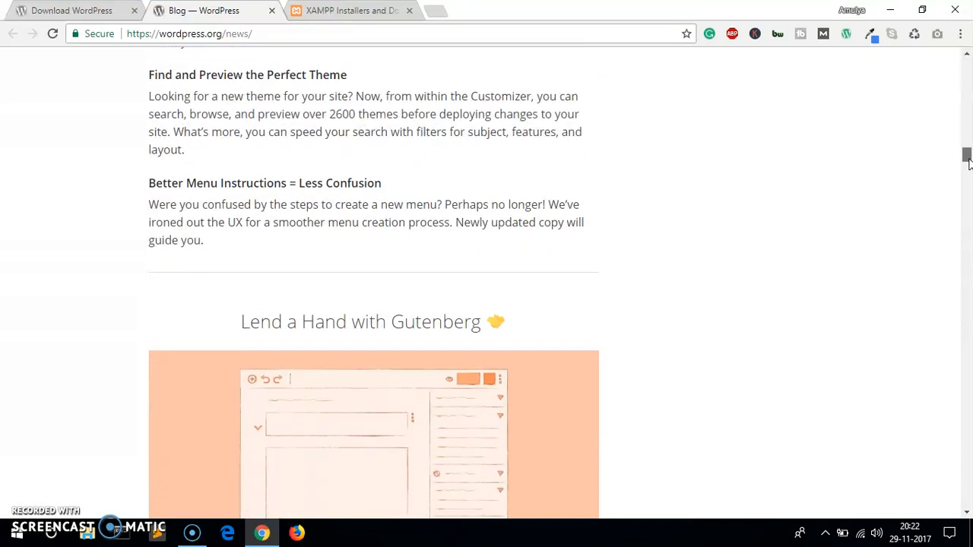
{"action": "mouse_move", "coordinate": [770, 203]}
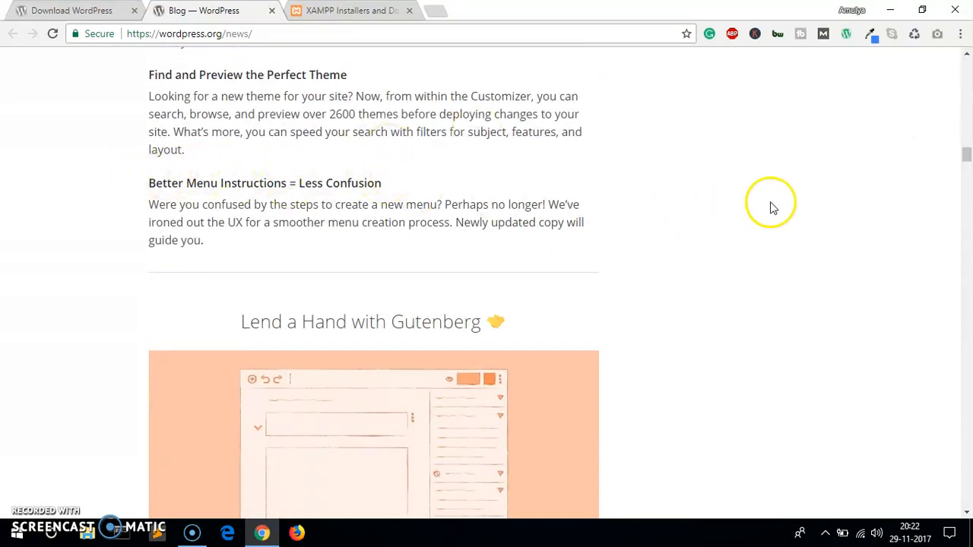
{"action": "mouse_move", "coordinate": [456, 351]}
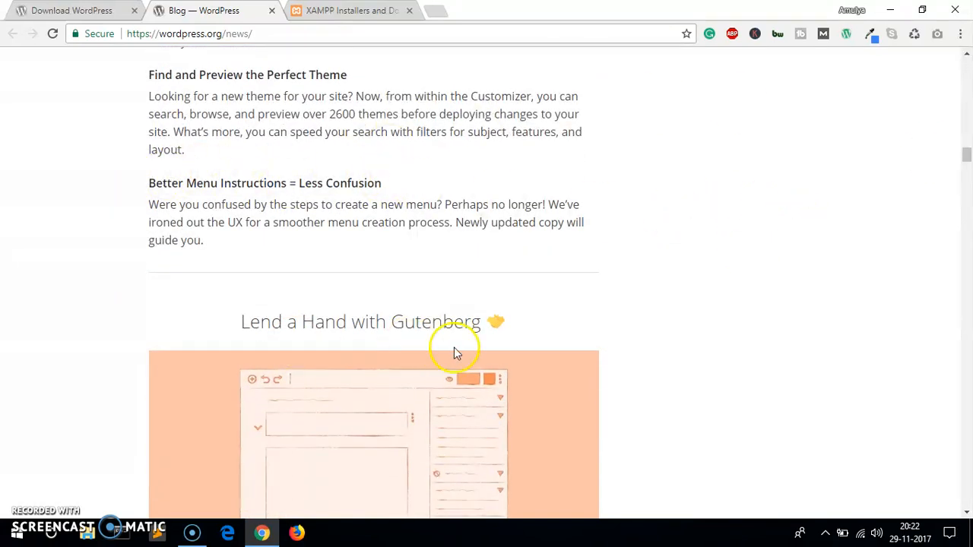
{"action": "mouse_move", "coordinate": [965, 159]}
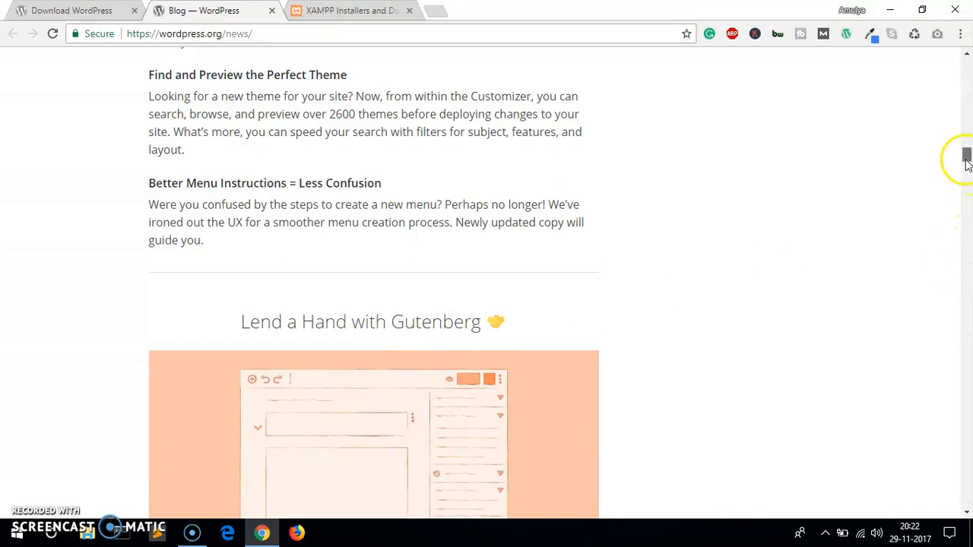
{"action": "scroll", "scroll_direction": "down", "scroll_amount": 3}
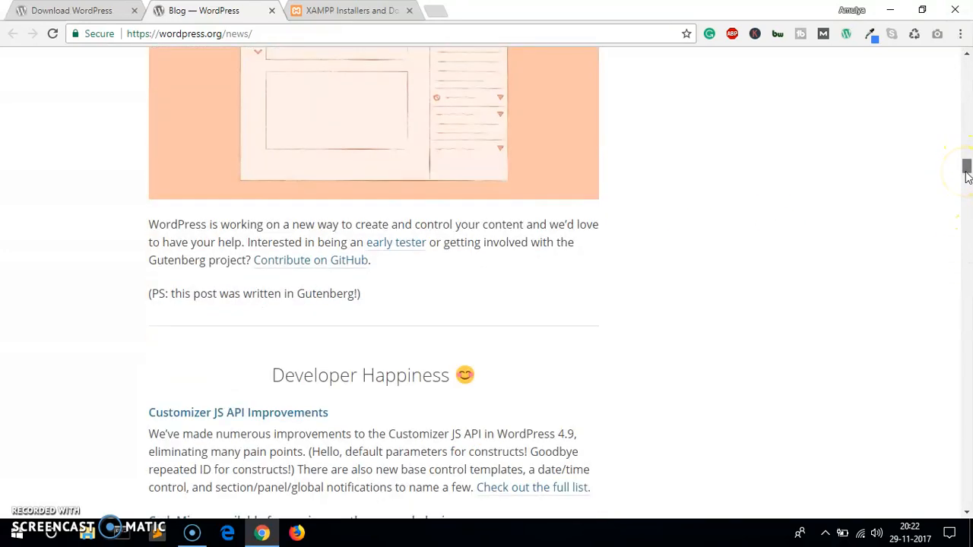
{"action": "scroll", "scroll_direction": "down", "scroll_amount": 3}
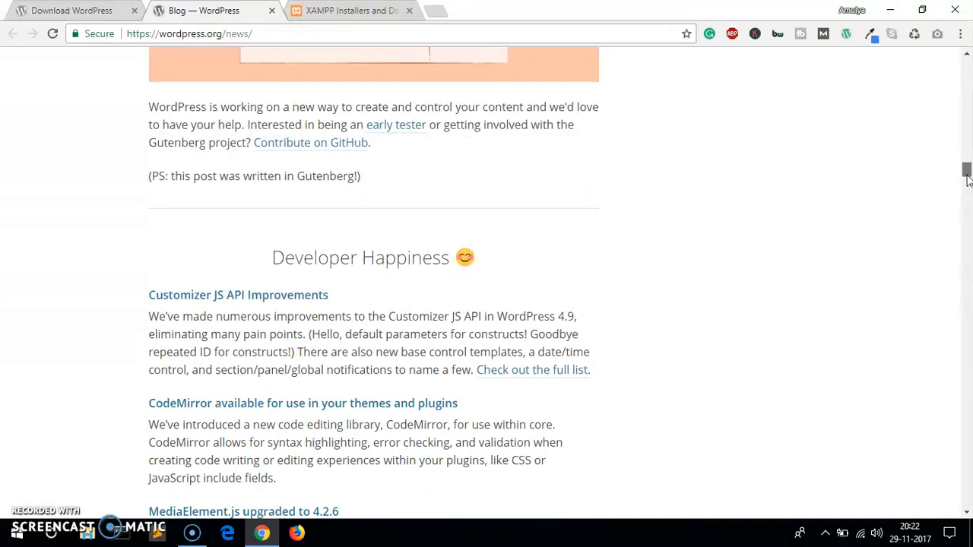
{"action": "scroll", "scroll_direction": "down", "scroll_amount": 3}
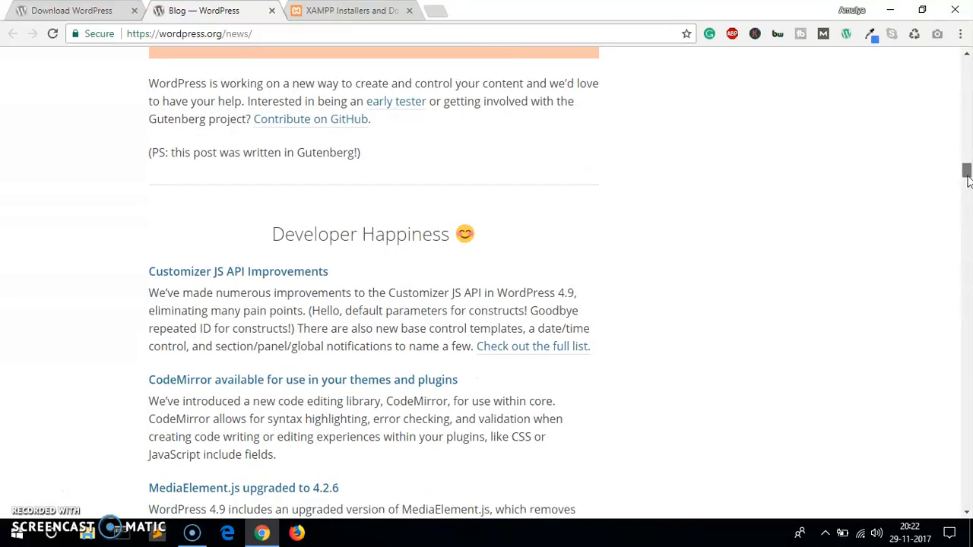
{"action": "mouse_move", "coordinate": [259, 288]}
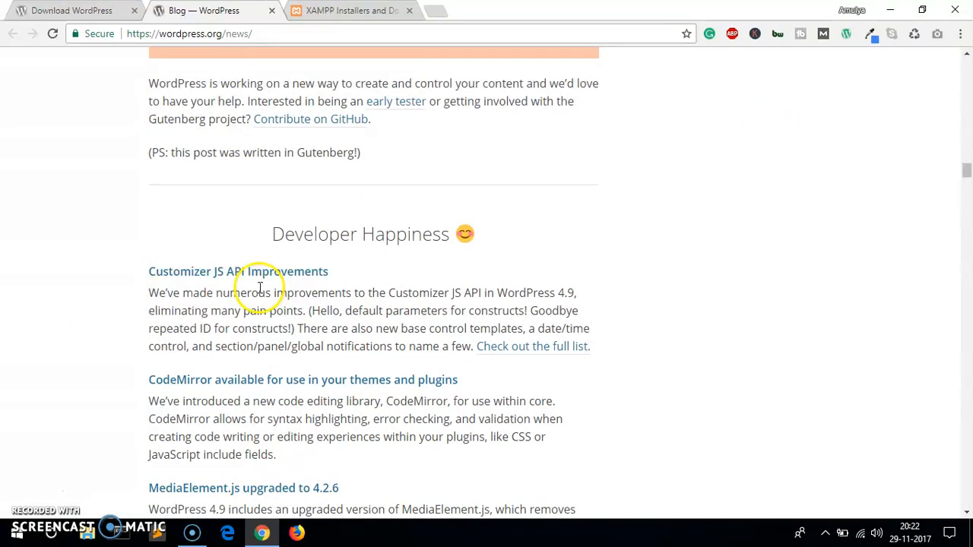
{"action": "mouse_move", "coordinate": [250, 388]}
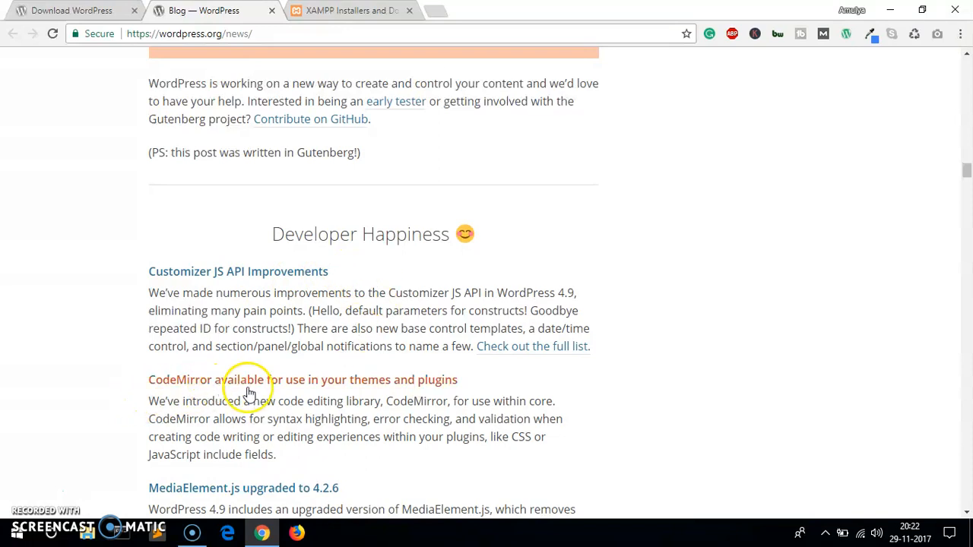
{"action": "mouse_move", "coordinate": [265, 393]}
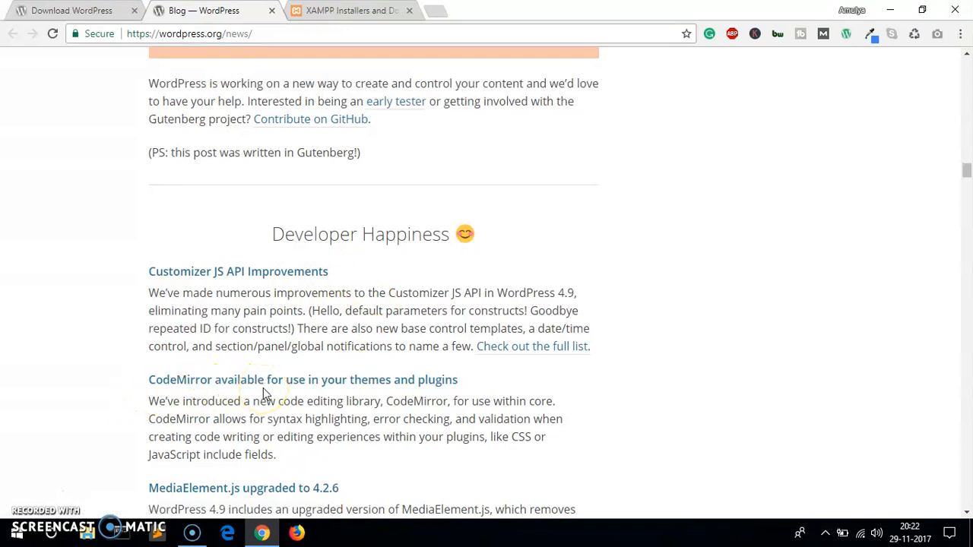
{"action": "mouse_move", "coordinate": [272, 388]}
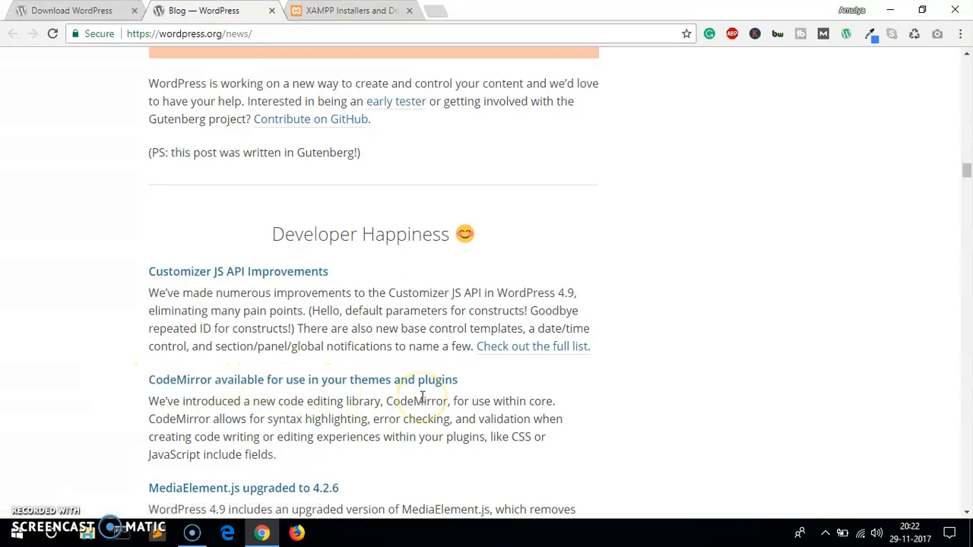
{"action": "mouse_move", "coordinate": [141, 513]}
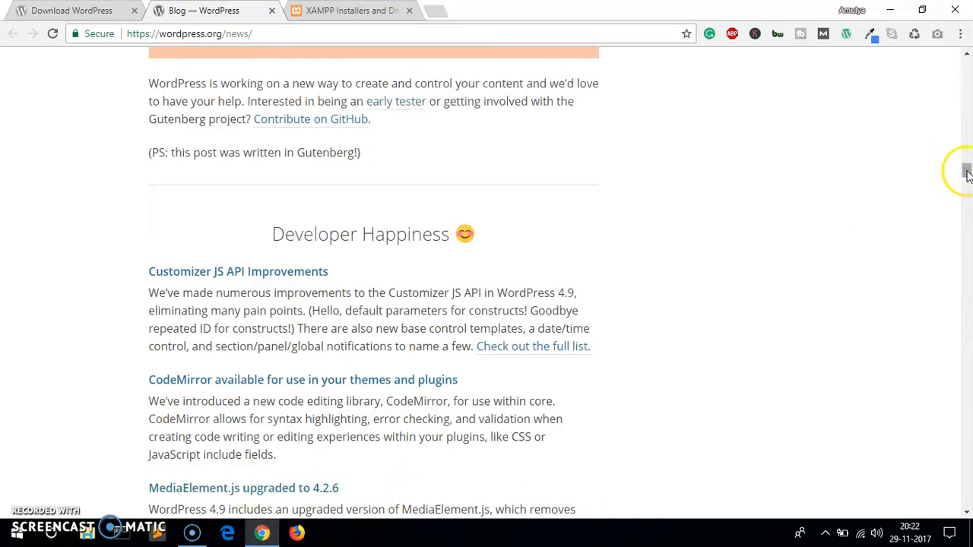
{"action": "scroll", "scroll_direction": "down", "scroll_amount": 3}
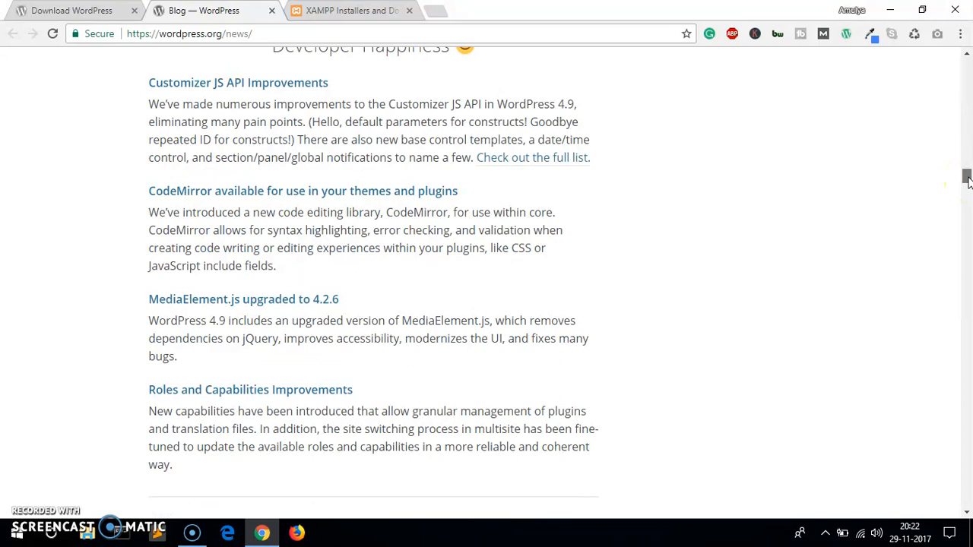
{"action": "scroll", "scroll_direction": "down", "scroll_amount": 3}
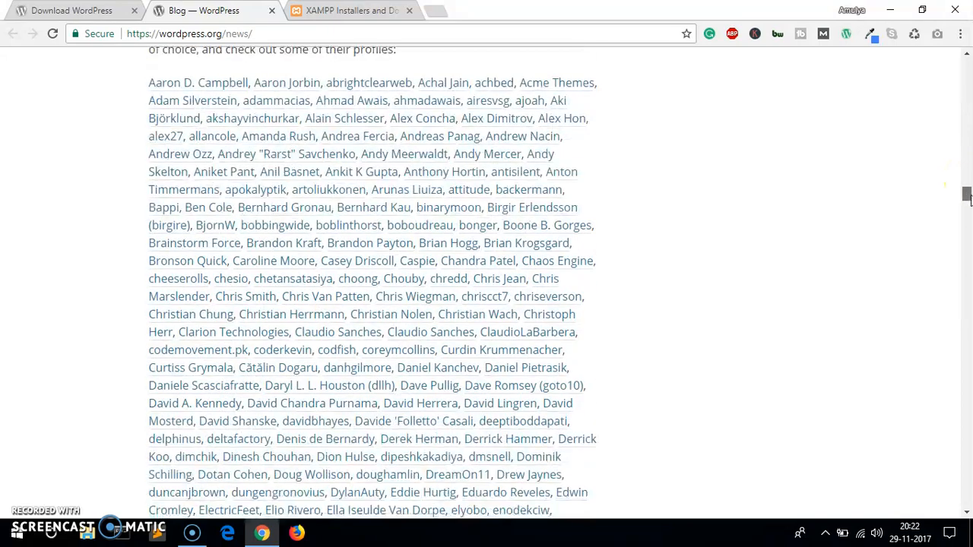
{"action": "scroll", "scroll_direction": "up", "scroll_amount": 3}
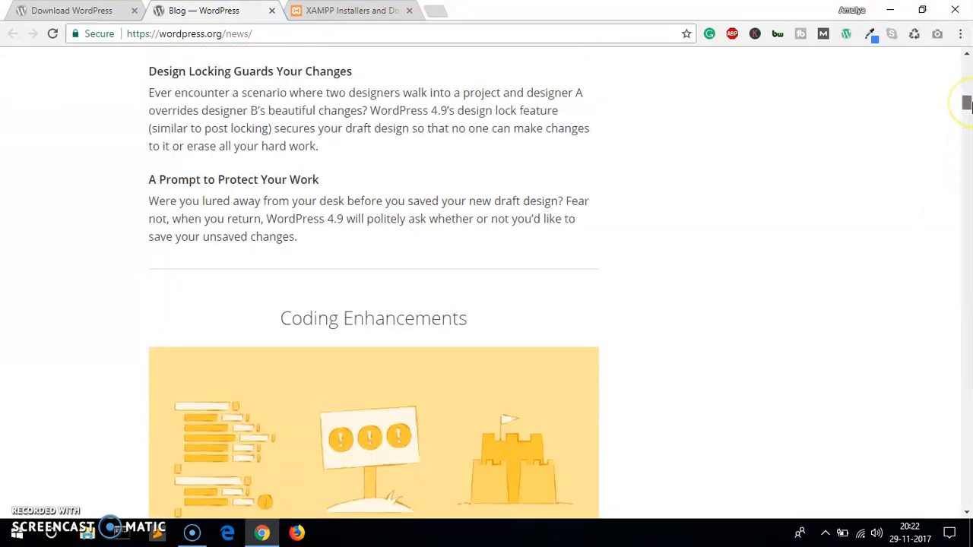
{"action": "scroll", "scroll_direction": "up", "scroll_amount": 3}
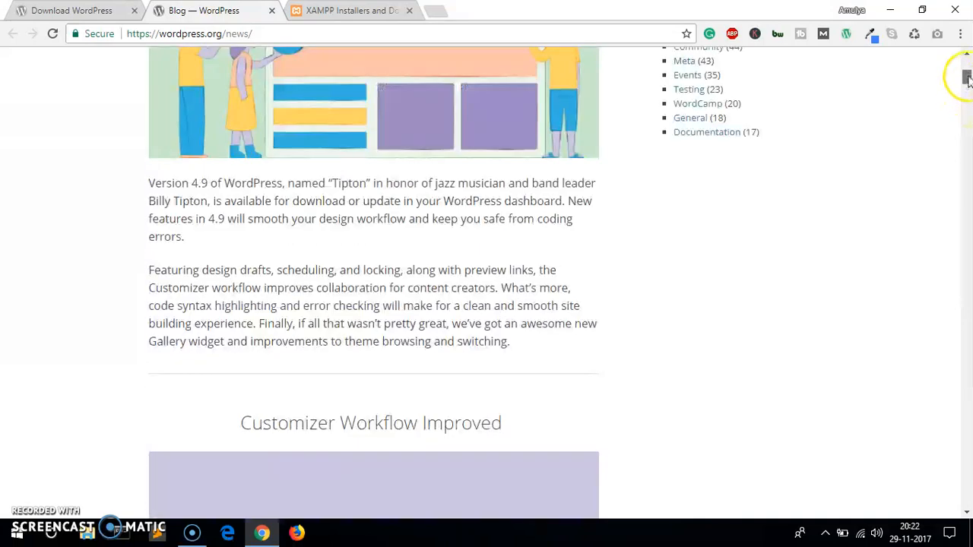
{"action": "scroll", "scroll_direction": "up", "scroll_amount": 3}
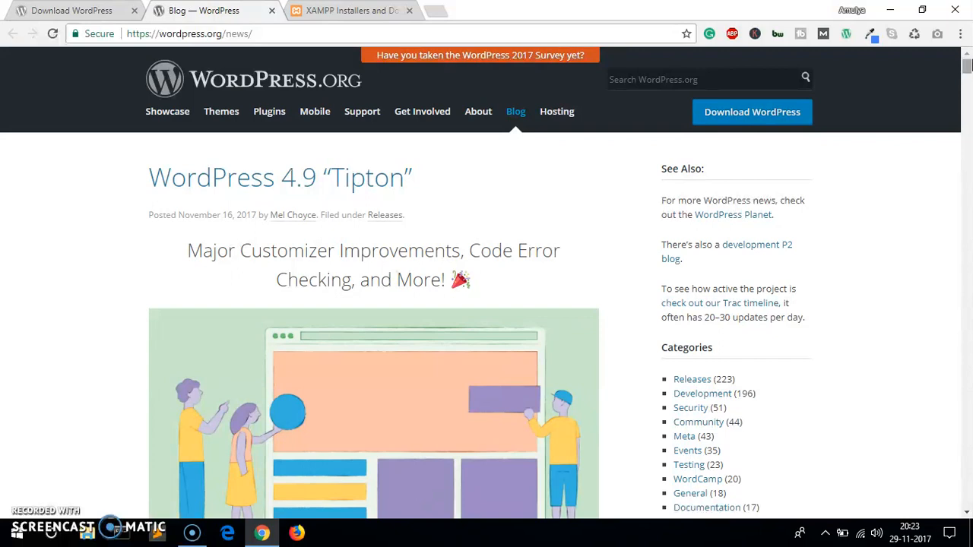
{"action": "mouse_move", "coordinate": [585, 167]}
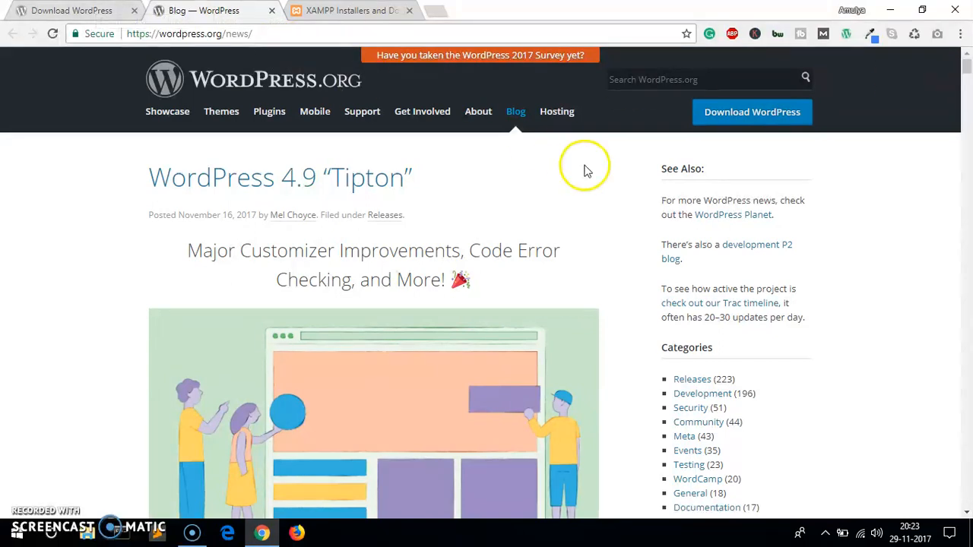
Step: Start downloading the WordPress 4.9 zip and save it to the Desktop
{"action": "left_click", "coordinate": [752, 112]}
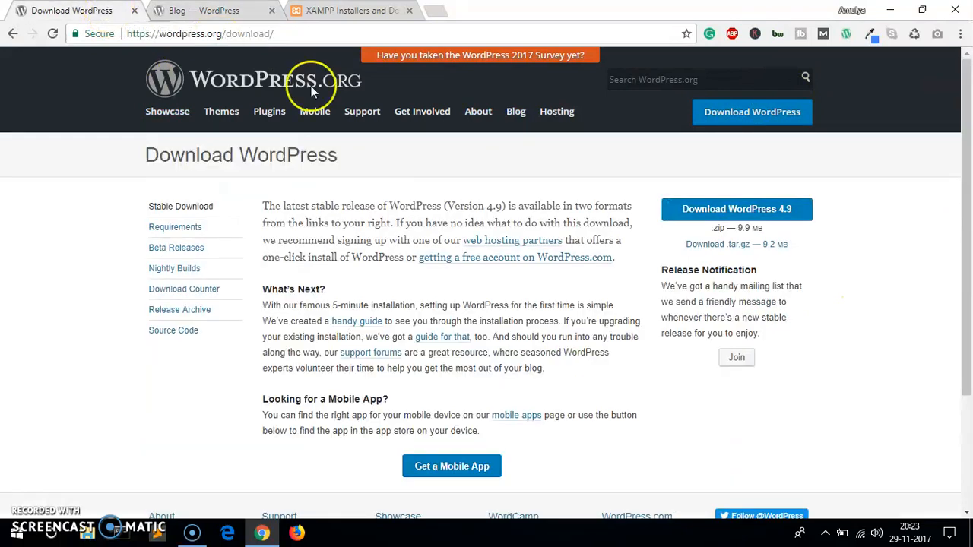
{"action": "left_click", "coordinate": [735, 210]}
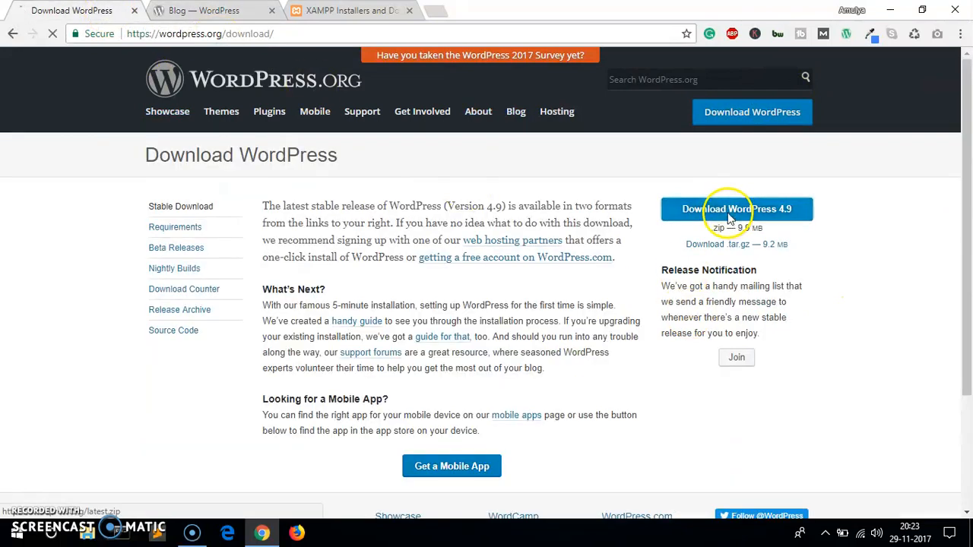
{"action": "left_click", "coordinate": [736, 210]}
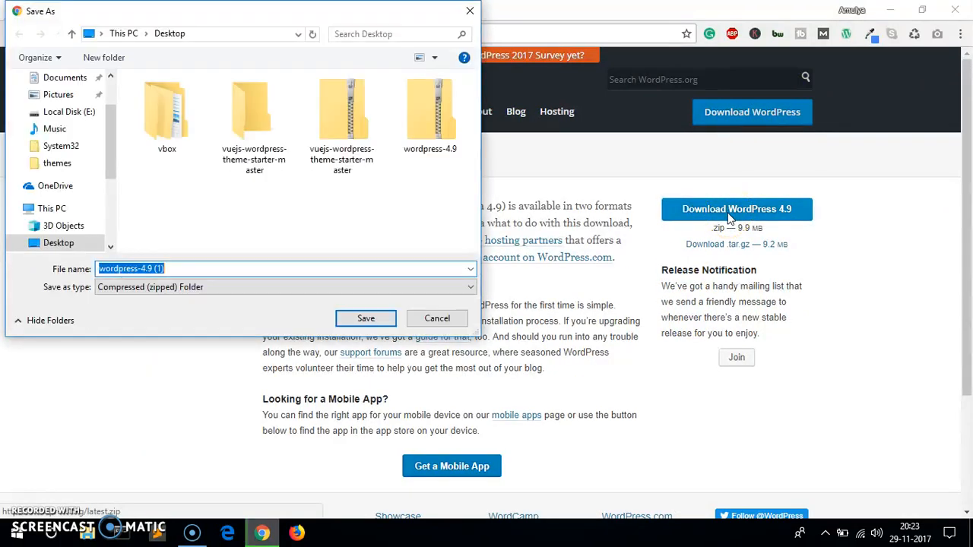
{"action": "left_click", "coordinate": [167, 110]}
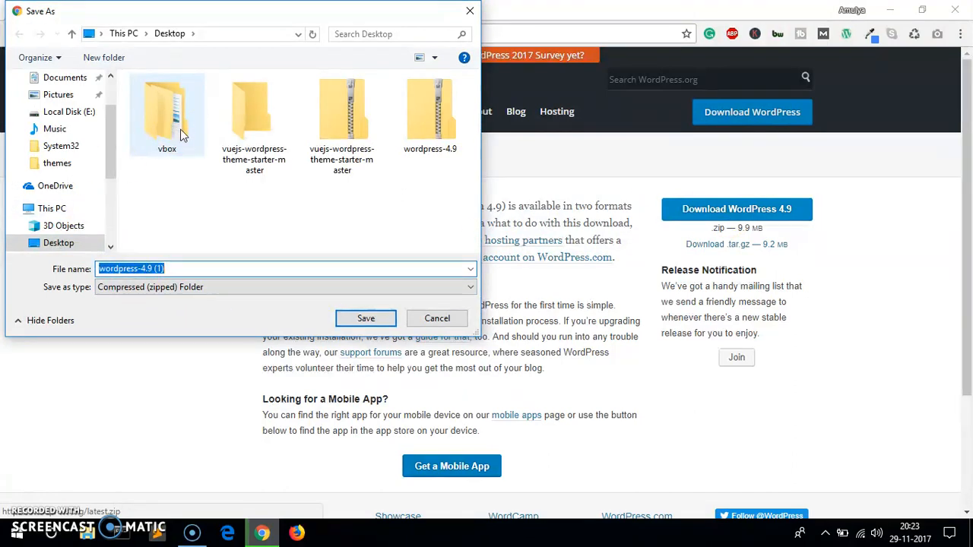
{"action": "mouse_move", "coordinate": [430, 107]}
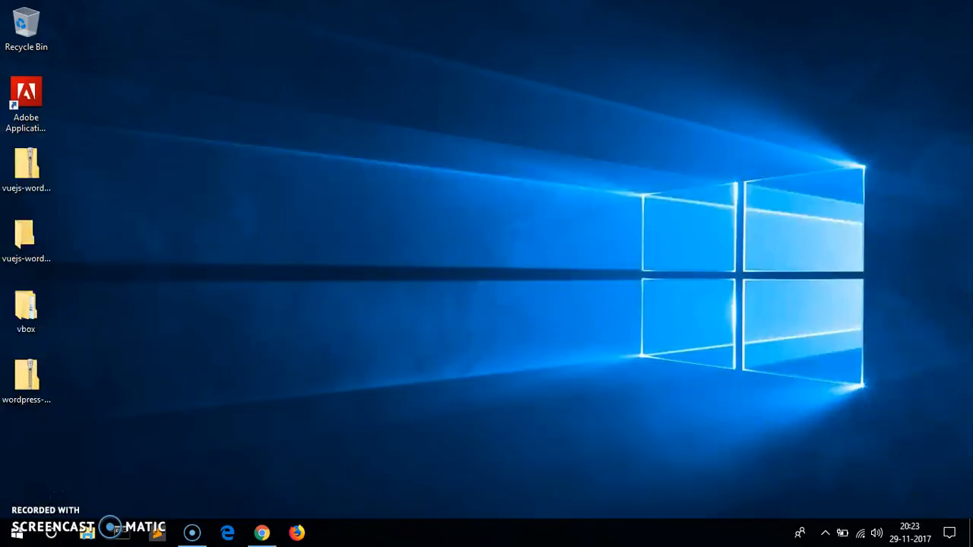
Step: Extract All on the wordpress-4.9 zip, keeping the Desktop as destination
{"action": "left_click", "coordinate": [26, 380]}
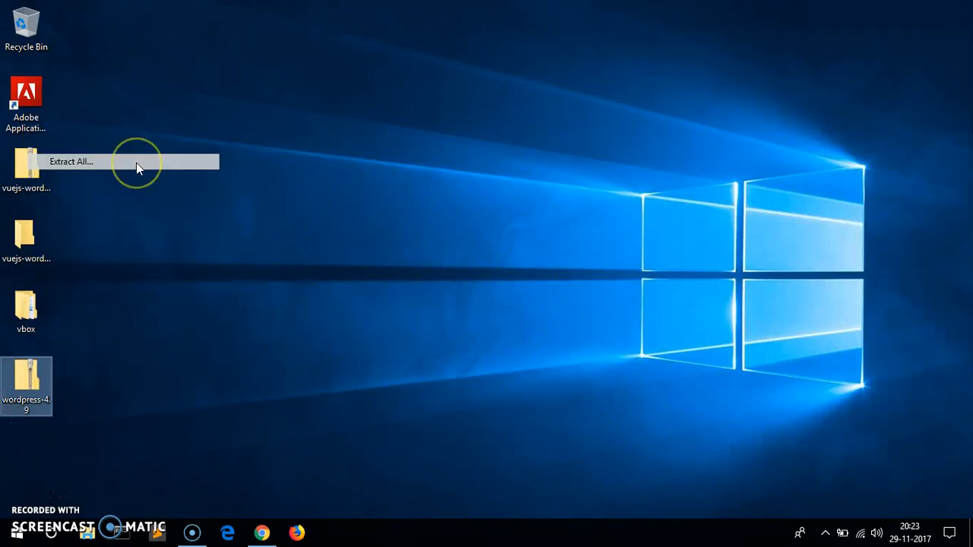
{"action": "left_click", "coordinate": [70, 161]}
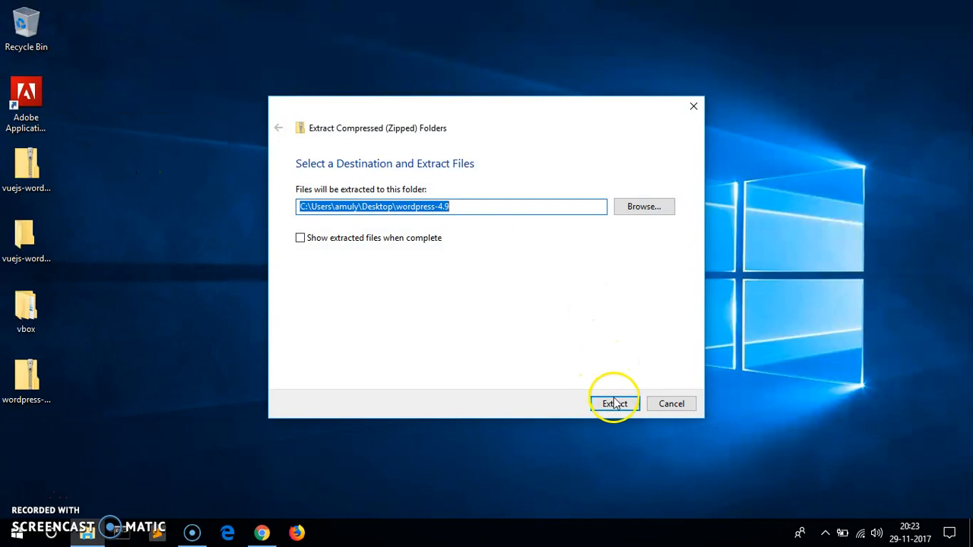
{"action": "left_click", "coordinate": [615, 404]}
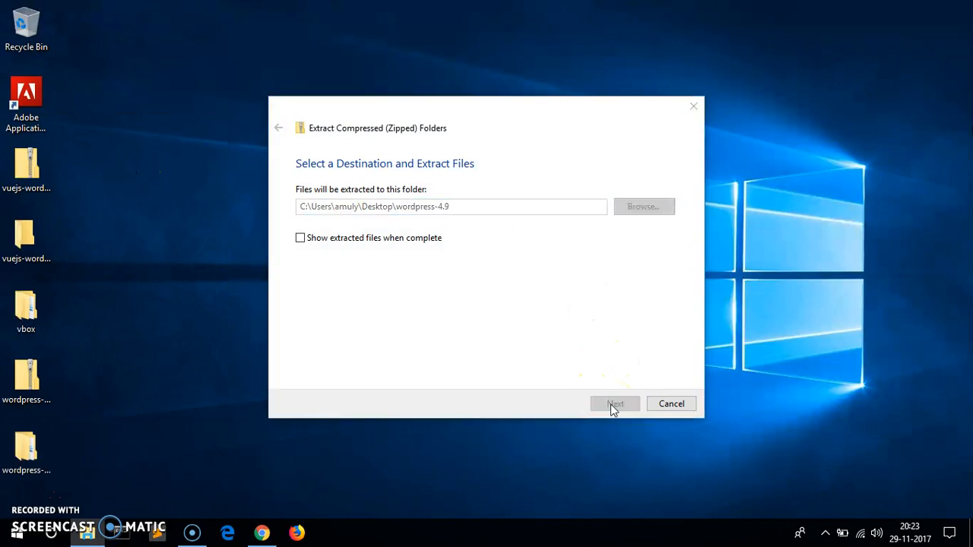
{"action": "left_click", "coordinate": [615, 404]}
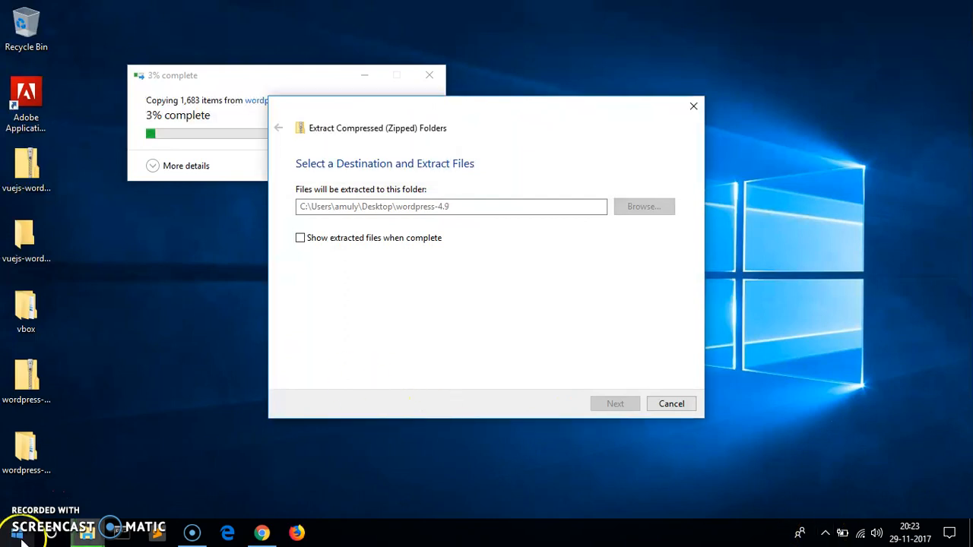
Step: Start Apache and MySQL in XAMPP Control Panel, then close it and return to Chrome
{"action": "left_click", "coordinate": [13, 532]}
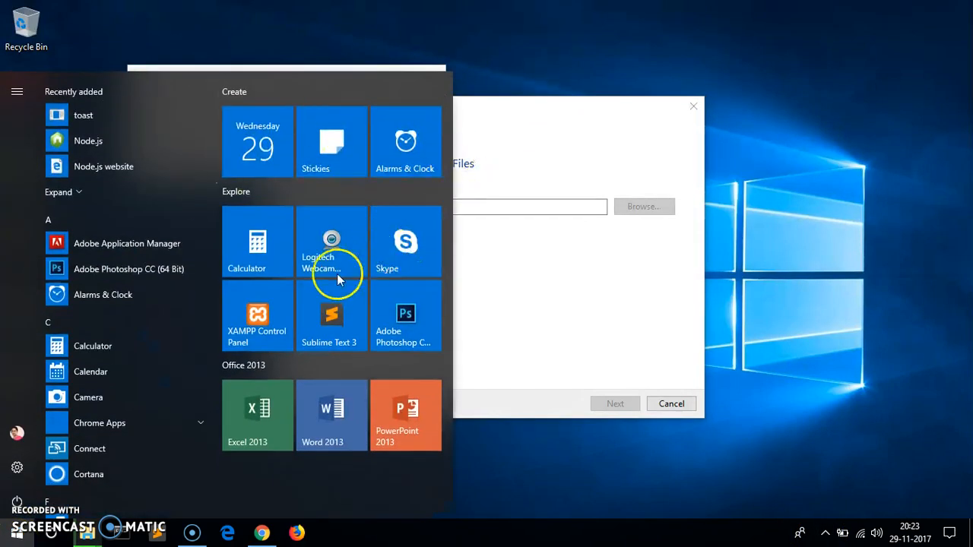
{"action": "mouse_move", "coordinate": [271, 312]}
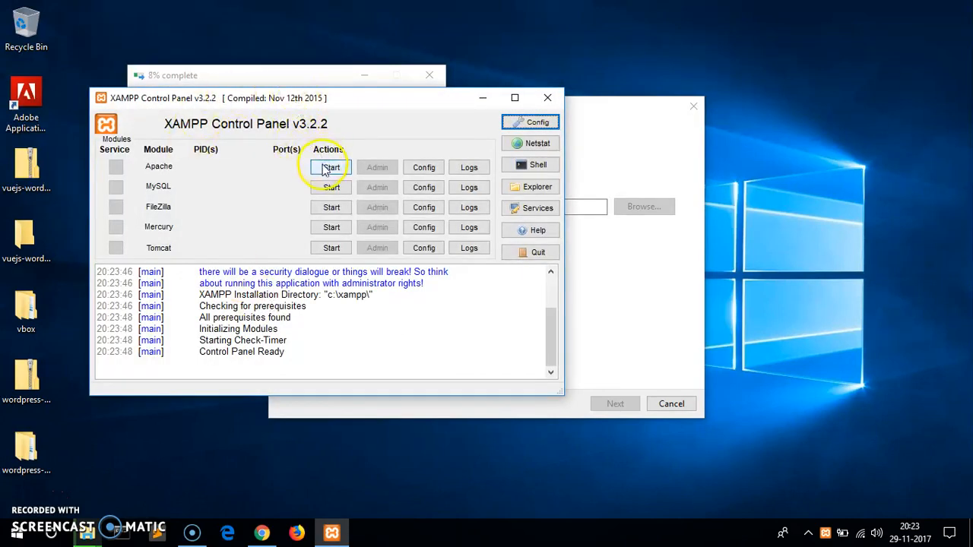
{"action": "left_click", "coordinate": [331, 166]}
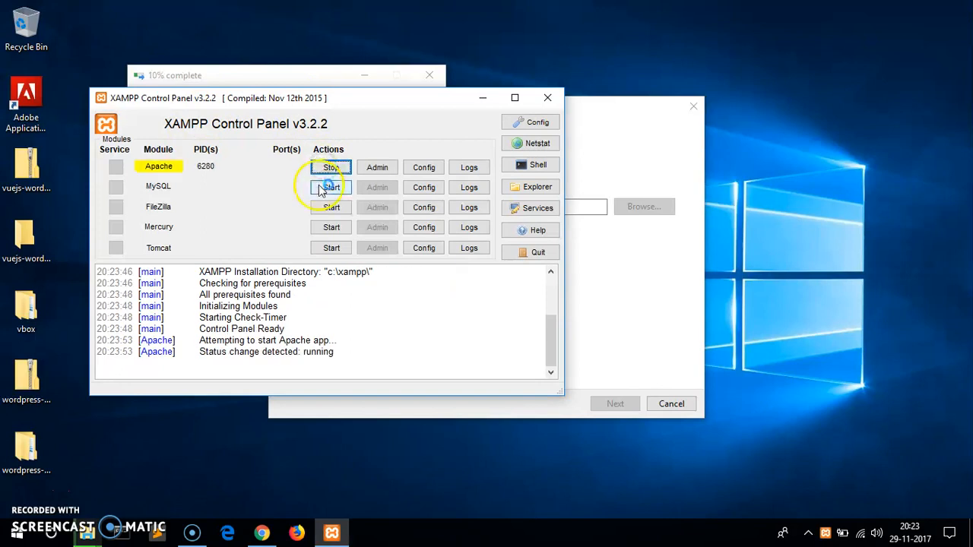
{"action": "left_click", "coordinate": [331, 188]}
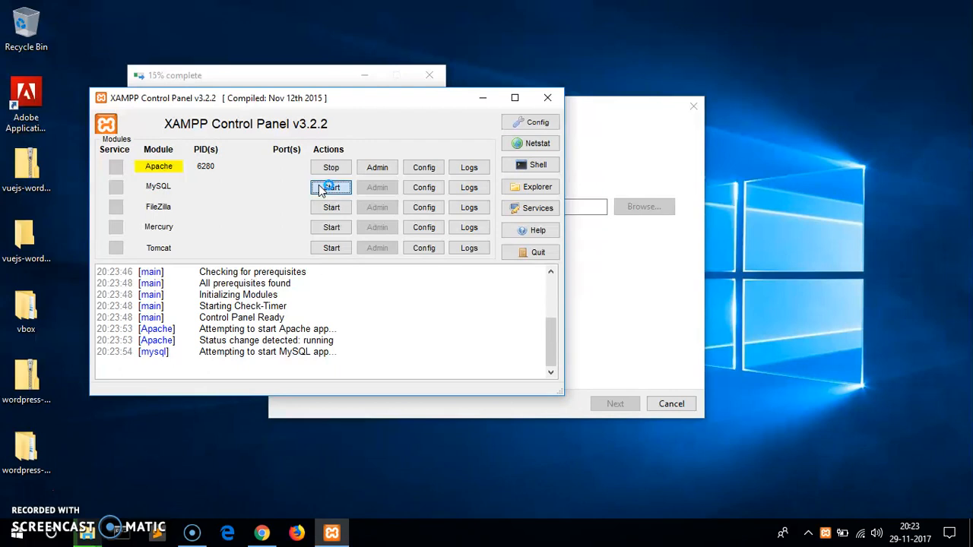
{"action": "left_click", "coordinate": [331, 187]}
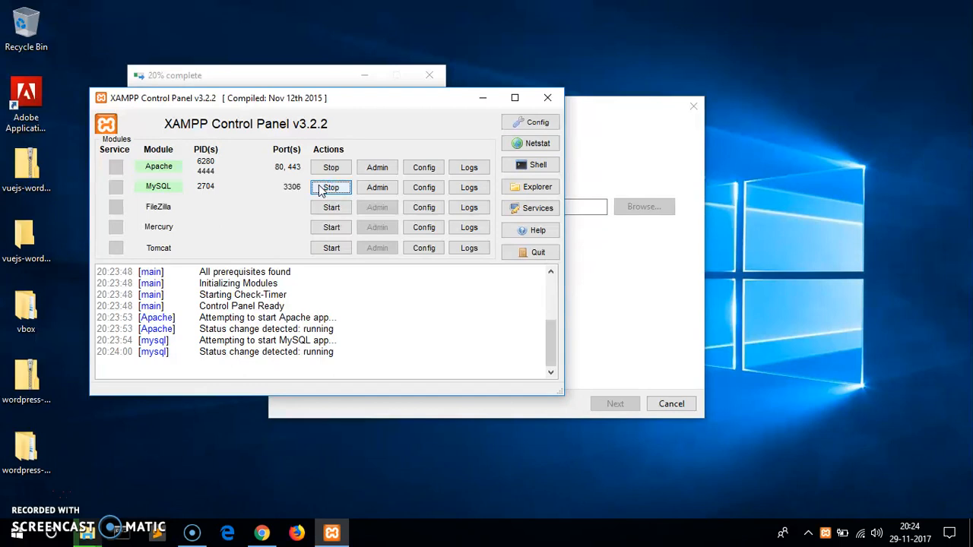
{"action": "mouse_move", "coordinate": [364, 144]}
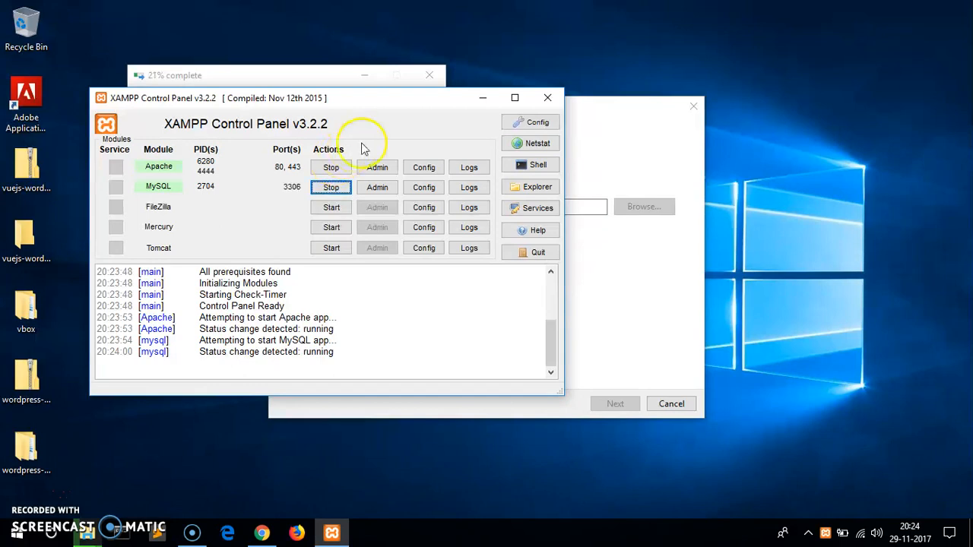
{"action": "mouse_move", "coordinate": [547, 98]}
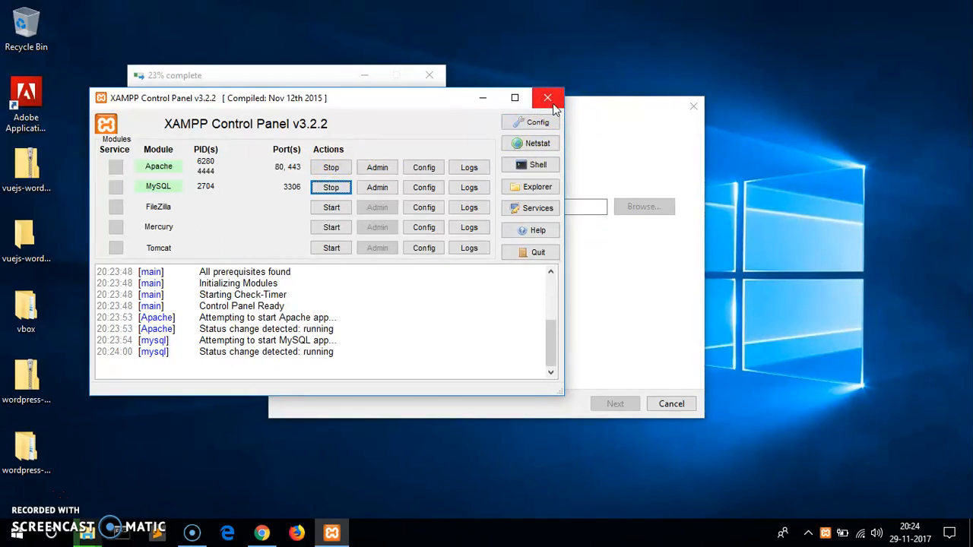
{"action": "left_click", "coordinate": [547, 98]}
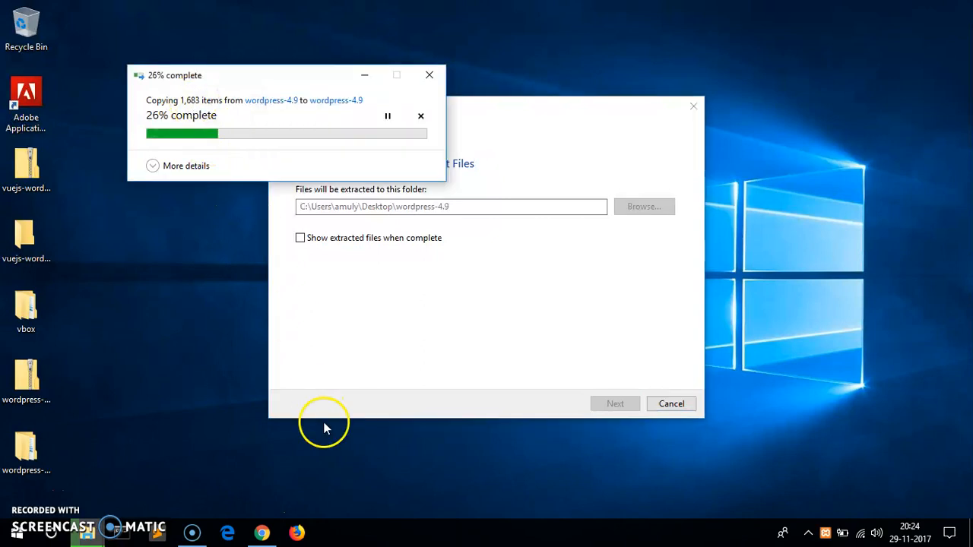
{"action": "left_click", "coordinate": [261, 533]}
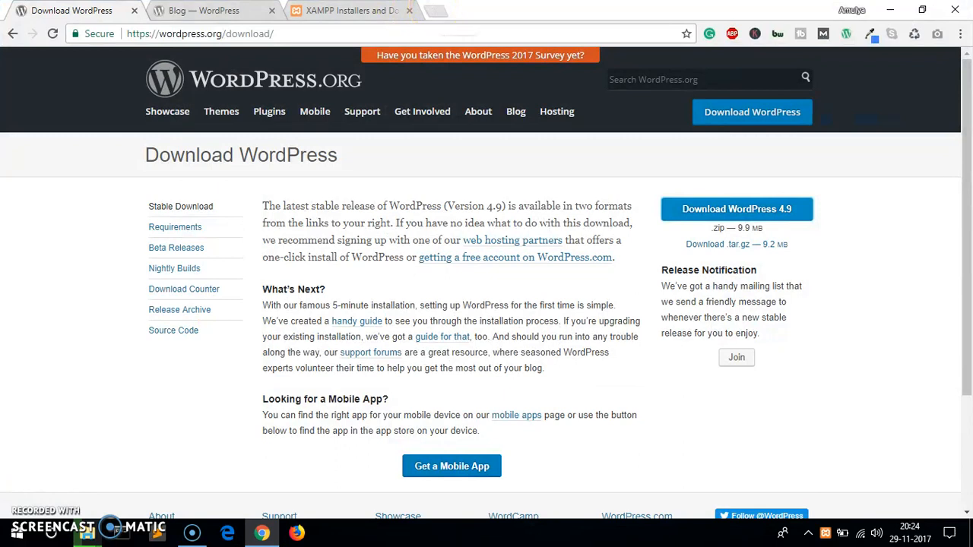
Step: Load the local XAMPP dashboard through a localhost address in the XAMPP tab
{"action": "left_click", "coordinate": [350, 10]}
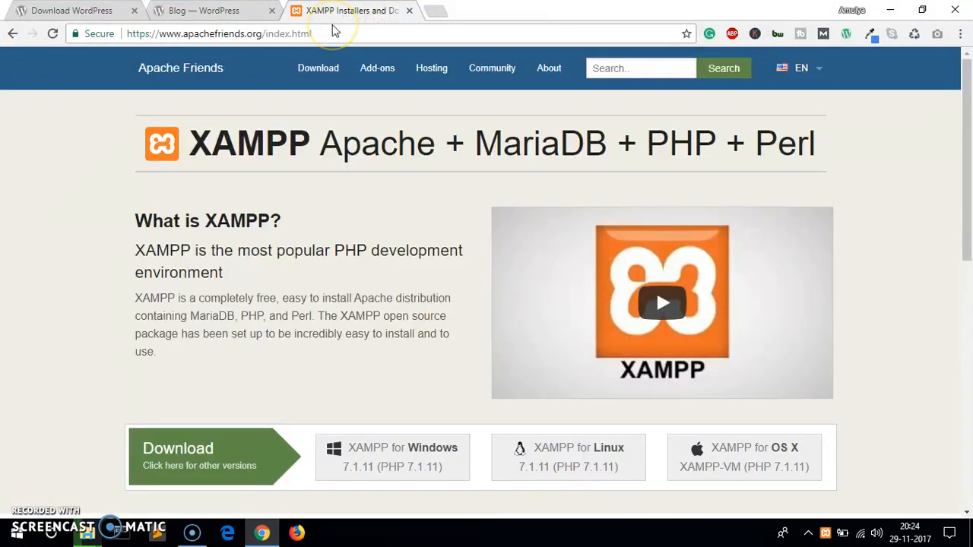
{"action": "left_click", "coordinate": [218, 33]}
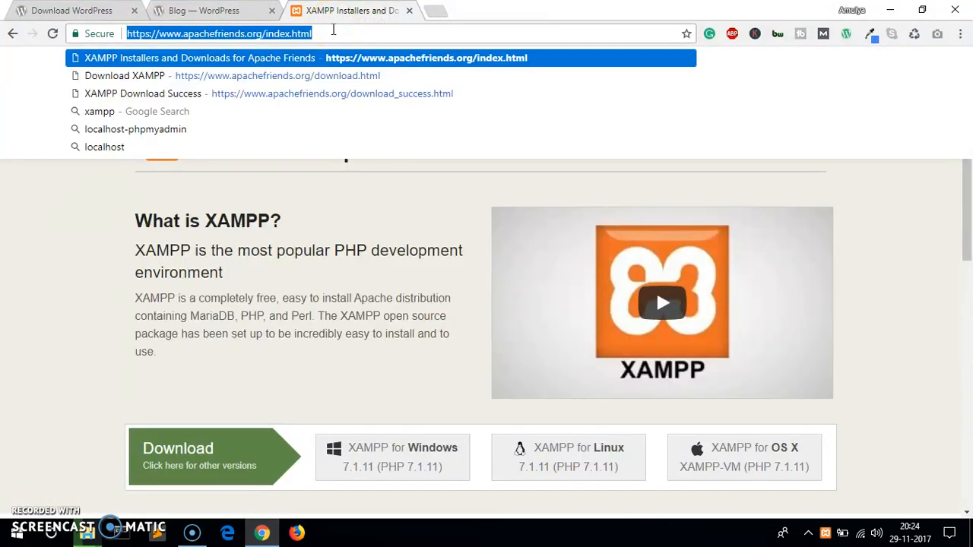
{"action": "type", "text": "localhost/wp"}
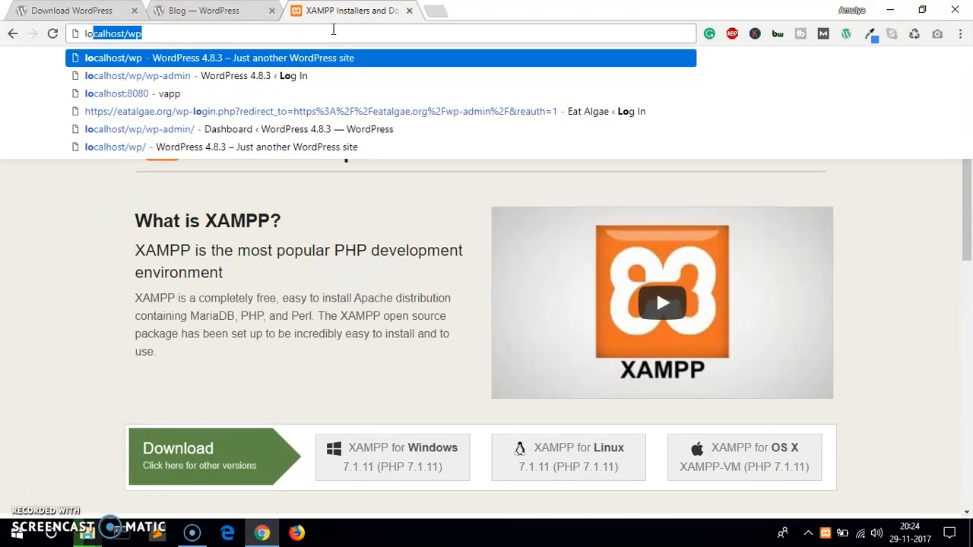
{"action": "type", "text": "/wp-admin"}
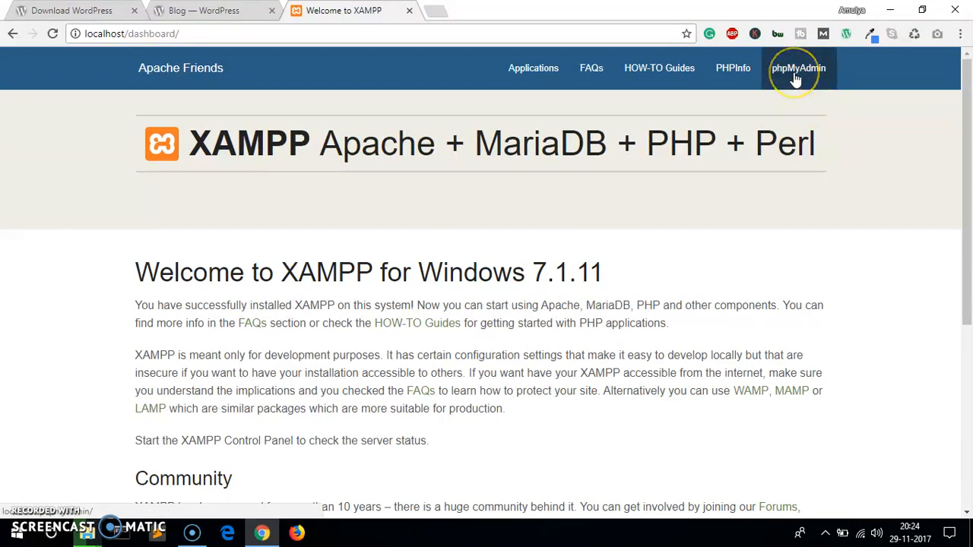
Step: Open phpMyAdmin, view the PHPInfo page showing PHP 7.1.11, then close that tab
{"action": "left_click", "coordinate": [799, 68]}
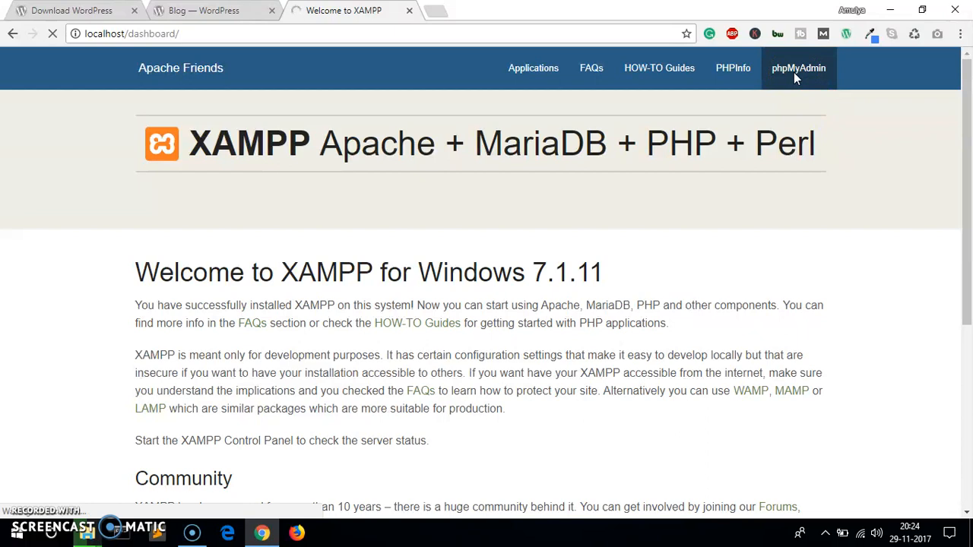
{"action": "left_click", "coordinate": [733, 68]}
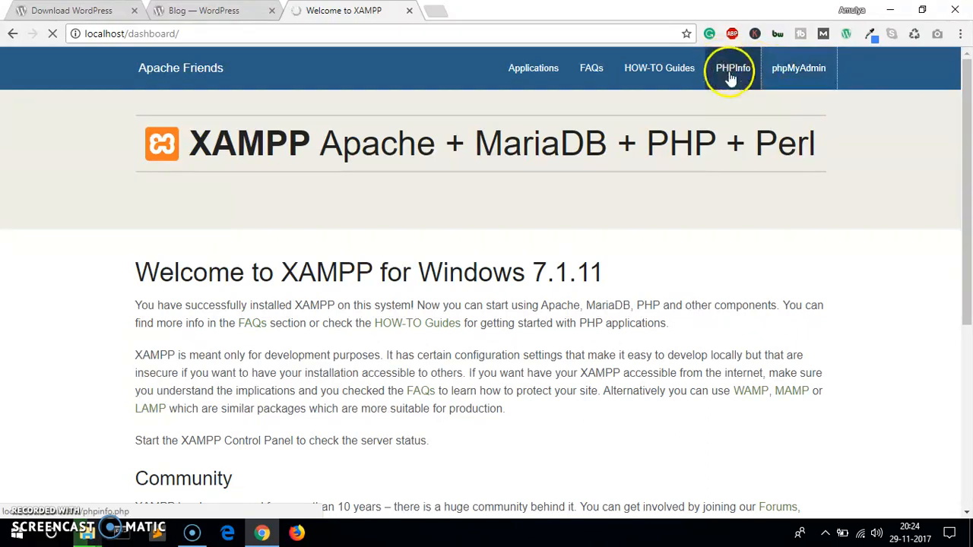
{"action": "left_click", "coordinate": [732, 68]}
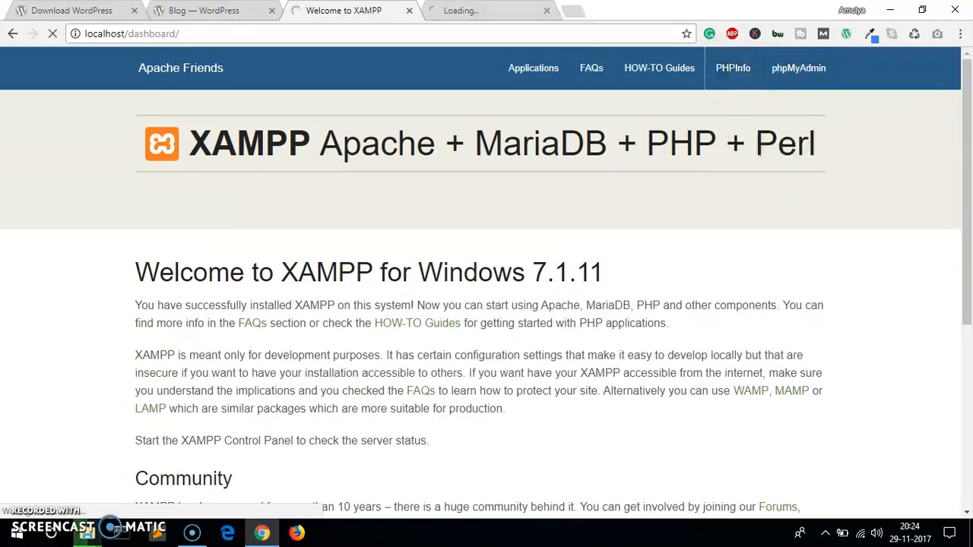
{"action": "left_click", "coordinate": [732, 67]}
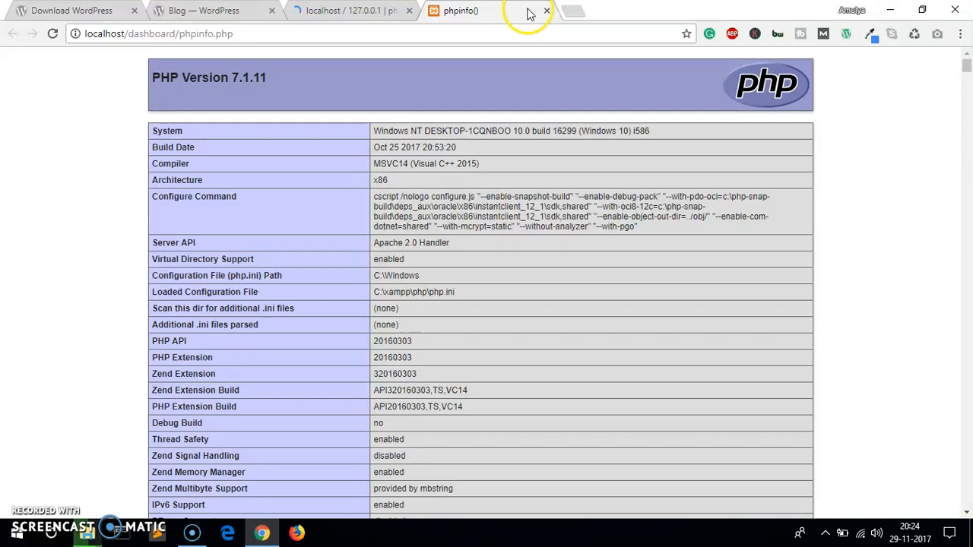
{"action": "left_click", "coordinate": [546, 10]}
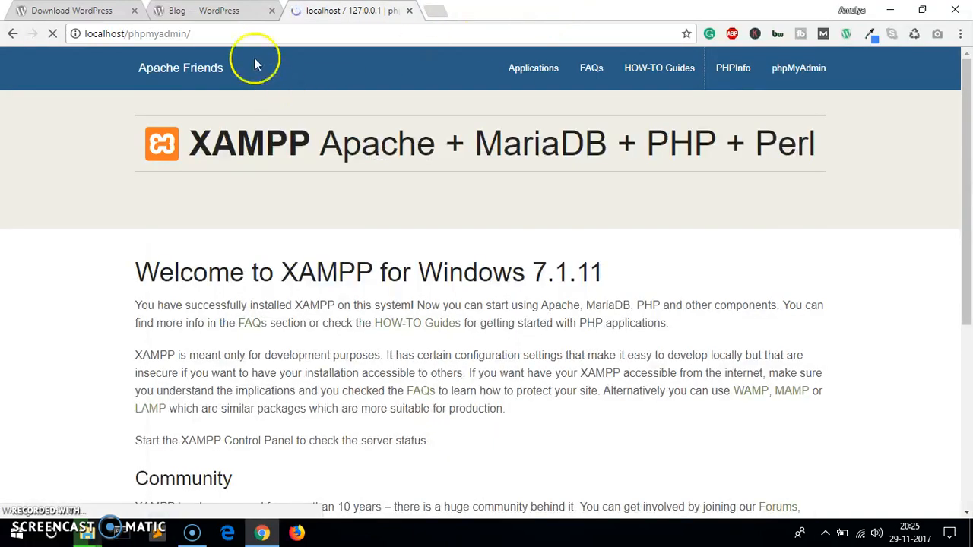
Step: Create the wp49 database and view its Privileges, listing root with all privileges
{"action": "left_click", "coordinate": [799, 67]}
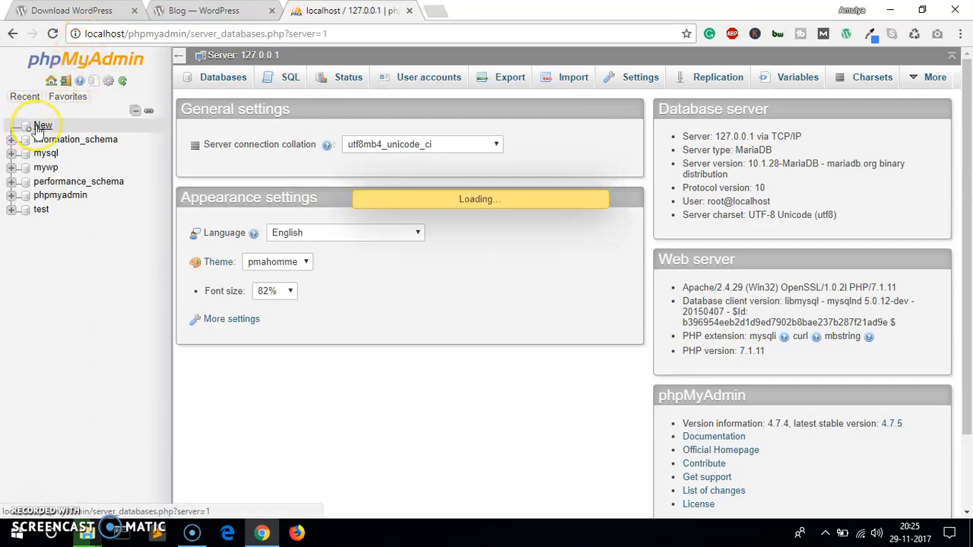
{"action": "left_click", "coordinate": [223, 76]}
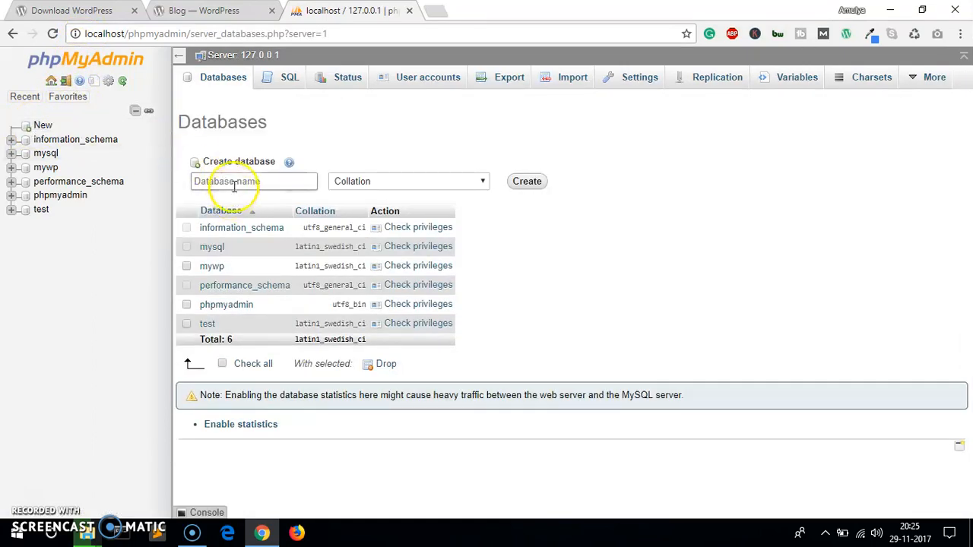
{"action": "type", "text": "w"}
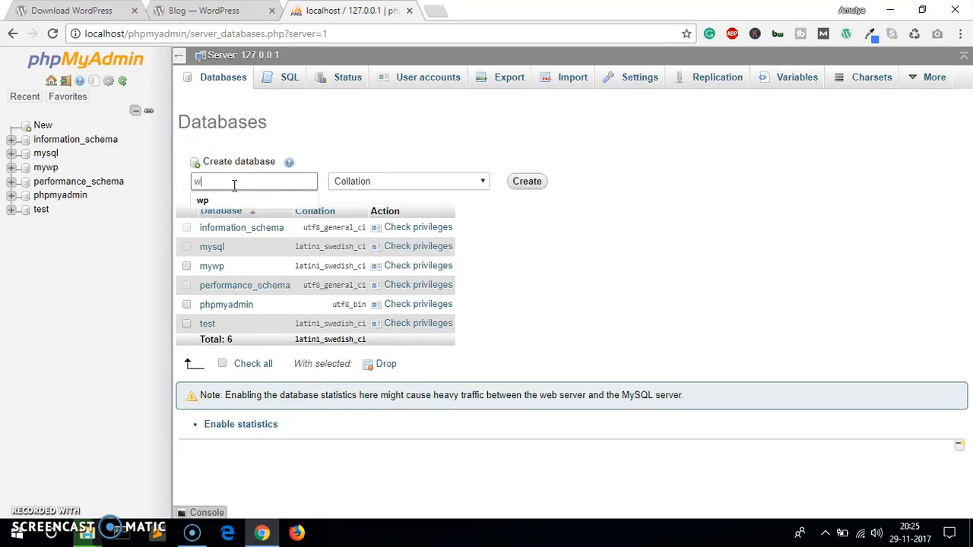
{"action": "type", "text": "p4"}
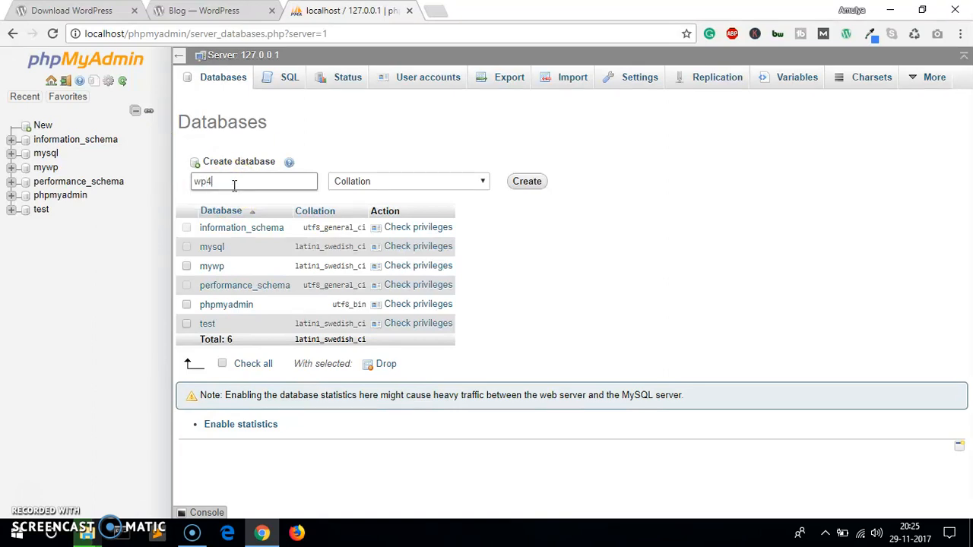
{"action": "type", "text": "9"}
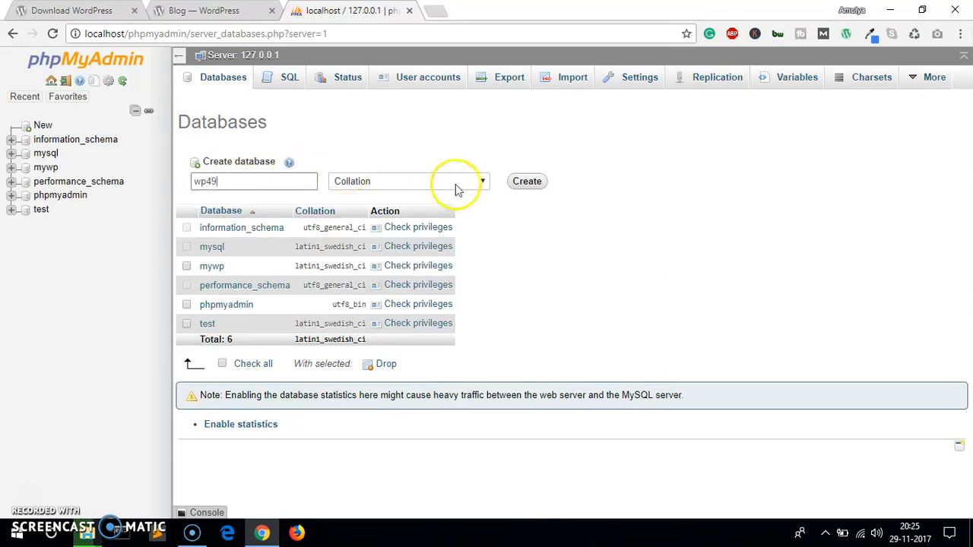
{"action": "left_click", "coordinate": [527, 181]}
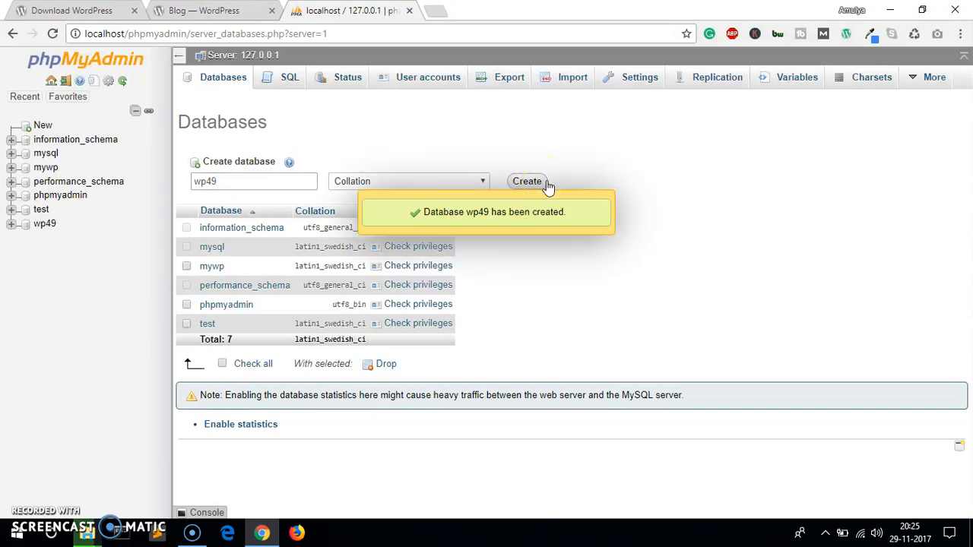
{"action": "left_click", "coordinate": [44, 223]}
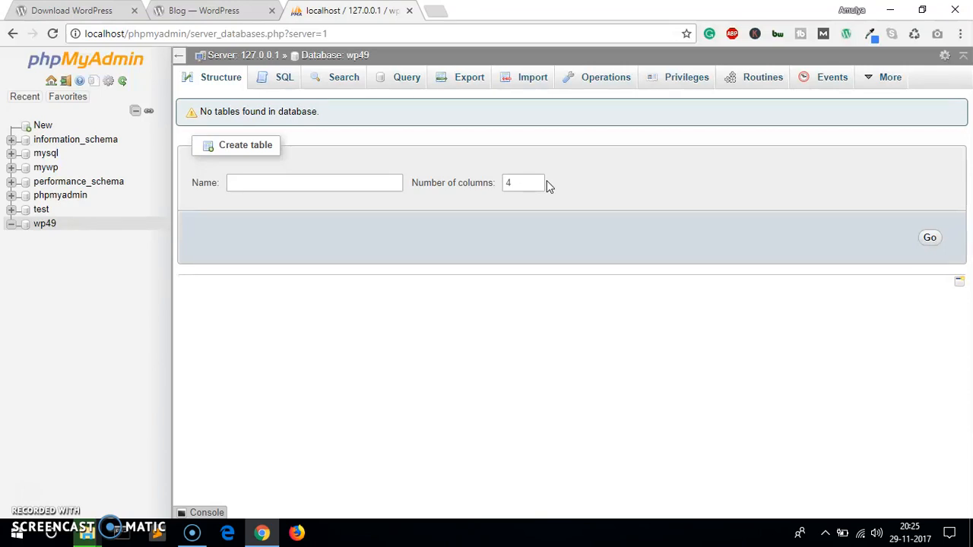
{"action": "left_click", "coordinate": [686, 77]}
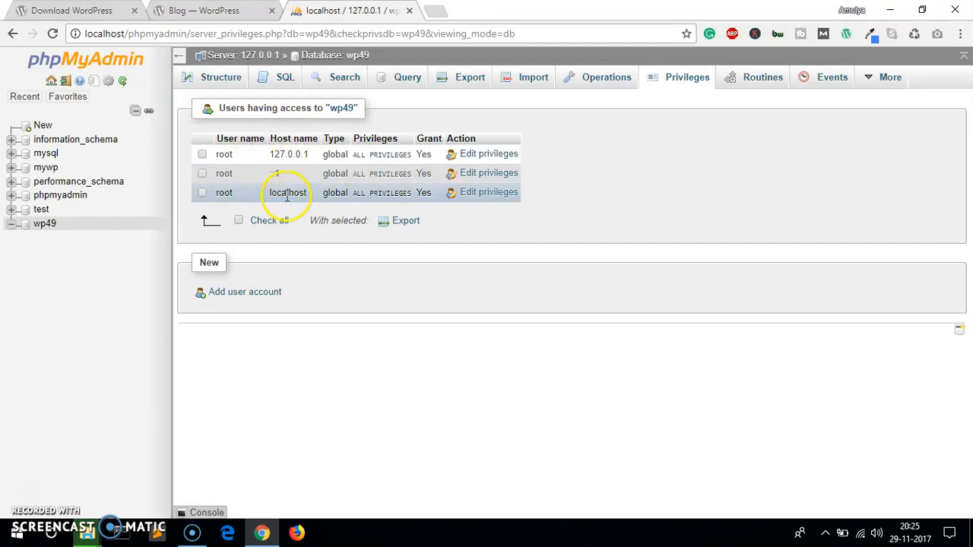
{"action": "mouse_move", "coordinate": [352, 141]}
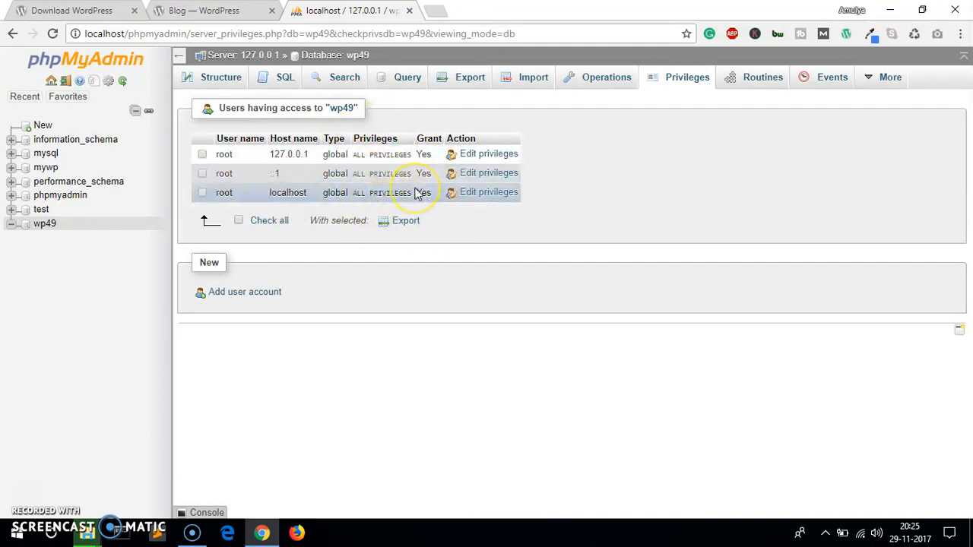
{"action": "mouse_move", "coordinate": [169, 350]}
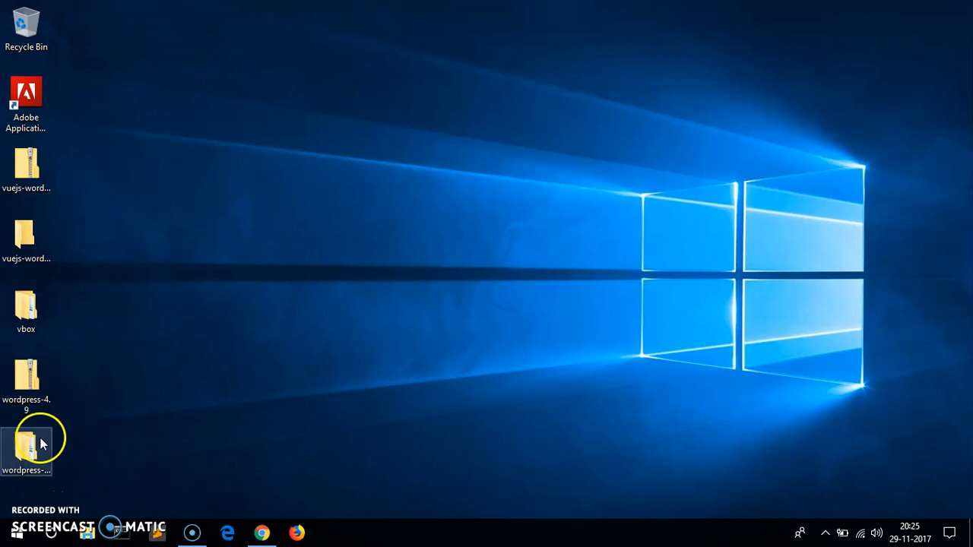
Step: Open the extracted wordpress-4.9 folder and its inner wordpress folder
{"action": "double_click", "coordinate": [26, 441]}
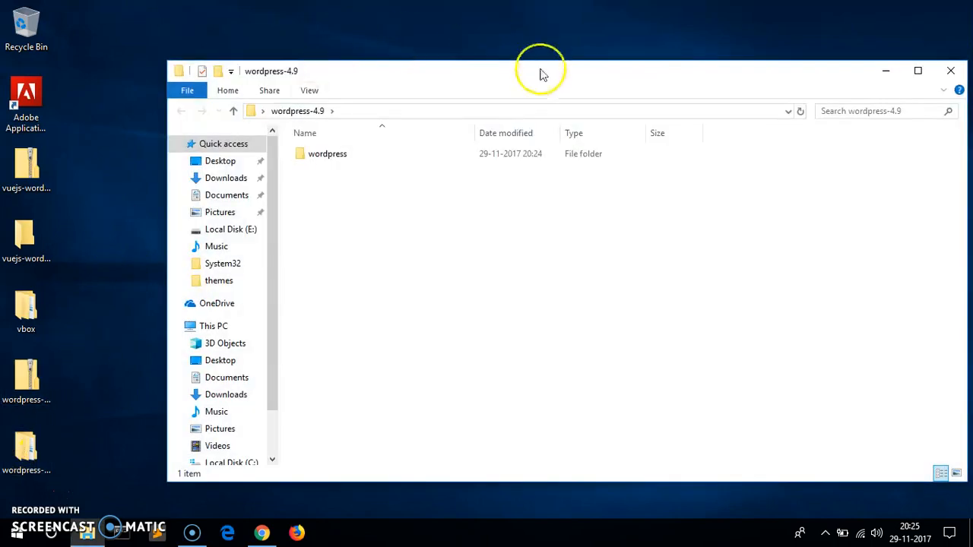
{"action": "left_click", "coordinate": [328, 154]}
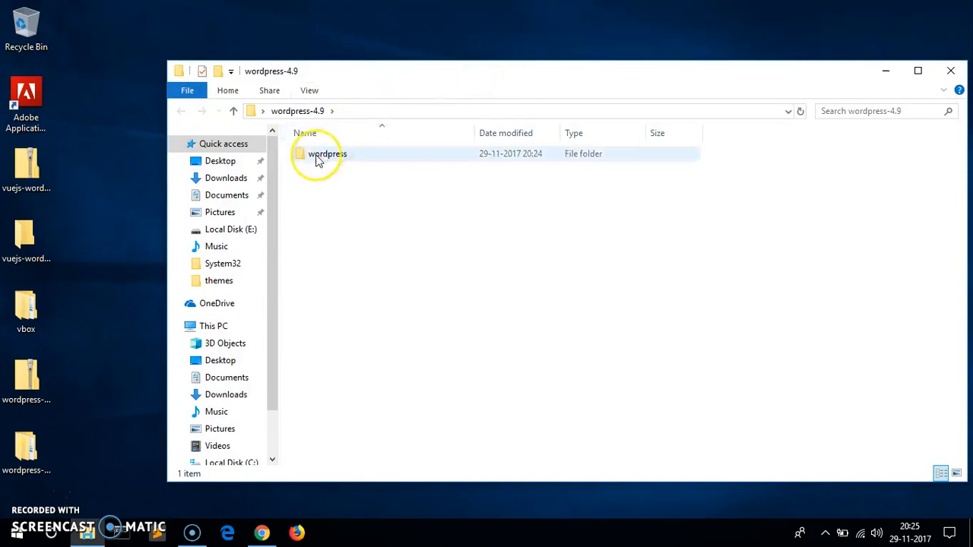
{"action": "double_click", "coordinate": [327, 154]}
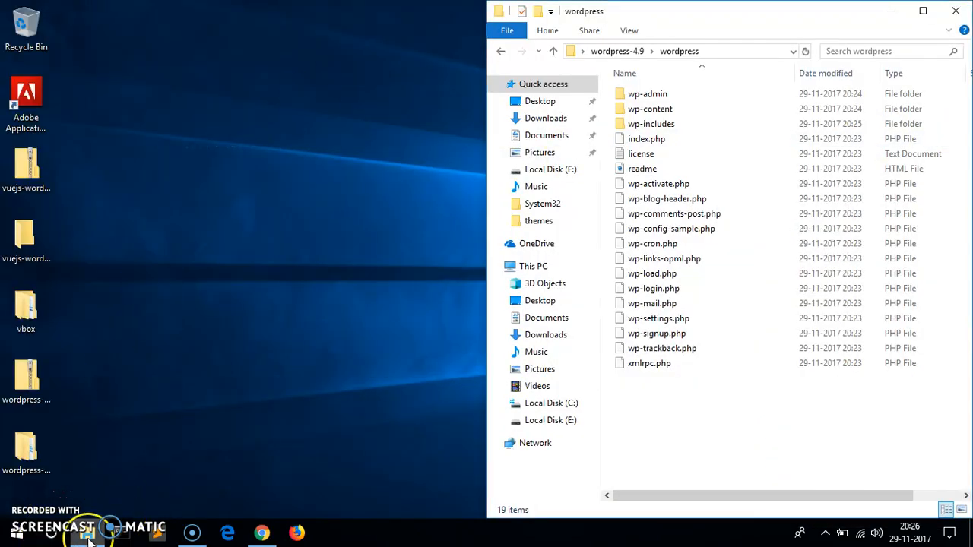
Step: In a second Explorer window, navigate to C:\xampp\htdocs
{"action": "left_click", "coordinate": [88, 532]}
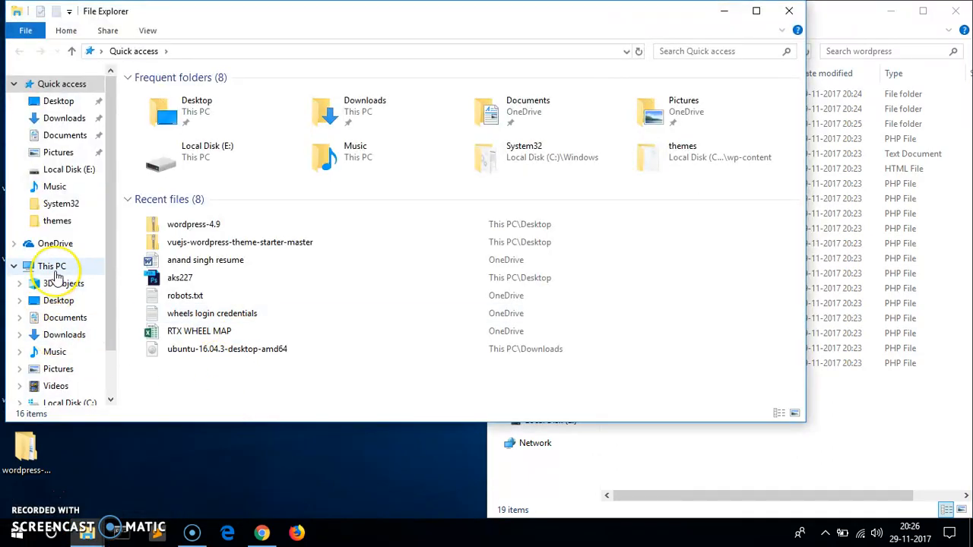
{"action": "left_click", "coordinate": [51, 266]}
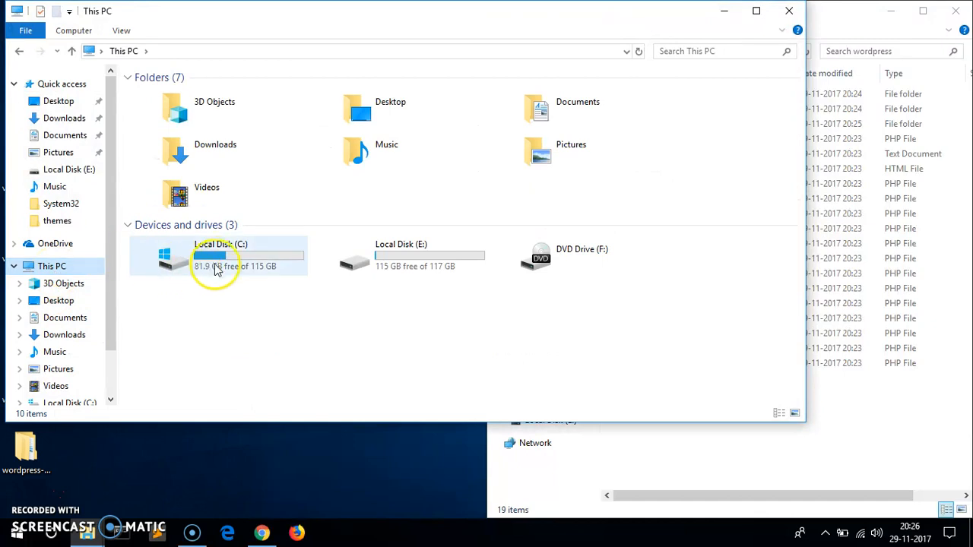
{"action": "double_click", "coordinate": [220, 256]}
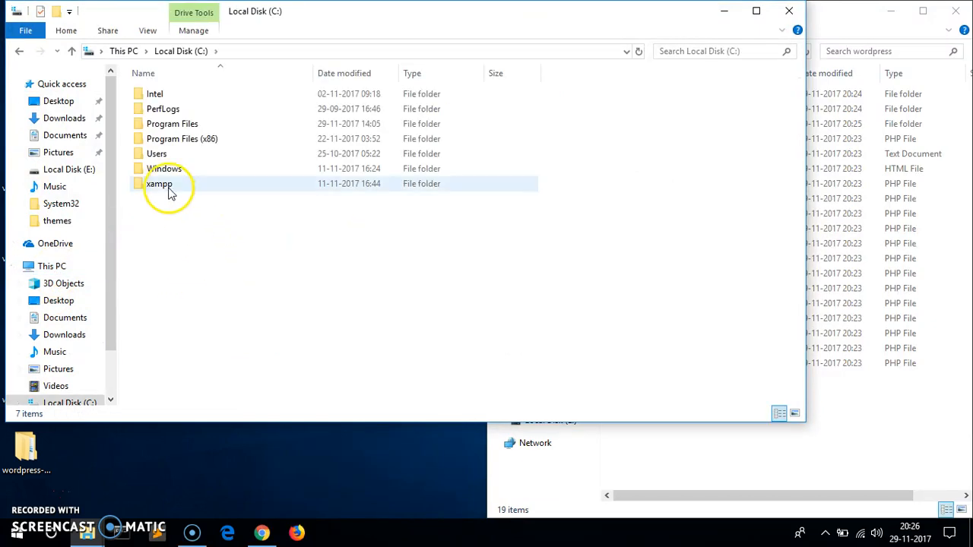
{"action": "double_click", "coordinate": [159, 184]}
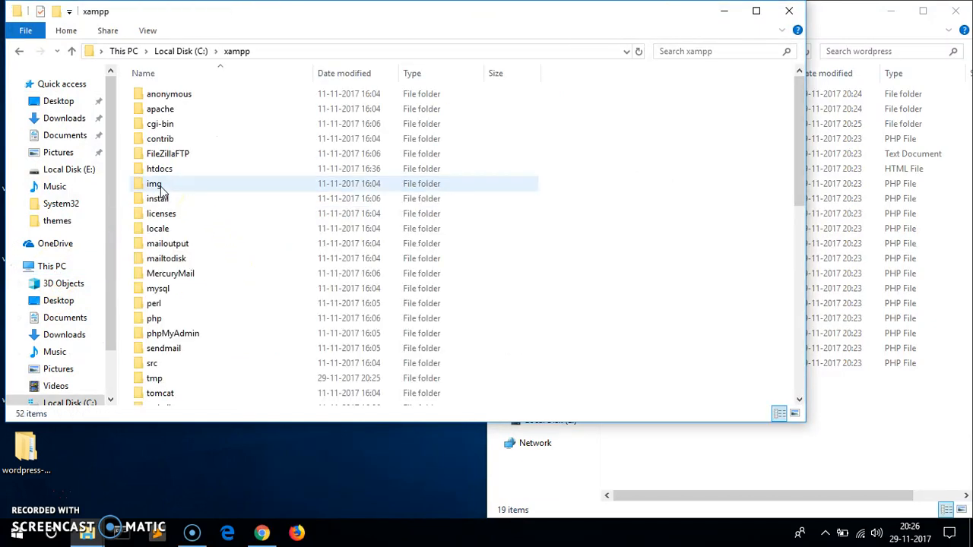
{"action": "double_click", "coordinate": [160, 168]}
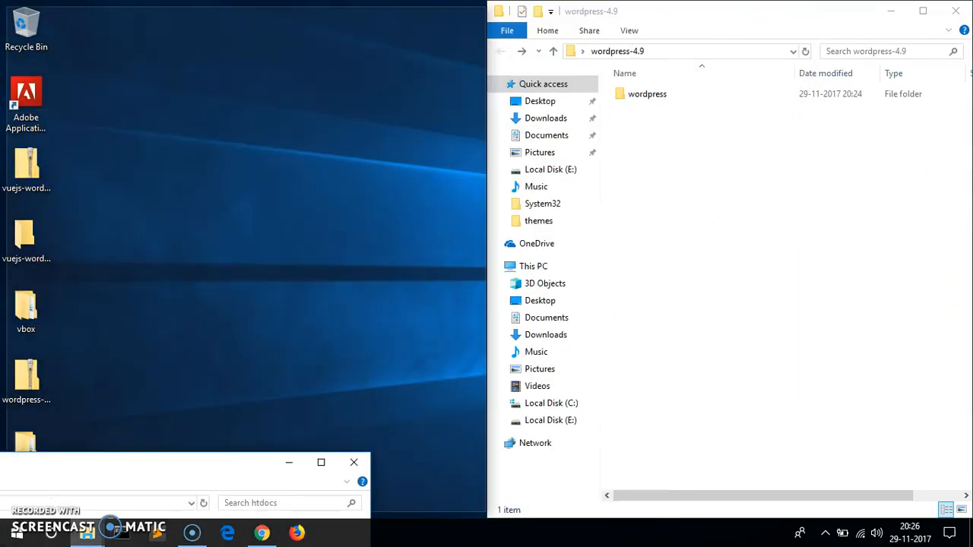
Step: Create and open a new wp49 folder inside htdocs
{"action": "left_click", "coordinate": [321, 462]}
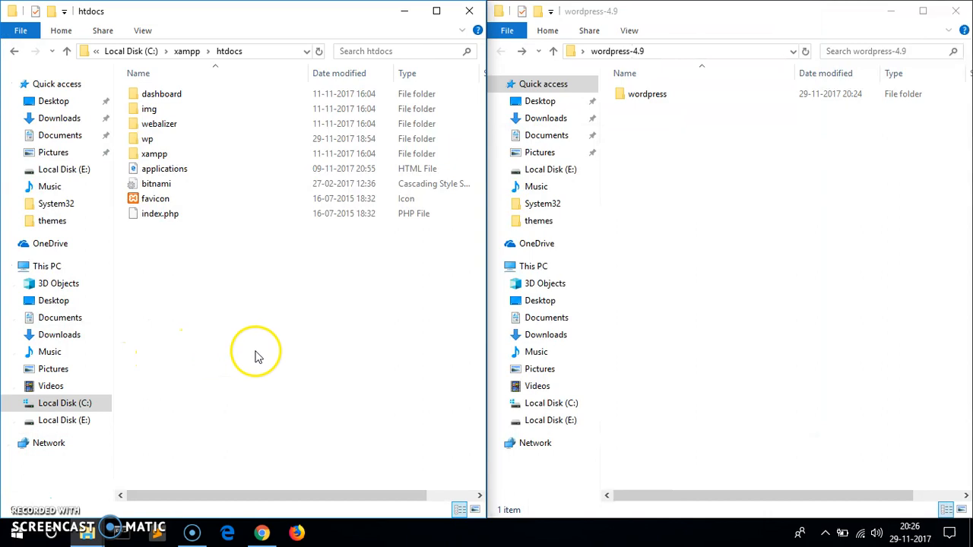
{"action": "mouse_move", "coordinate": [171, 209]}
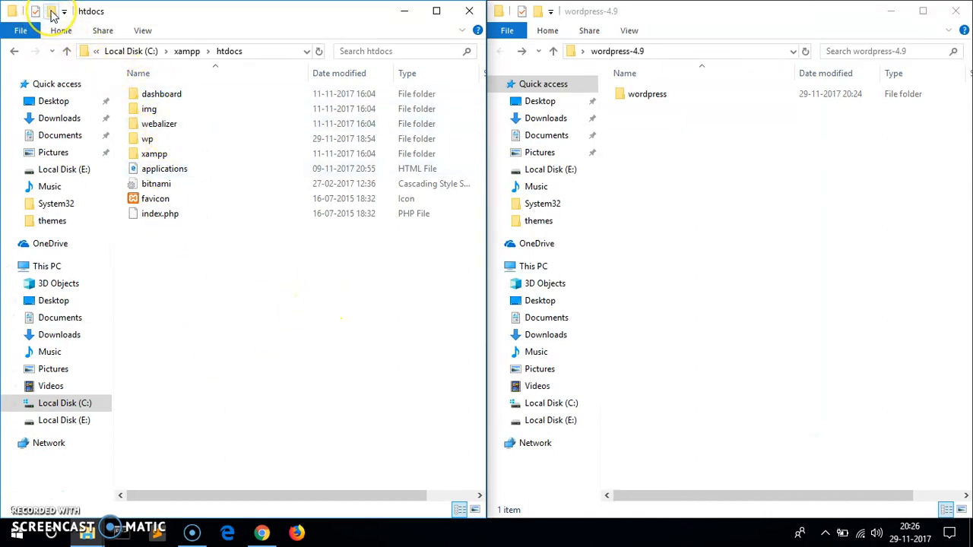
{"action": "left_click", "coordinate": [51, 11]}
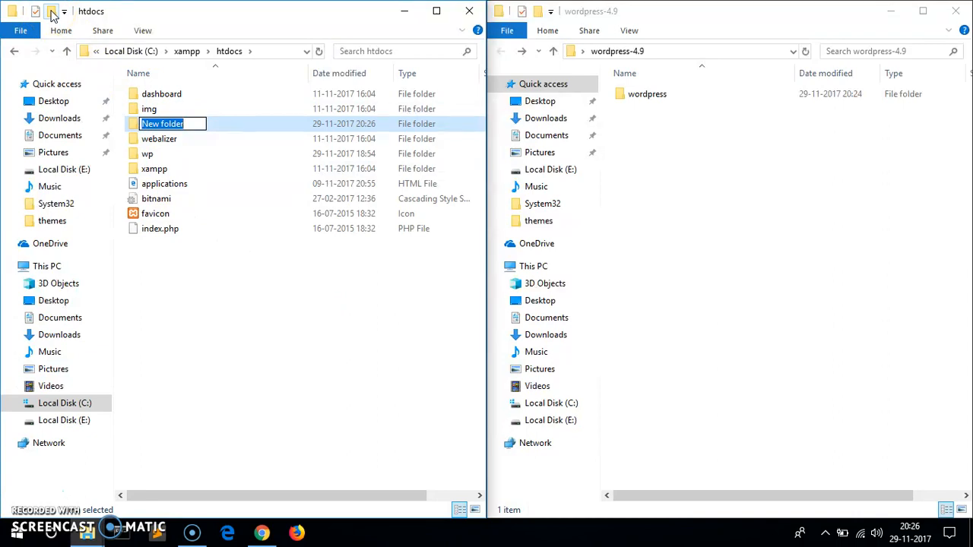
{"action": "type", "text": "w"}
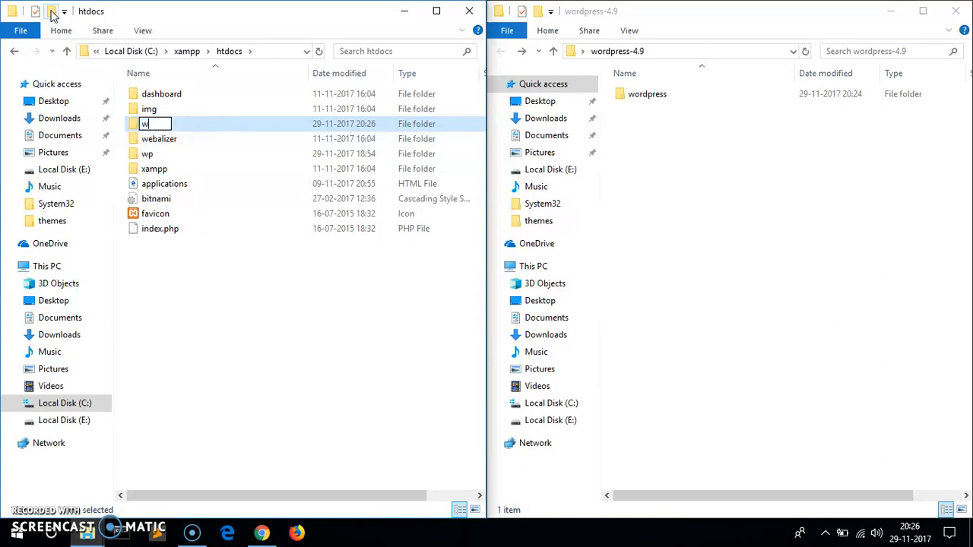
{"action": "type", "text": "p49"}
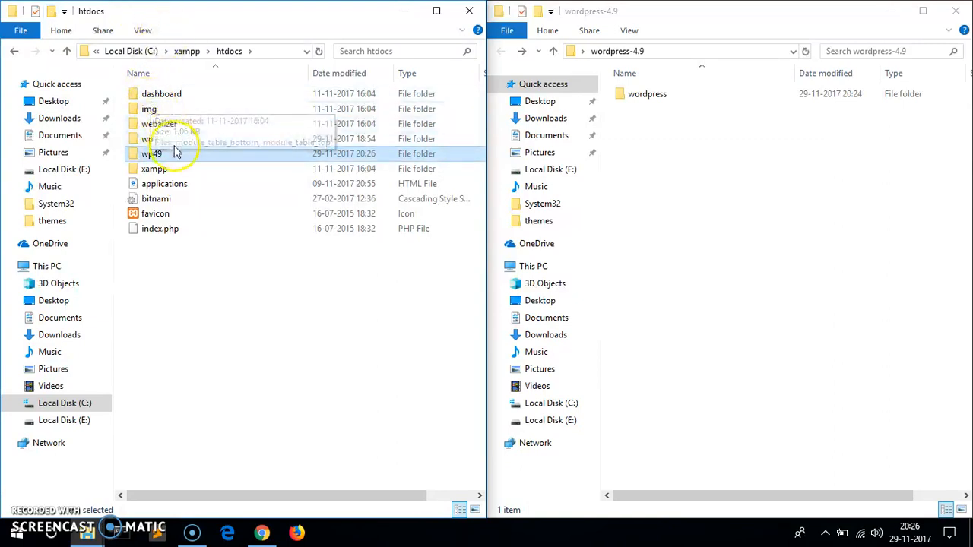
{"action": "double_click", "coordinate": [152, 153]}
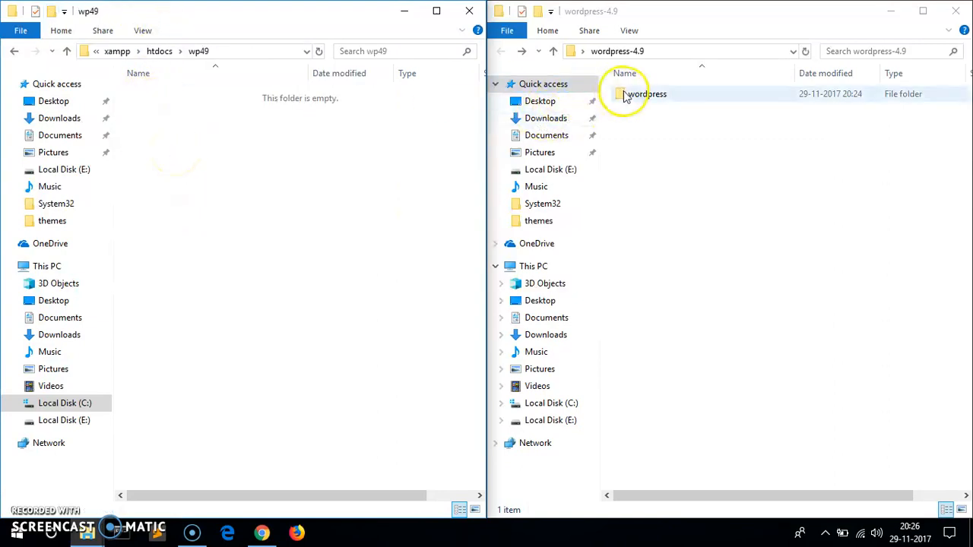
Step: Copy all WordPress files into wp49, check the copy progress, and return to Chrome
{"action": "double_click", "coordinate": [646, 93]}
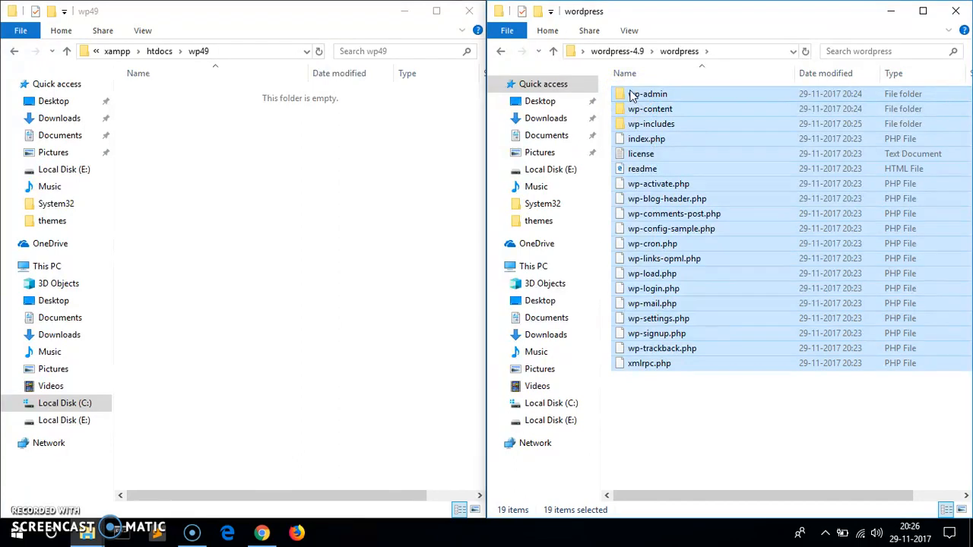
{"action": "left_click", "coordinate": [234, 243]}
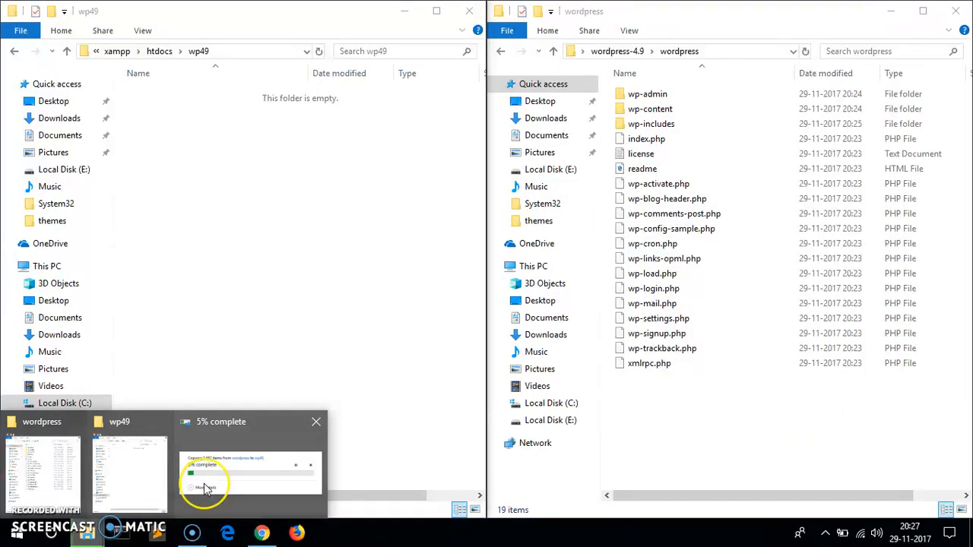
{"action": "left_click", "coordinate": [251, 471]}
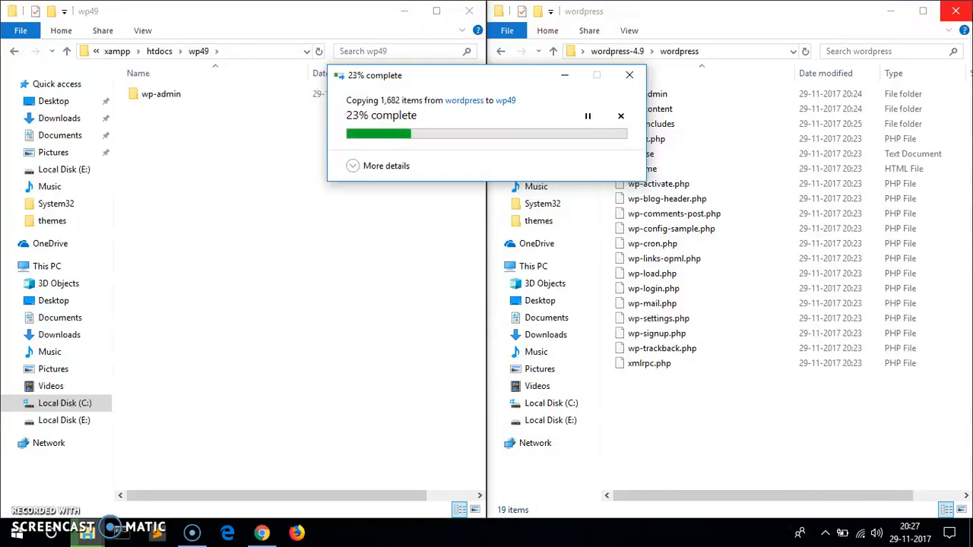
{"action": "left_click", "coordinate": [12, 532]}
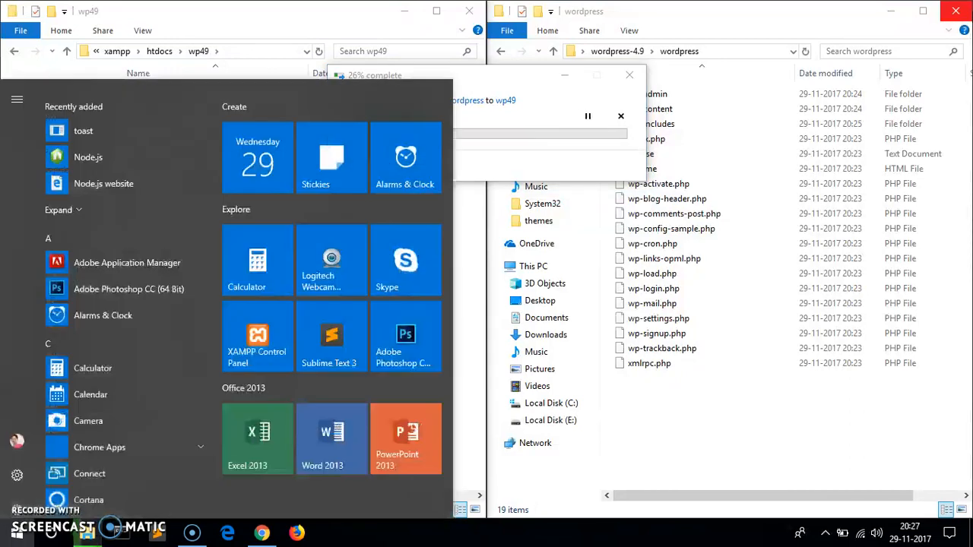
{"action": "left_click", "coordinate": [681, 14]}
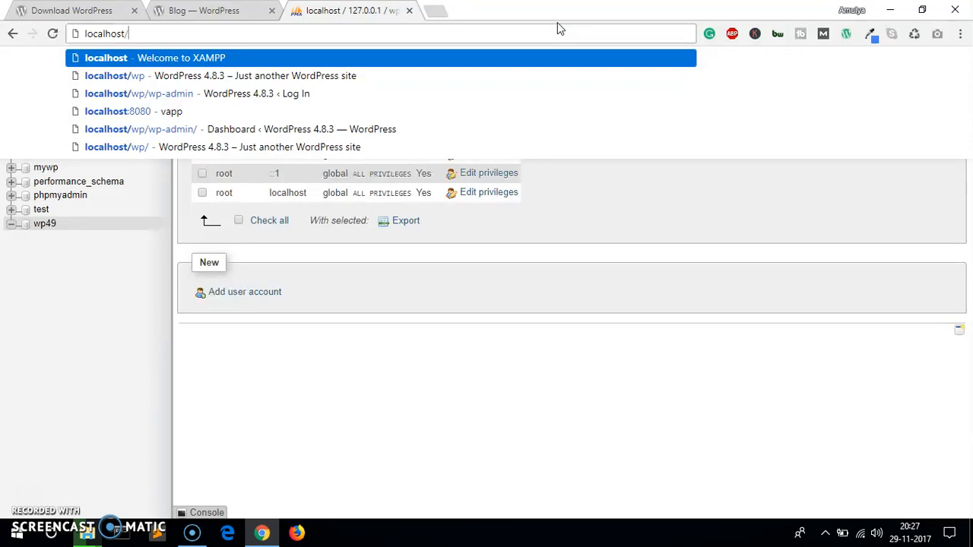
Step: Load localhost/wp49 in Chrome and check the wp49 copy window from the taskbar
{"action": "type", "text": "wp"}
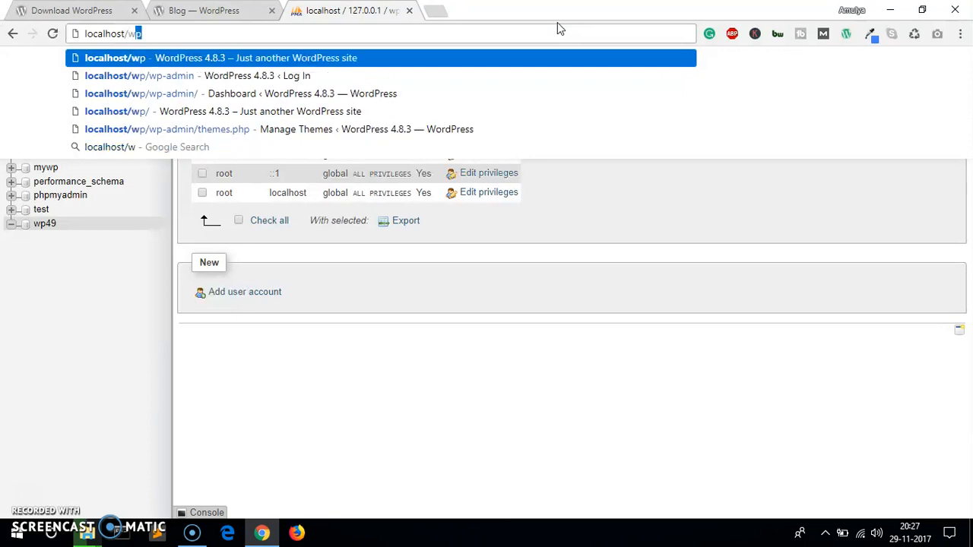
{"action": "type", "text": "49/"}
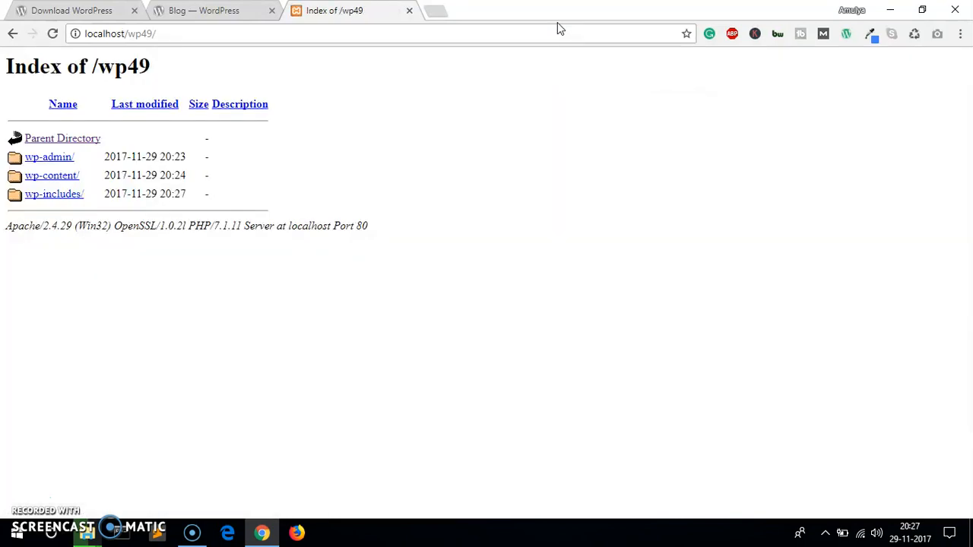
{"action": "left_click", "coordinate": [52, 33]}
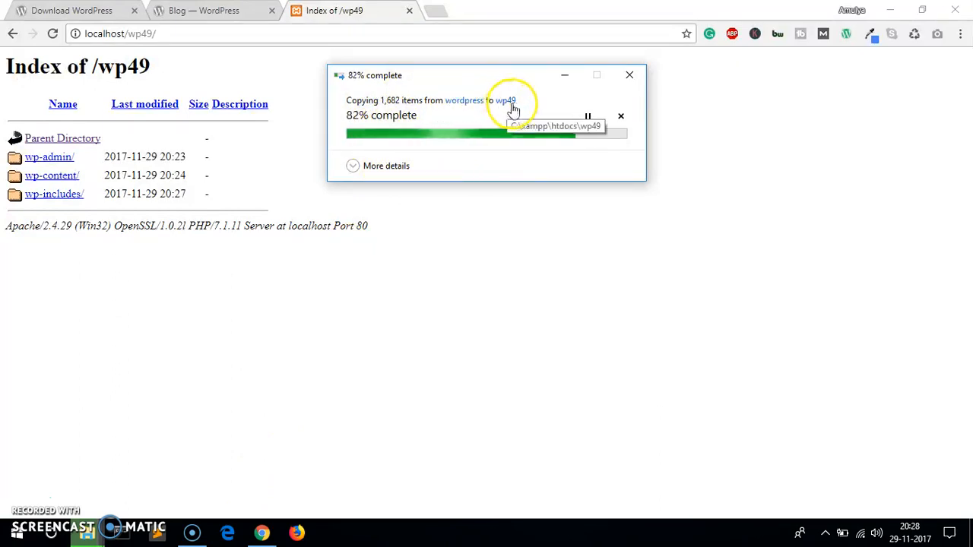
{"action": "mouse_move", "coordinate": [235, 304]}
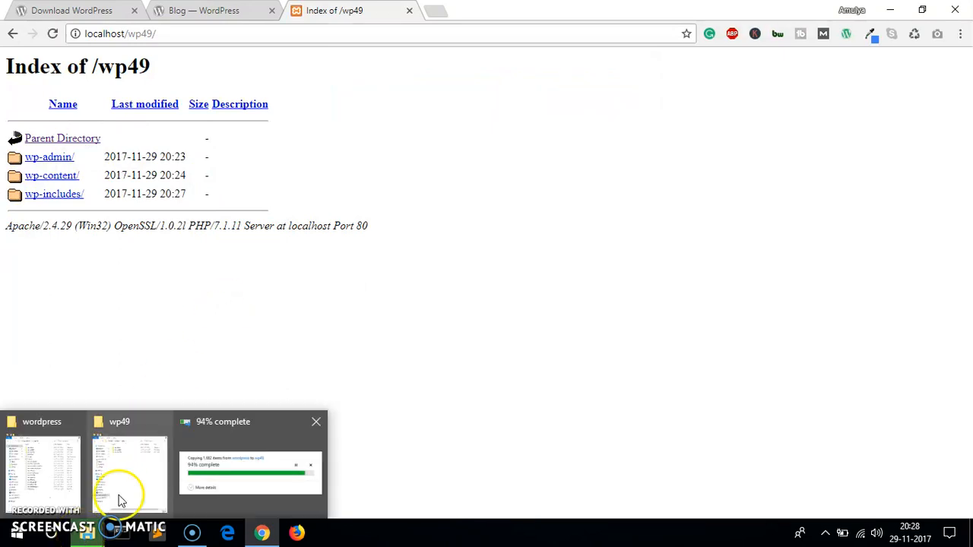
{"action": "left_click", "coordinate": [251, 472]}
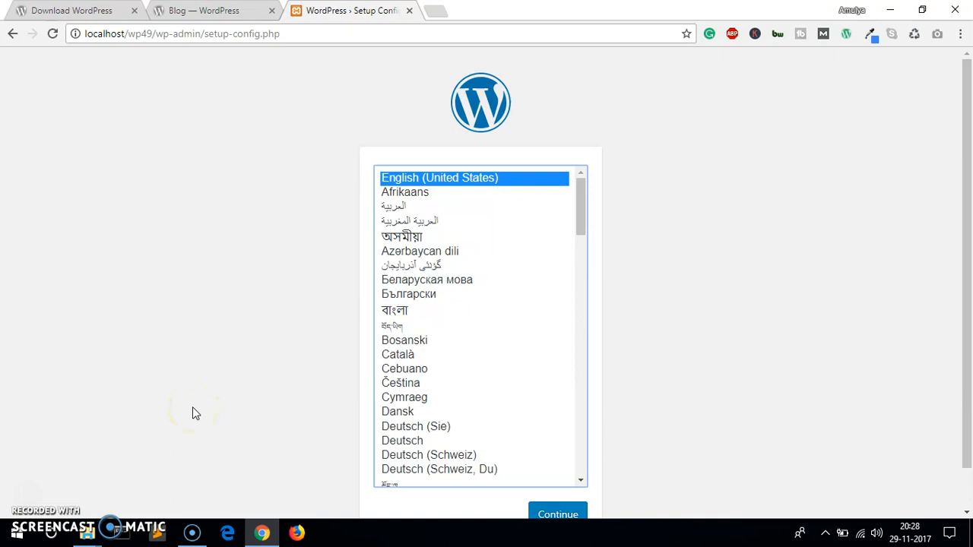
{"action": "mouse_move", "coordinate": [428, 372]}
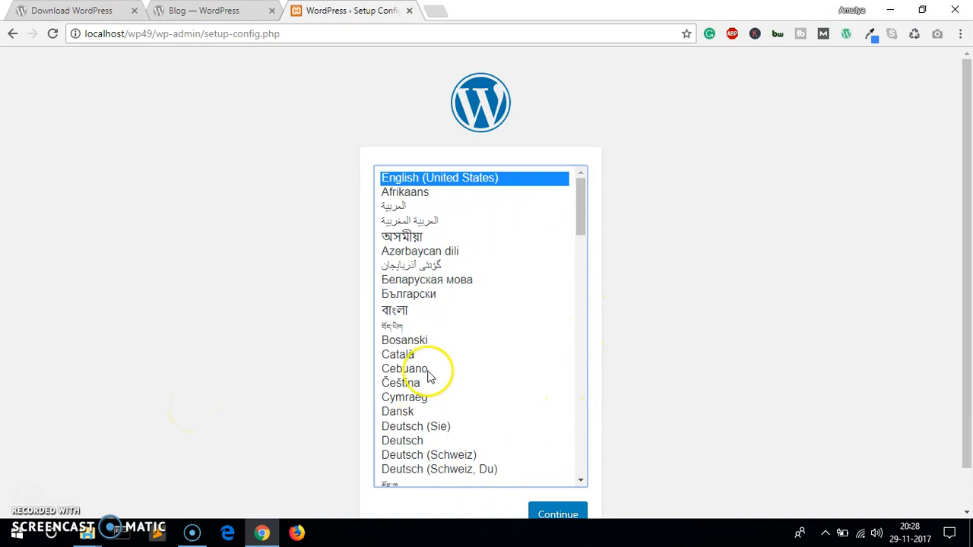
Step: Keep English and continue past the pre-install notice to the database details form
{"action": "left_click", "coordinate": [558, 514]}
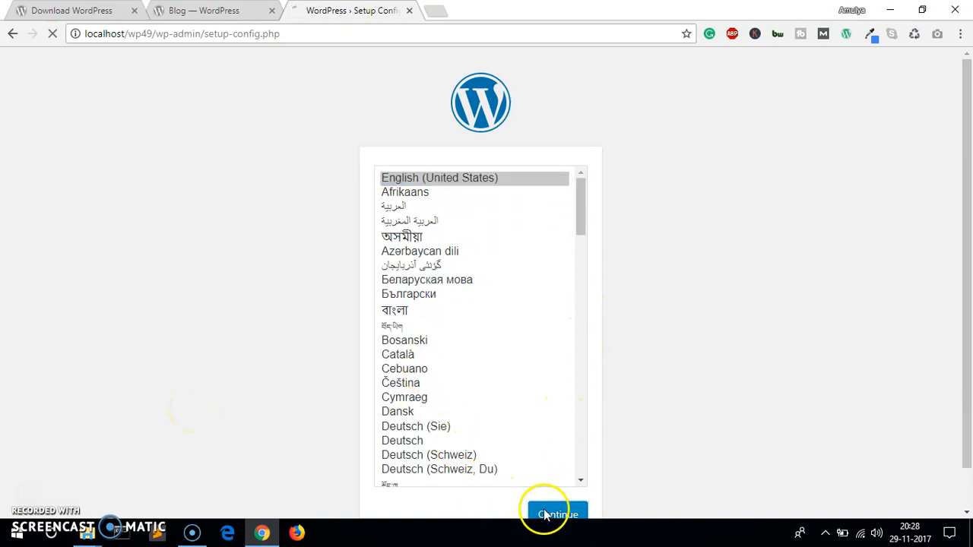
{"action": "left_click", "coordinate": [557, 514]}
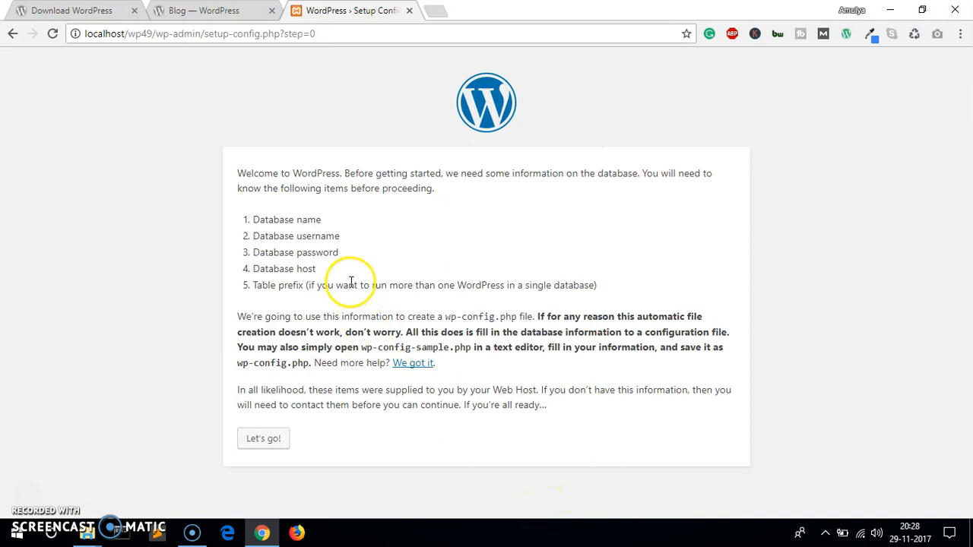
{"action": "mouse_move", "coordinate": [351, 236]}
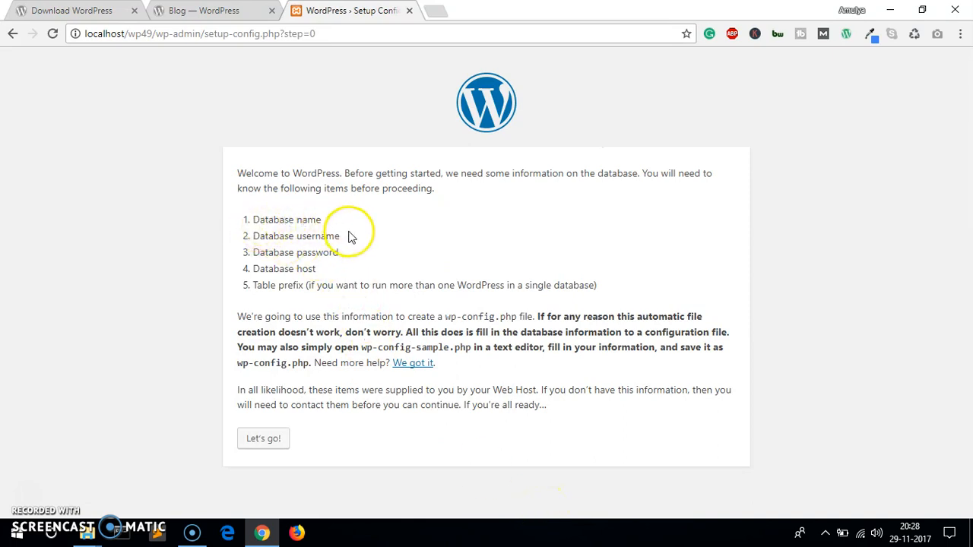
{"action": "mouse_move", "coordinate": [384, 255]}
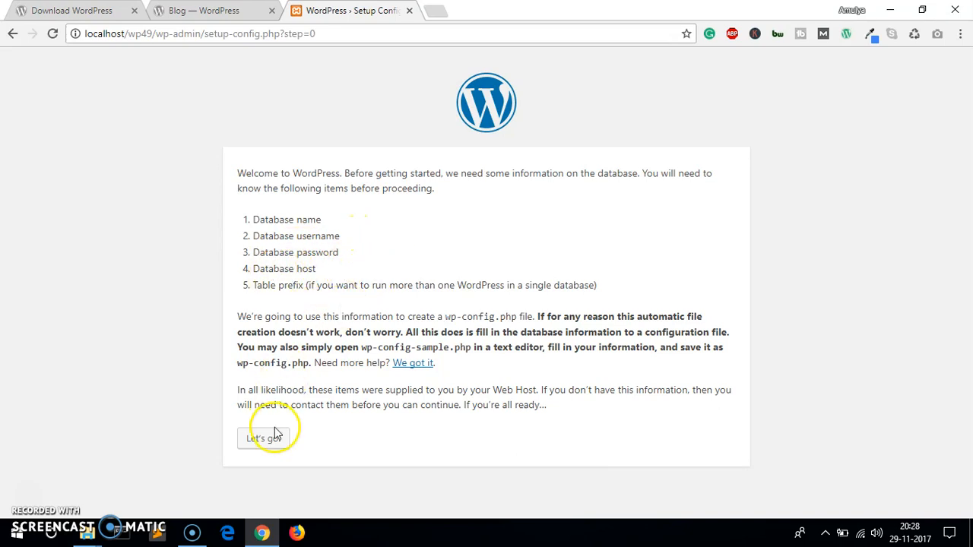
{"action": "left_click", "coordinate": [263, 438]}
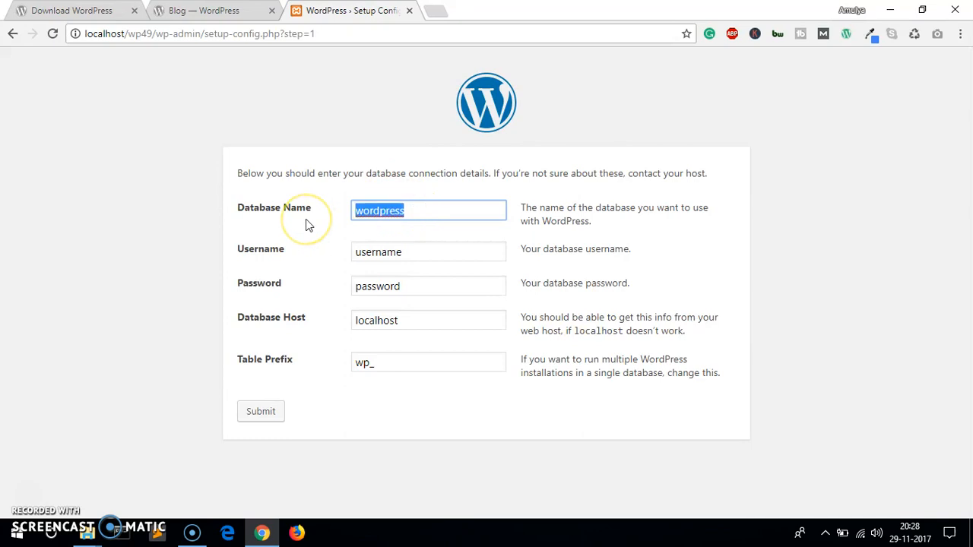
Step: Submit database wp49, user root, blank password, prefix ap_, then run the installation
{"action": "type", "text": "wp49"}
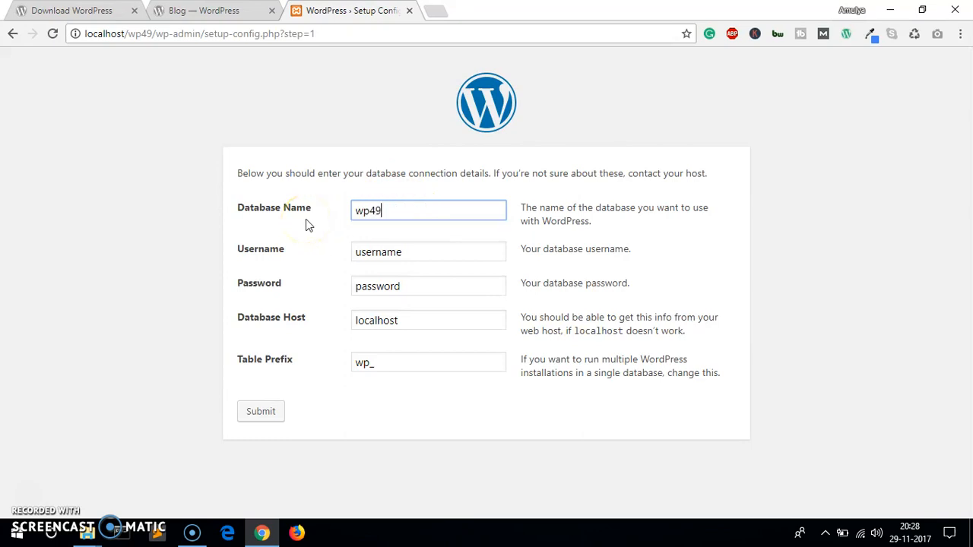
{"action": "triple_click", "coordinate": [428, 252]}
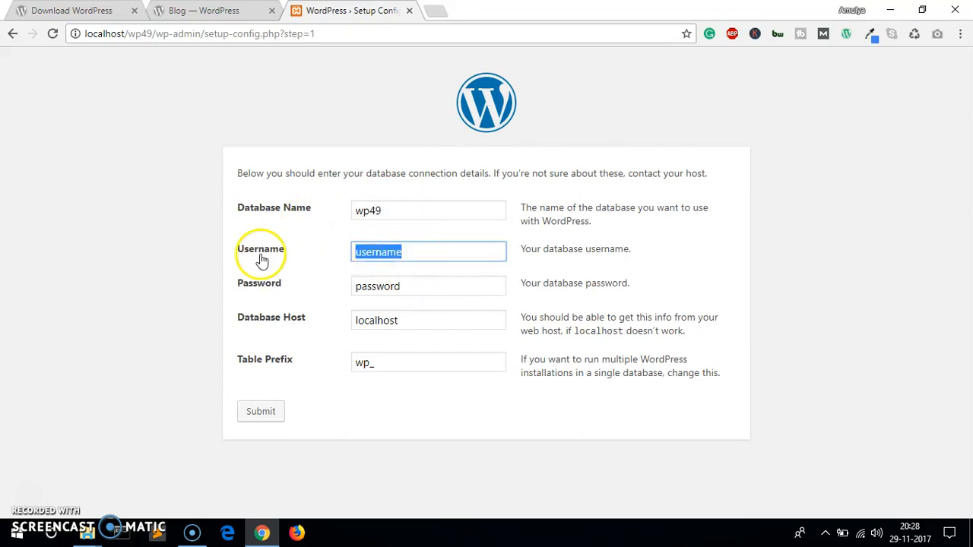
{"action": "type", "text": "root"}
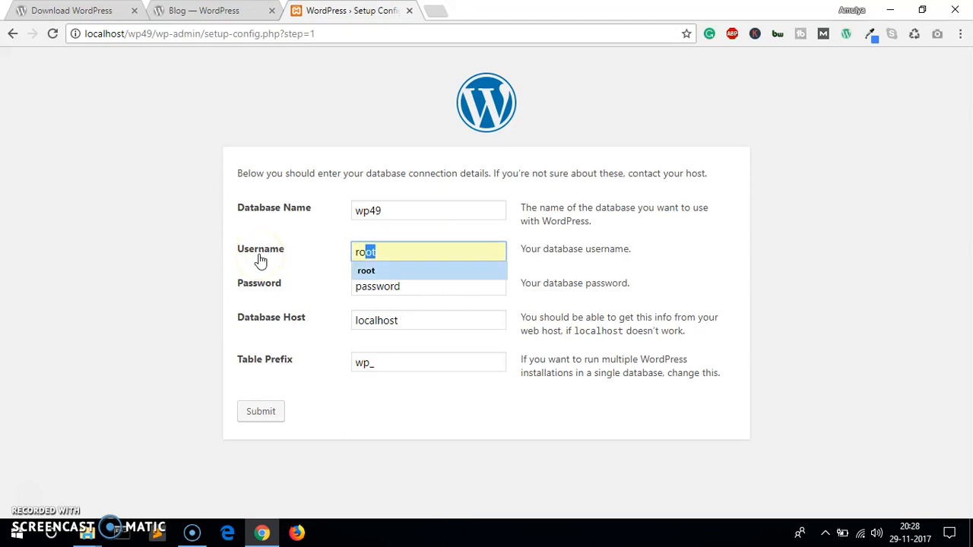
{"action": "left_click", "coordinate": [366, 271]}
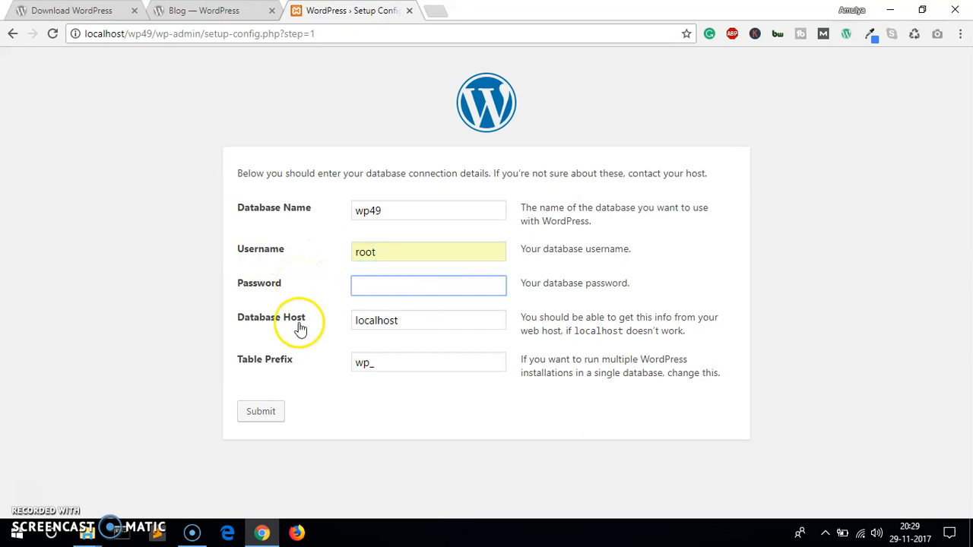
{"action": "mouse_move", "coordinate": [404, 362]}
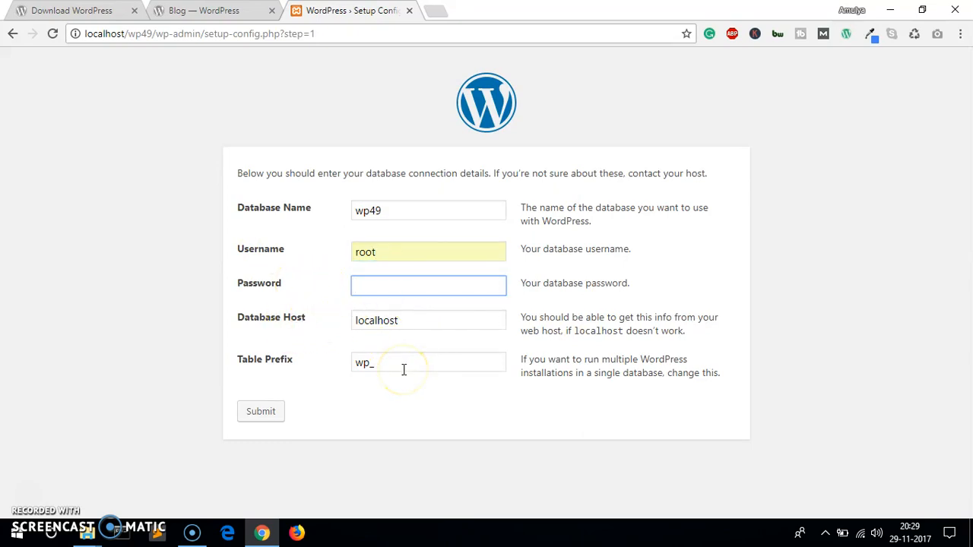
{"action": "triple_click", "coordinate": [428, 362]}
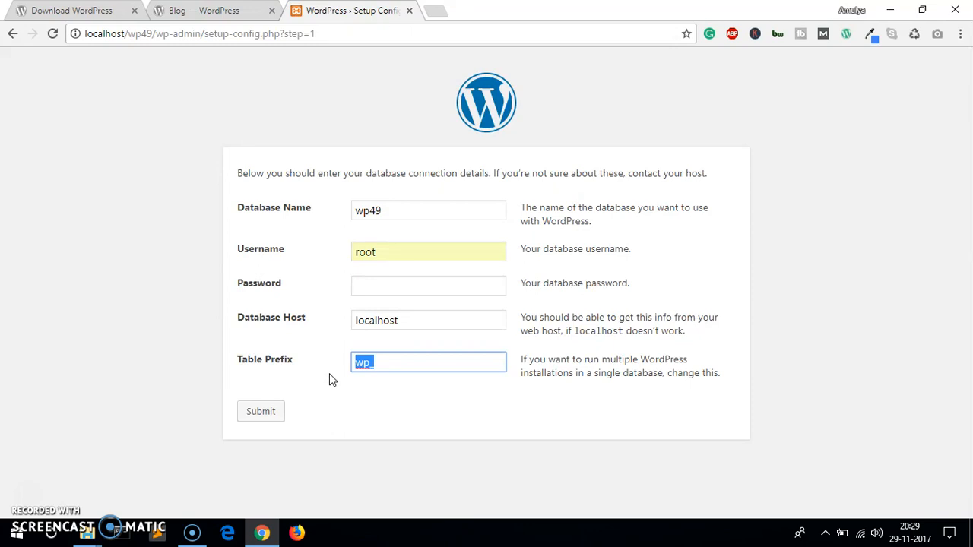
{"action": "type", "text": "ap_"}
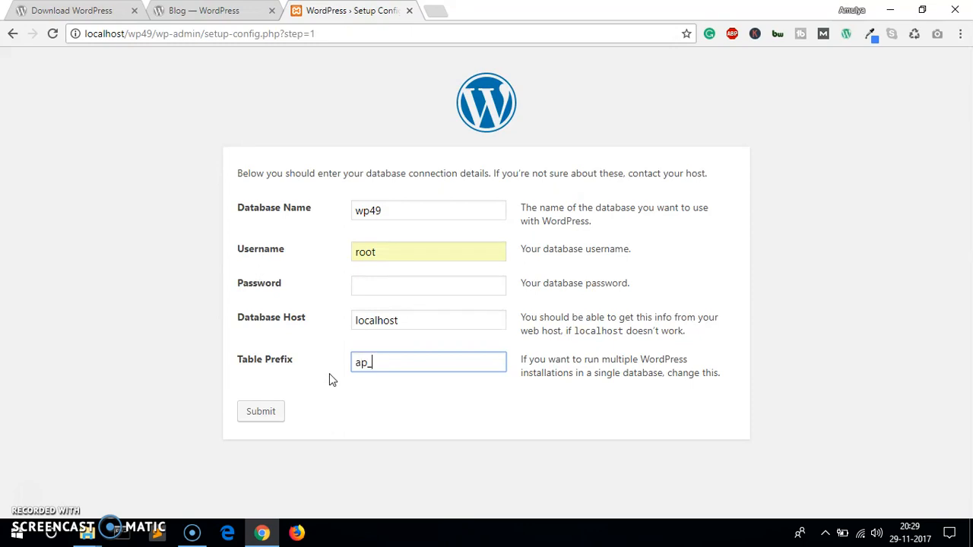
{"action": "left_click", "coordinate": [261, 411]}
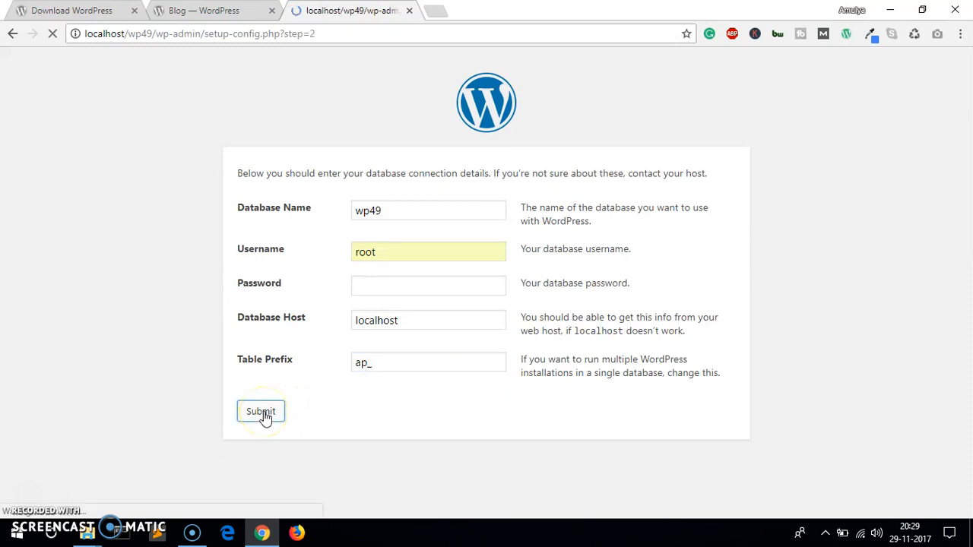
{"action": "left_click", "coordinate": [260, 412]}
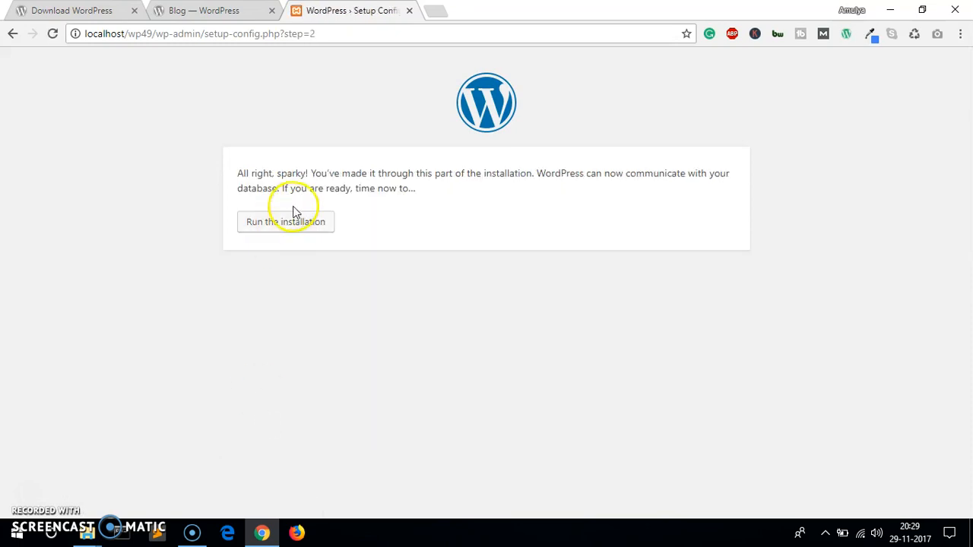
{"action": "left_click", "coordinate": [286, 221]}
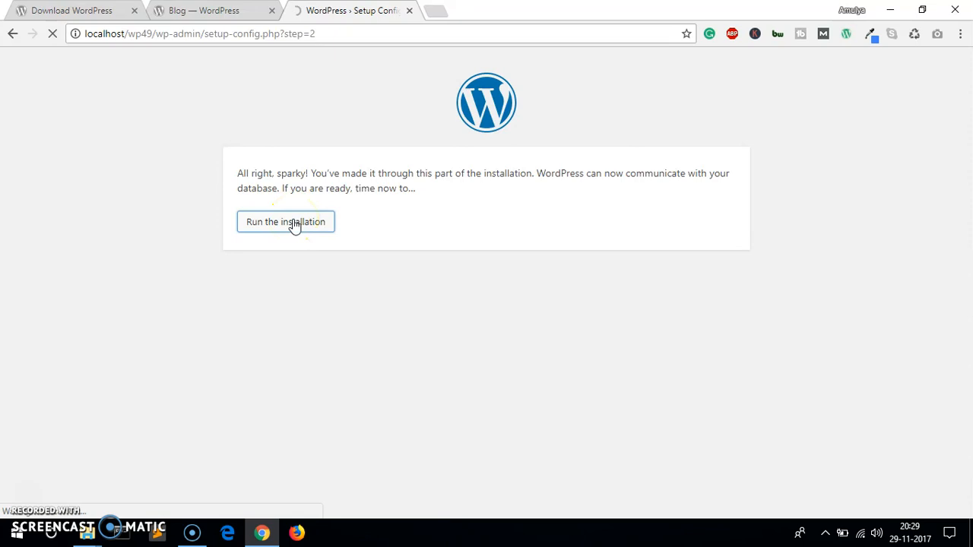
{"action": "left_click", "coordinate": [285, 221]}
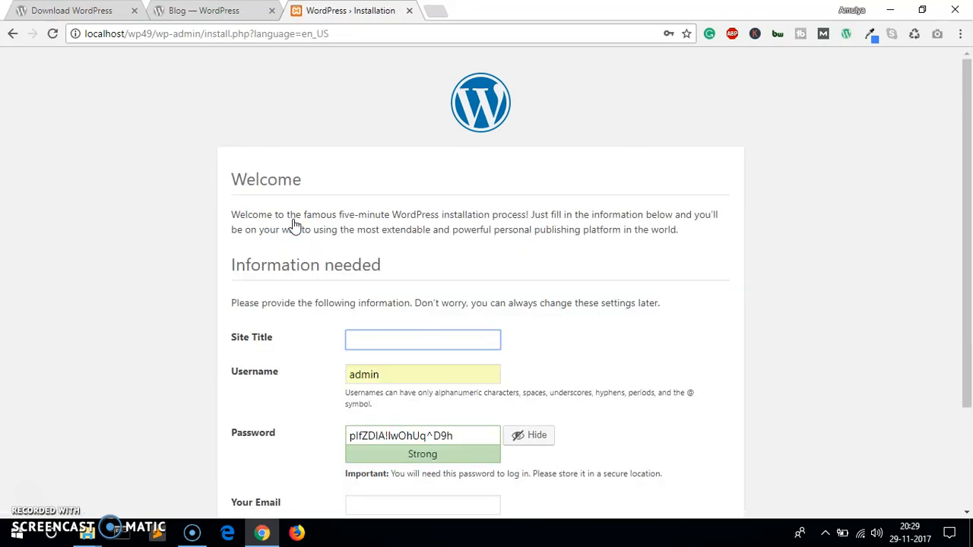
{"action": "type", "text": "wp"}
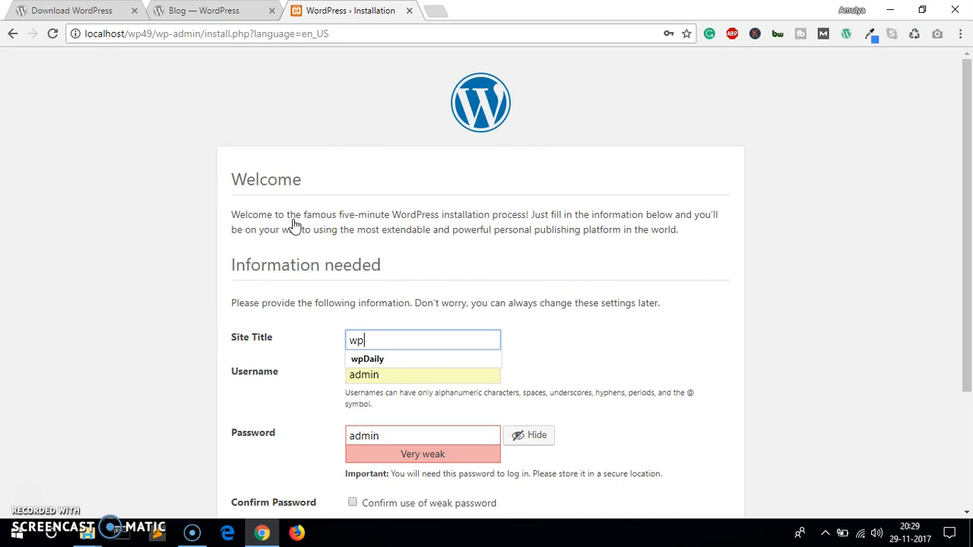
{"action": "type", "text": "4.9"}
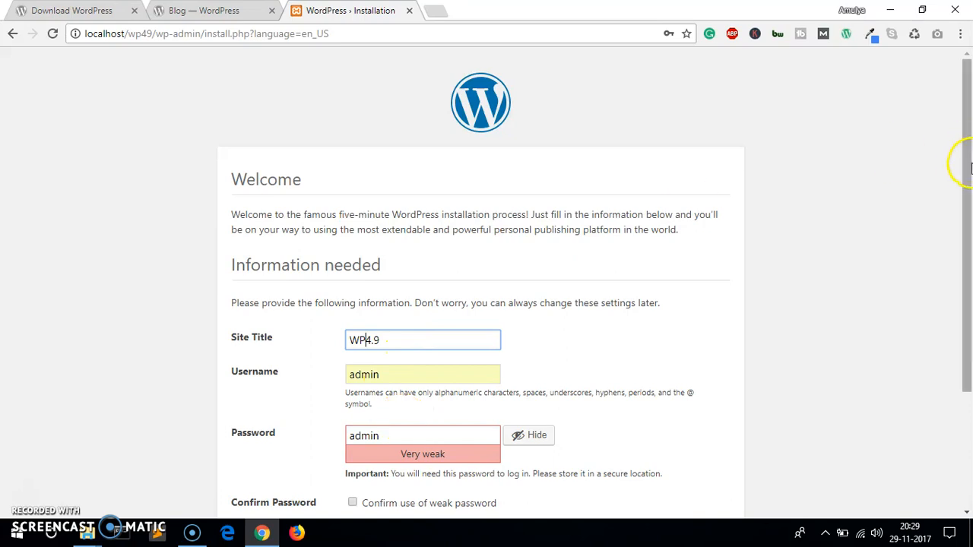
{"action": "scroll", "scroll_direction": "down", "scroll_amount": 3}
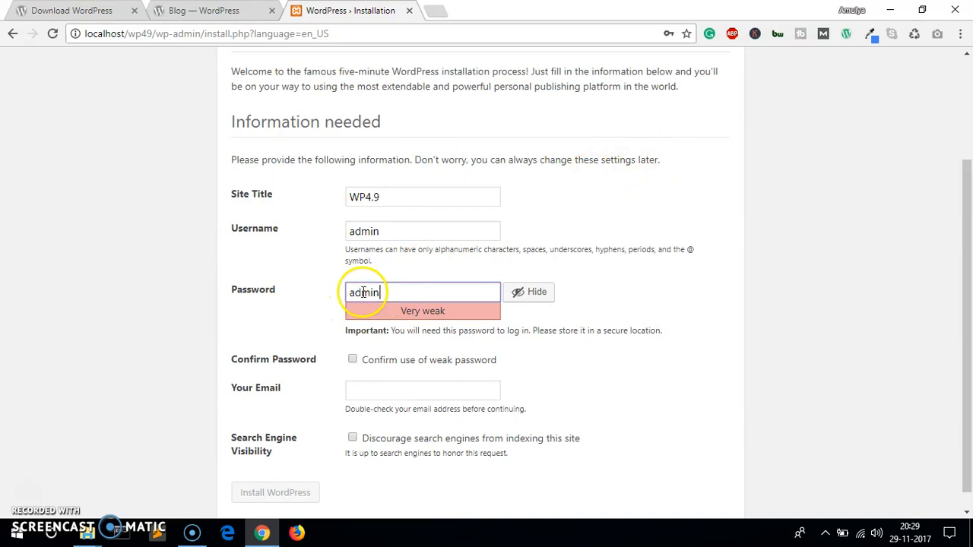
{"action": "mouse_move", "coordinate": [318, 297]}
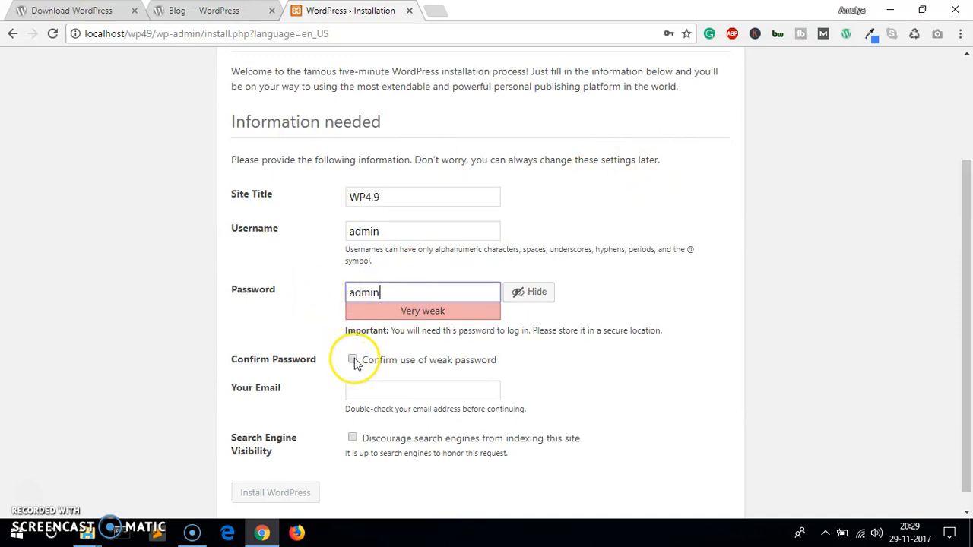
{"action": "left_click", "coordinate": [353, 360]}
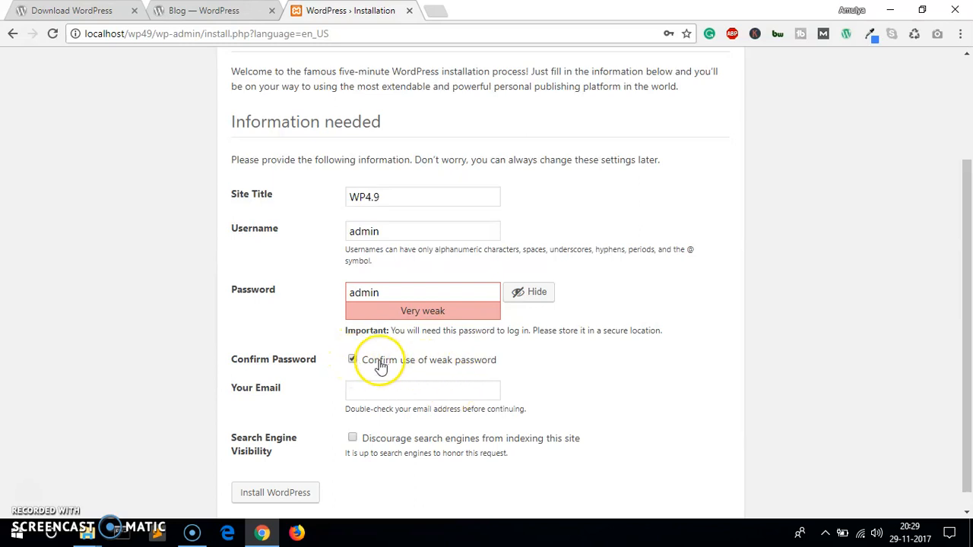
{"action": "mouse_move", "coordinate": [407, 412]}
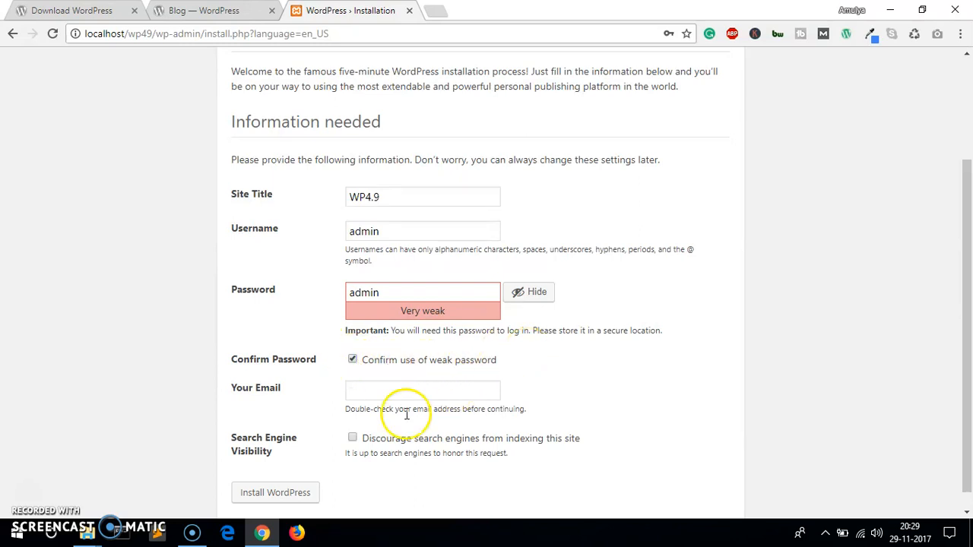
{"action": "type", "text": "admin@admin.com"}
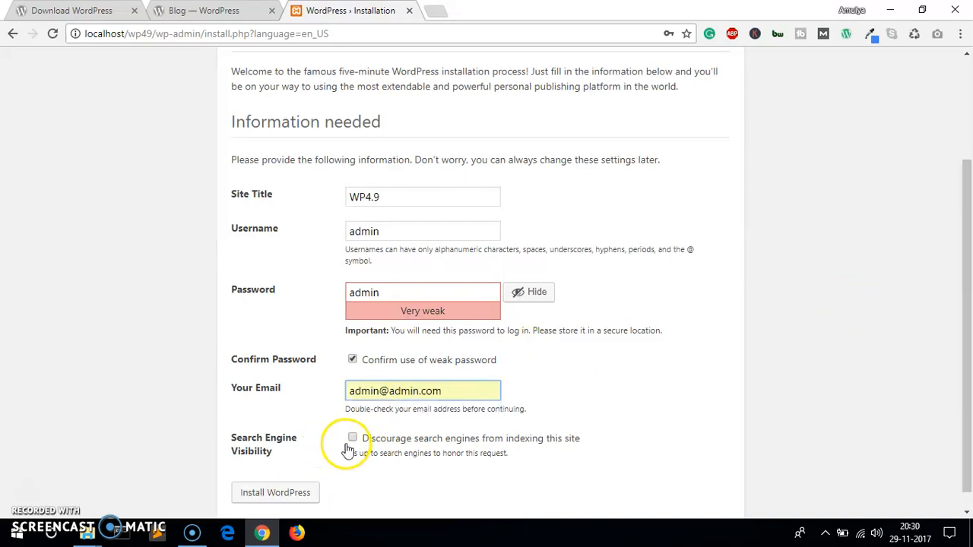
{"action": "left_click", "coordinate": [353, 439]}
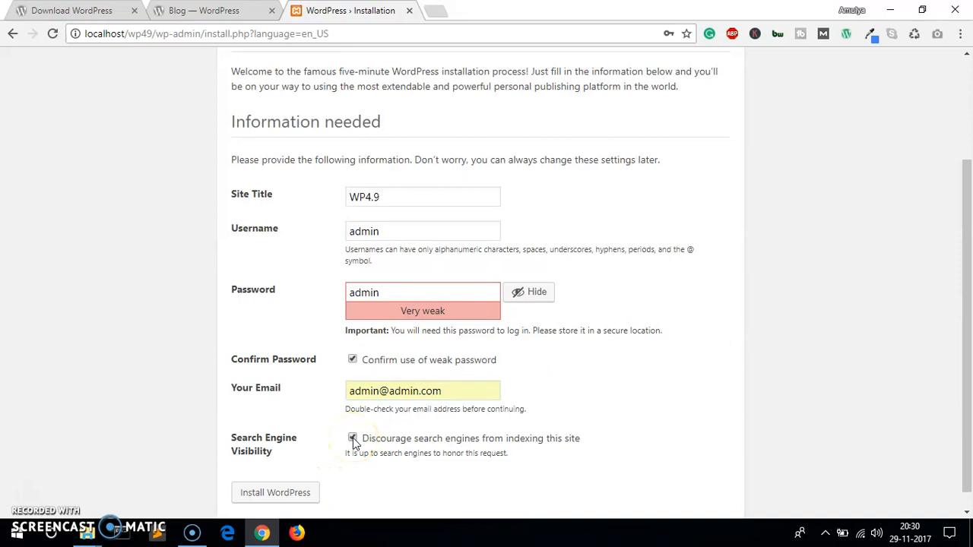
Step: Install WordPress with the entered details until the Success page lists username admin
{"action": "left_click", "coordinate": [275, 492]}
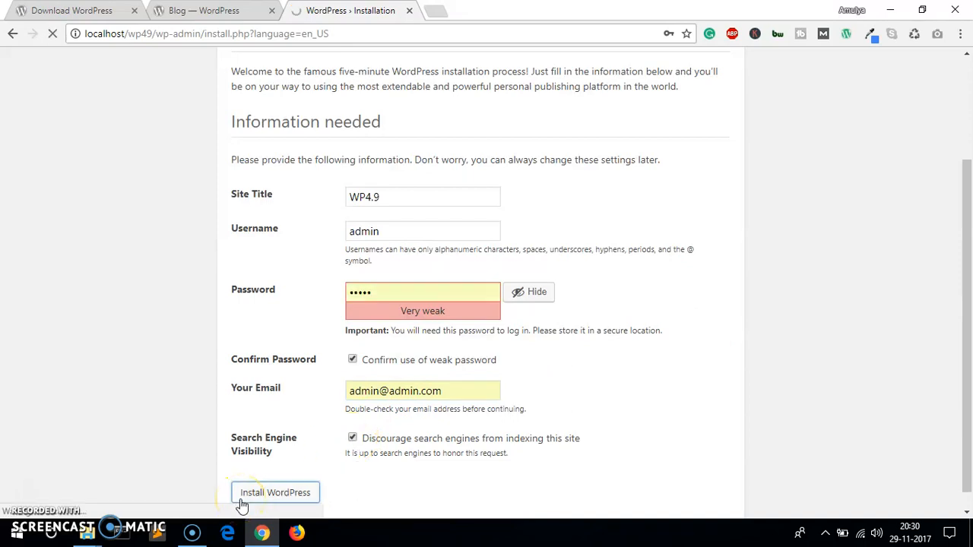
{"action": "left_click", "coordinate": [275, 493]}
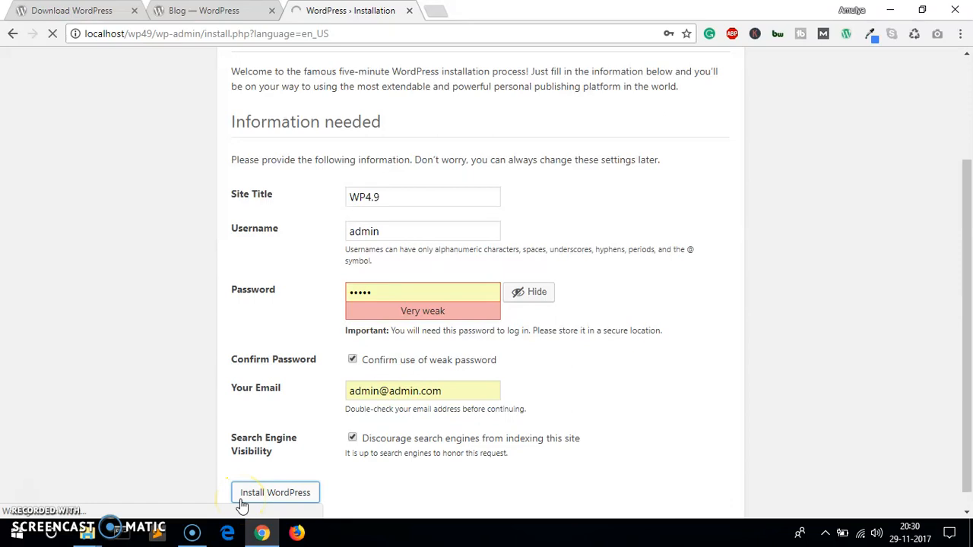
{"action": "left_click", "coordinate": [275, 493]}
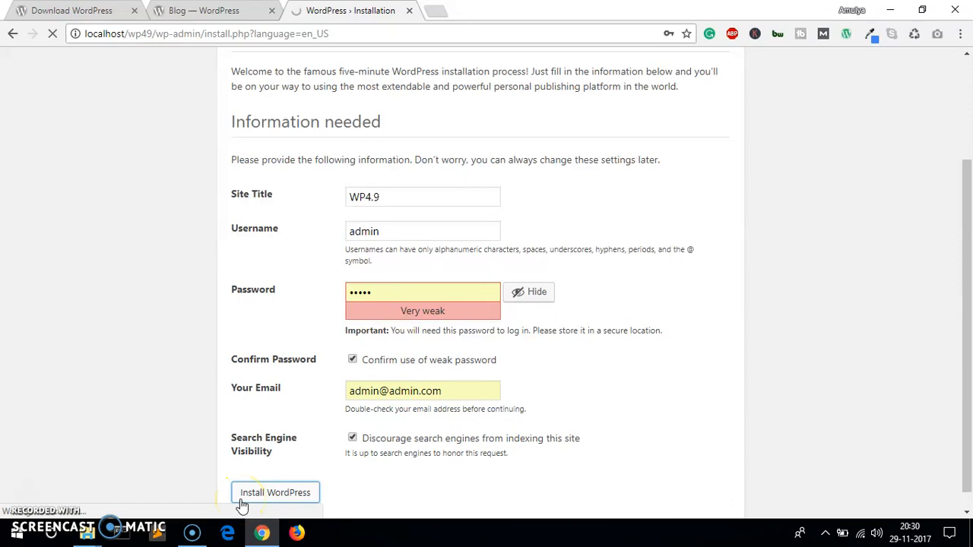
{"action": "left_click", "coordinate": [275, 492]}
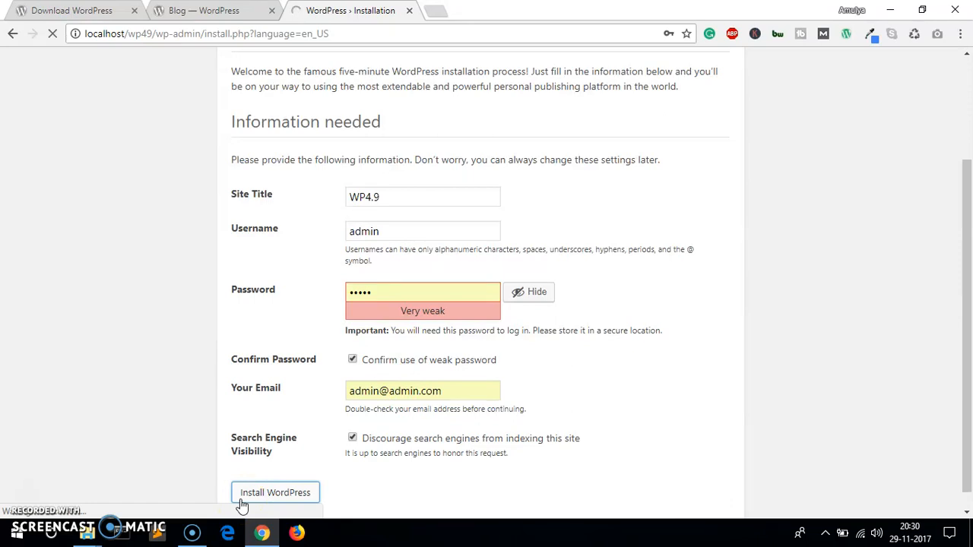
{"action": "left_click", "coordinate": [276, 493]}
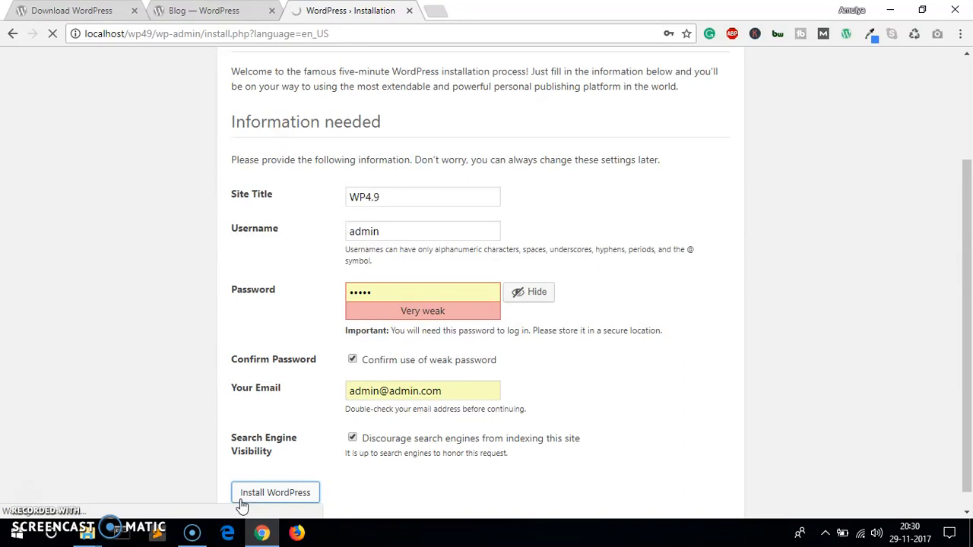
{"action": "left_click", "coordinate": [276, 493]}
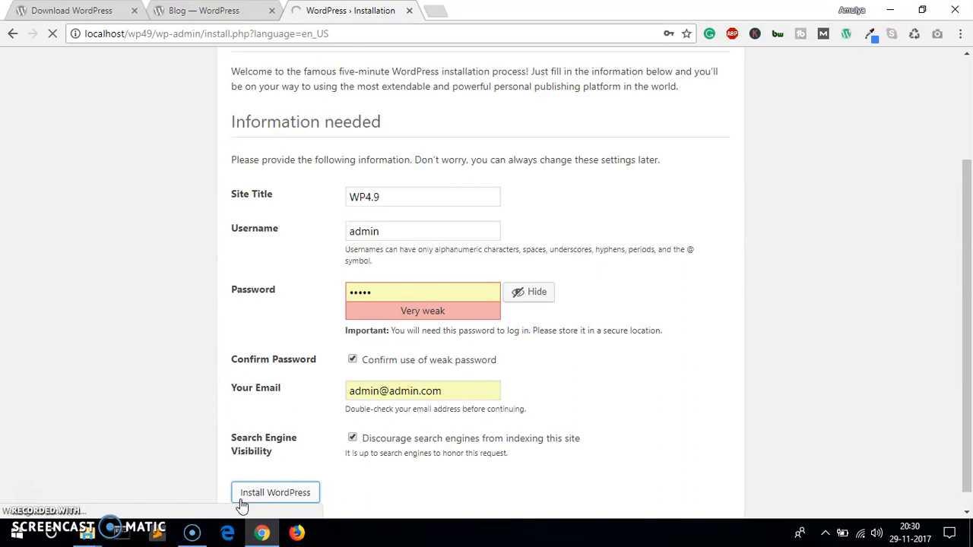
{"action": "left_click", "coordinate": [275, 493]}
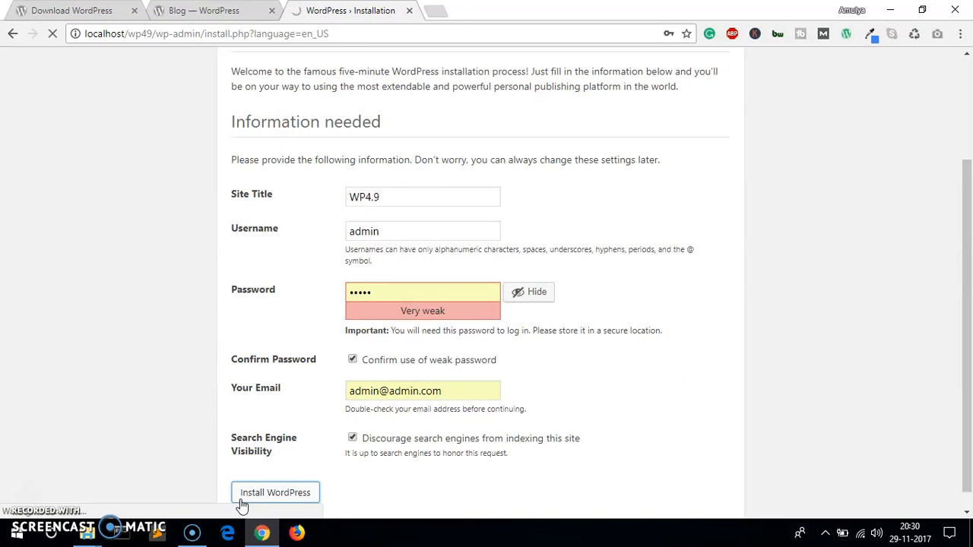
{"action": "left_click", "coordinate": [275, 492]}
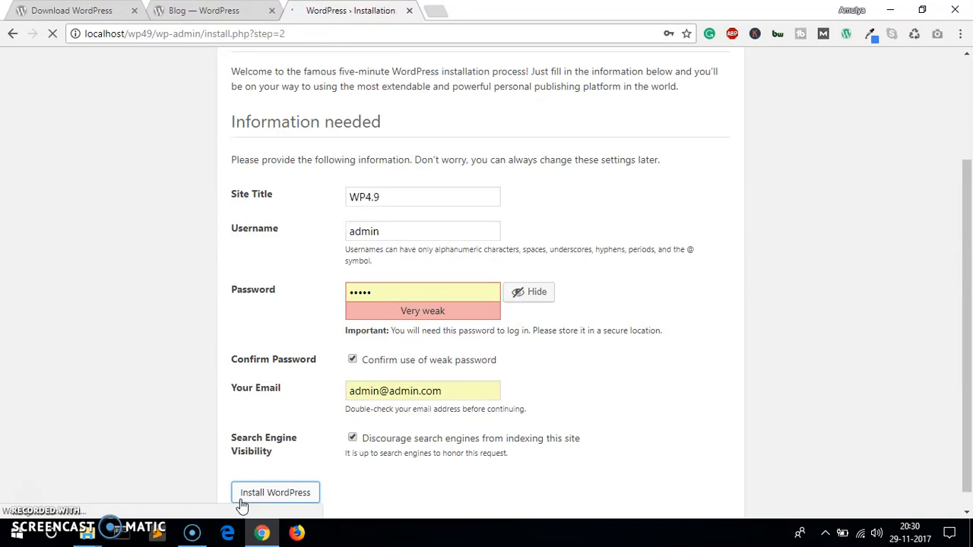
{"action": "left_click", "coordinate": [276, 493]}
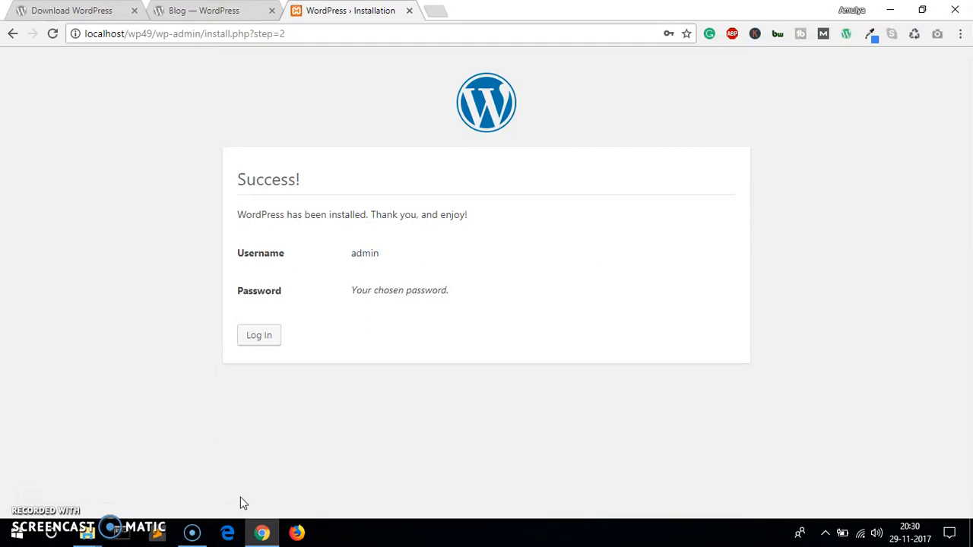
{"action": "mouse_move", "coordinate": [467, 242]}
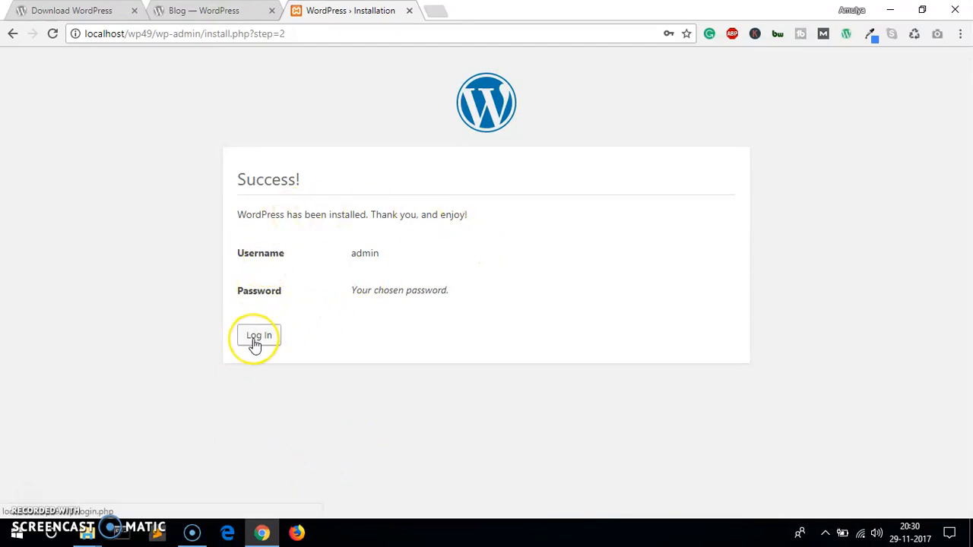
Step: Log in as admin with Remember Me checked to reach the Dashboard
{"action": "left_click", "coordinate": [259, 336]}
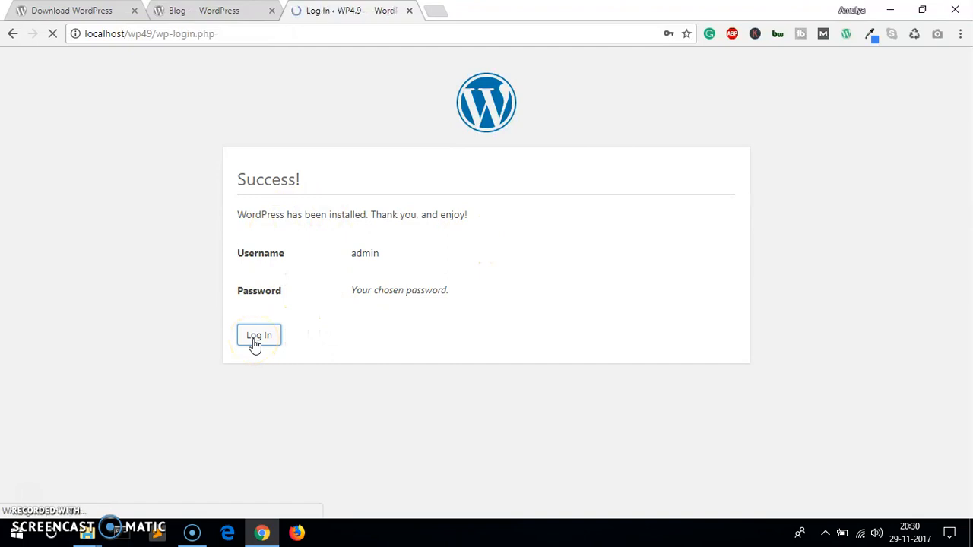
{"action": "left_click", "coordinate": [258, 336]}
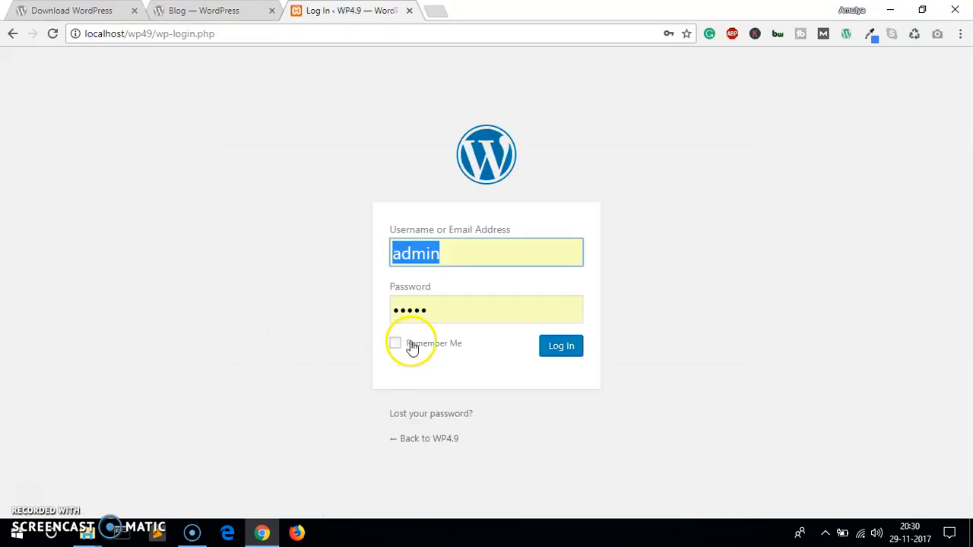
{"action": "left_click", "coordinate": [395, 343]}
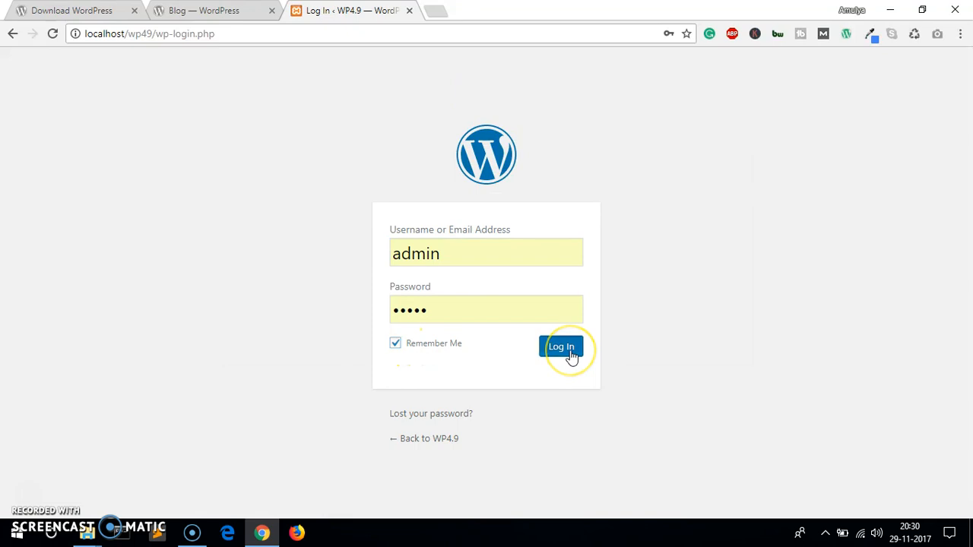
{"action": "left_click", "coordinate": [561, 346]}
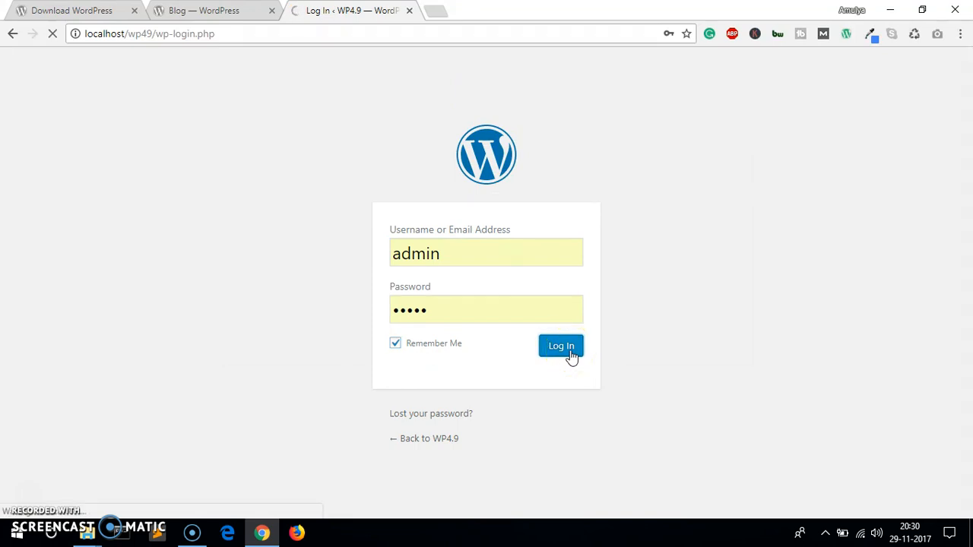
{"action": "left_click", "coordinate": [561, 346]}
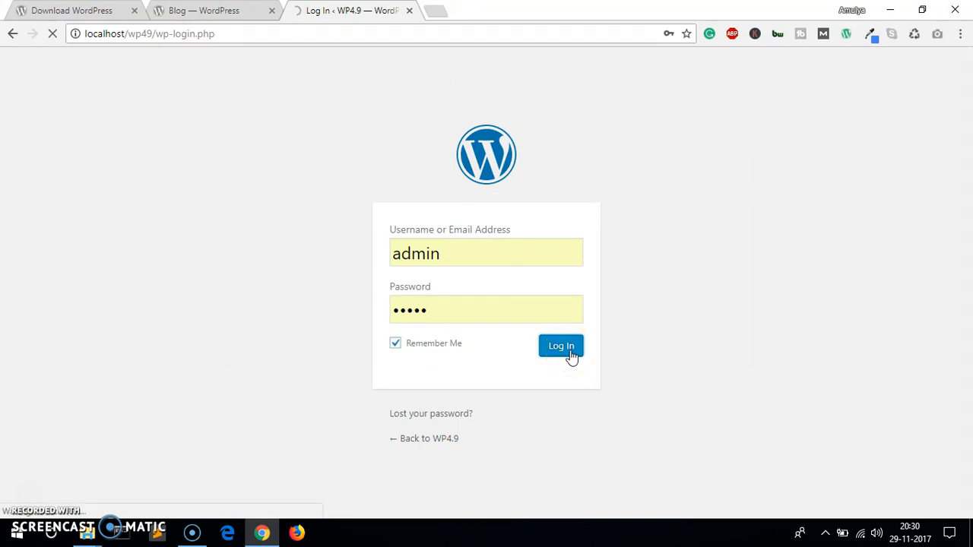
{"action": "left_click", "coordinate": [562, 346]}
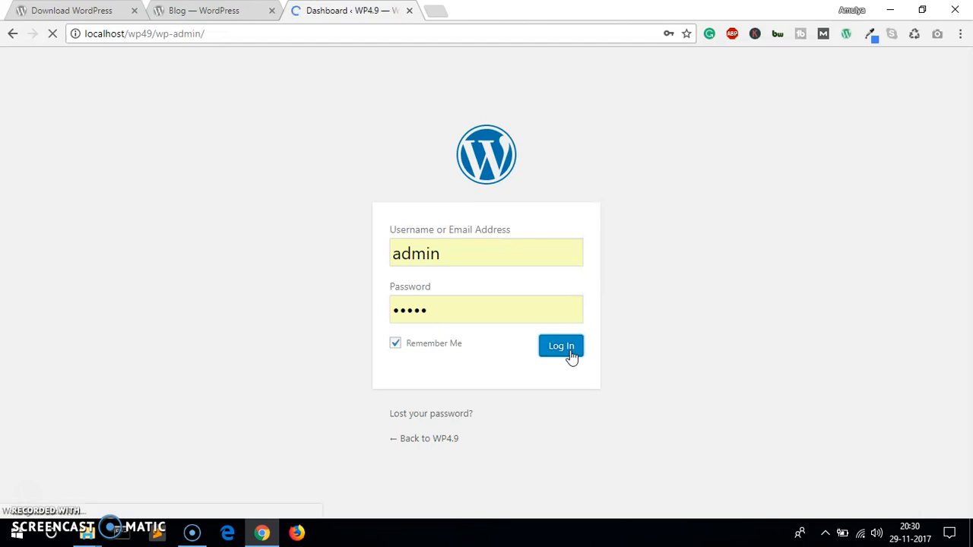
{"action": "left_click", "coordinate": [562, 346]}
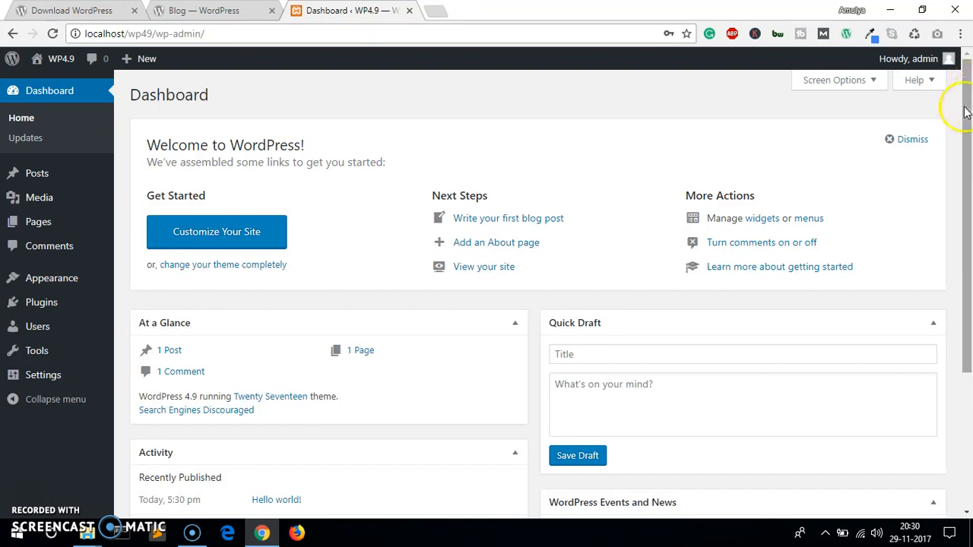
Step: Scroll the Dashboard, then open the WP4.9 Visit Site link in a new tab
{"action": "scroll", "scroll_direction": "down", "scroll_amount": 3}
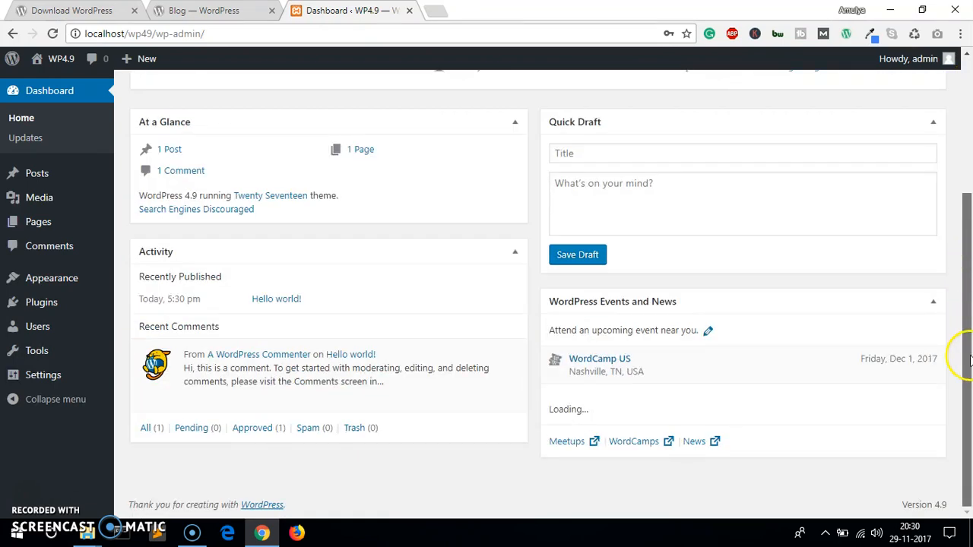
{"action": "scroll", "scroll_direction": "up", "scroll_amount": 3}
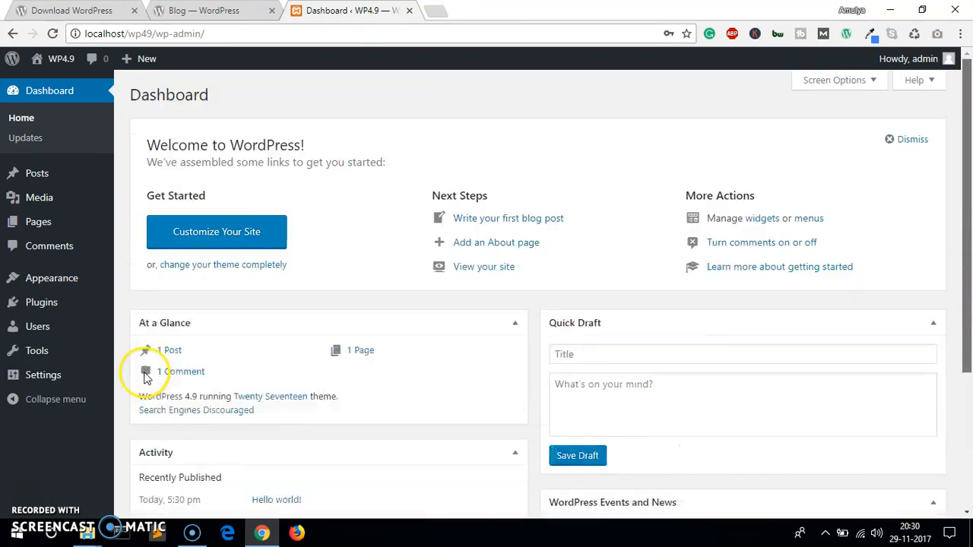
{"action": "mouse_move", "coordinate": [51, 277]}
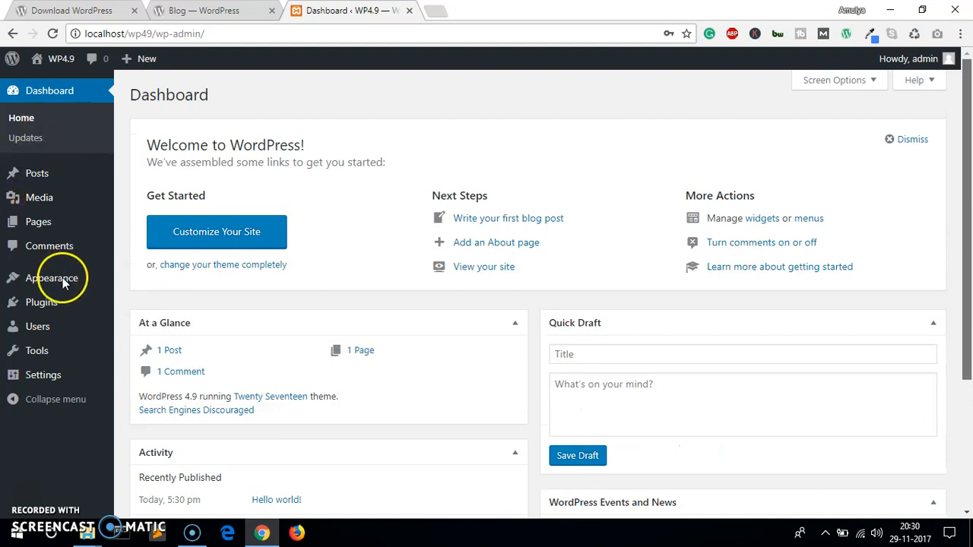
{"action": "mouse_move", "coordinate": [439, 68]}
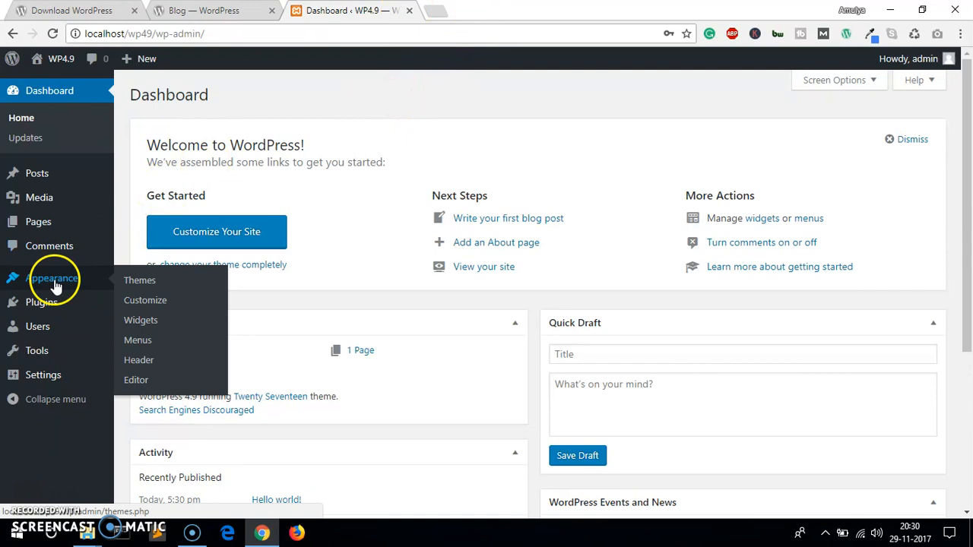
{"action": "left_click", "coordinate": [145, 300]}
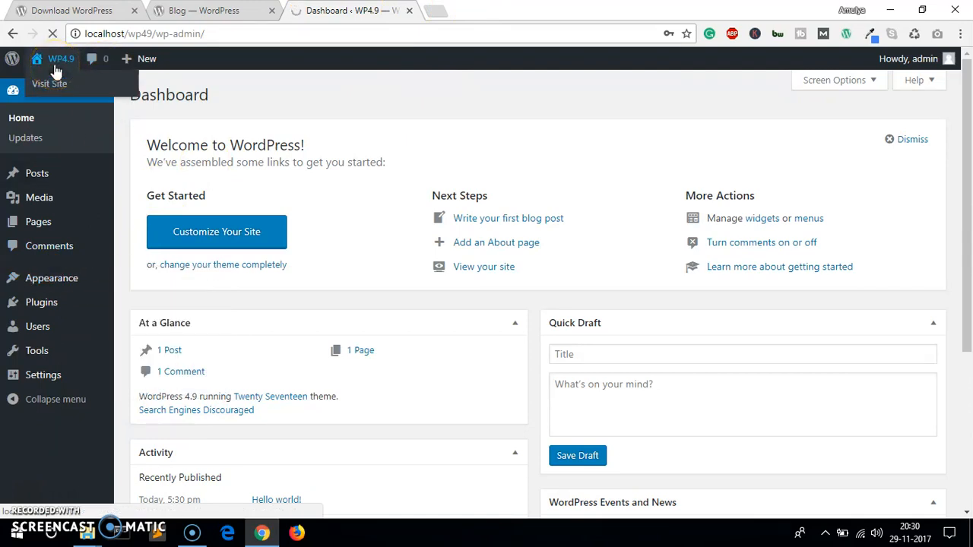
{"action": "right_click", "coordinate": [49, 83]}
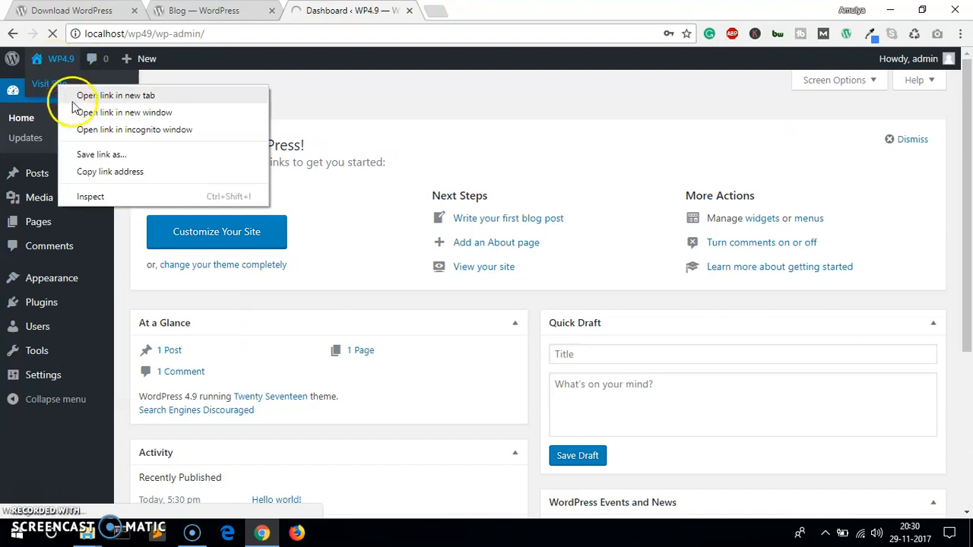
{"action": "left_click", "coordinate": [116, 95]}
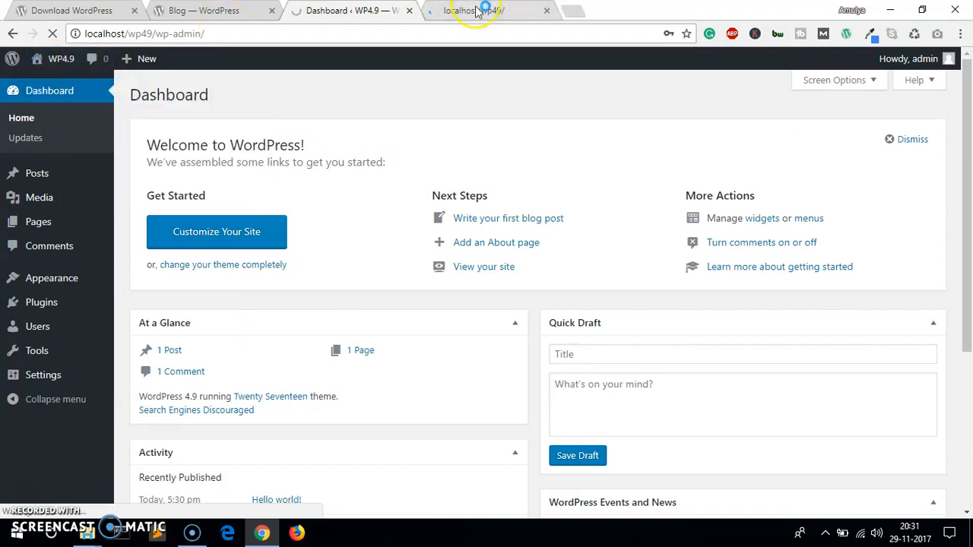
{"action": "left_click", "coordinate": [467, 10]}
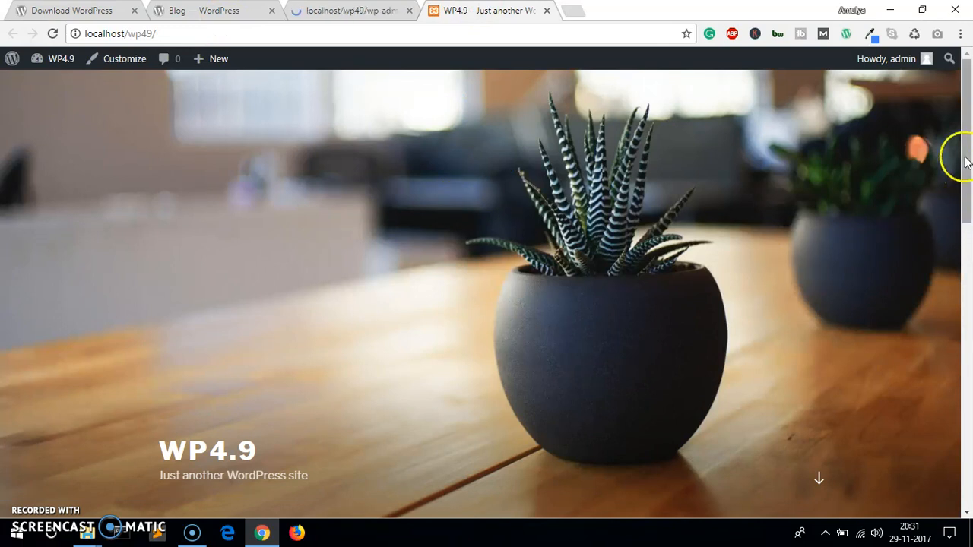
Step: Scroll through the front page and Hello world! post, then open Customize
{"action": "left_click", "coordinate": [124, 59]}
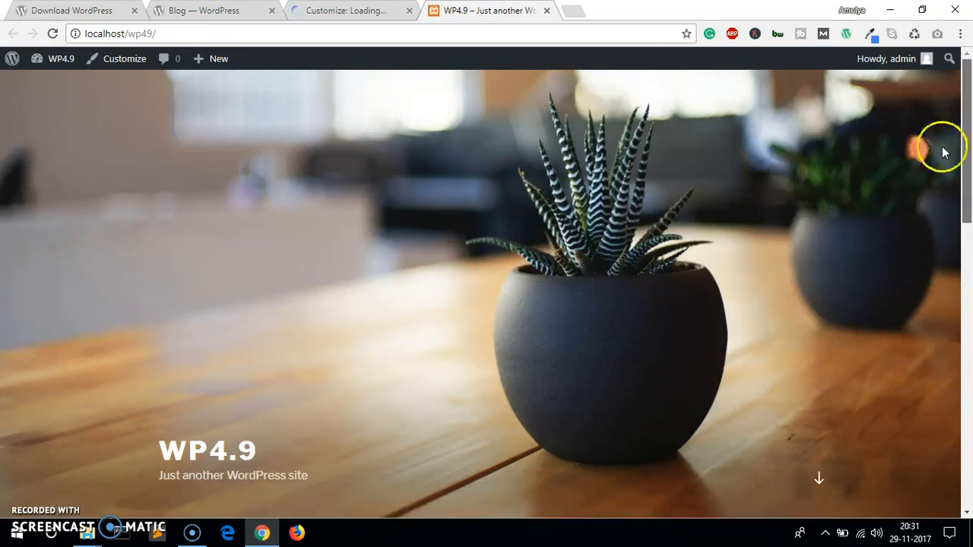
{"action": "scroll", "scroll_direction": "down", "scroll_amount": 3}
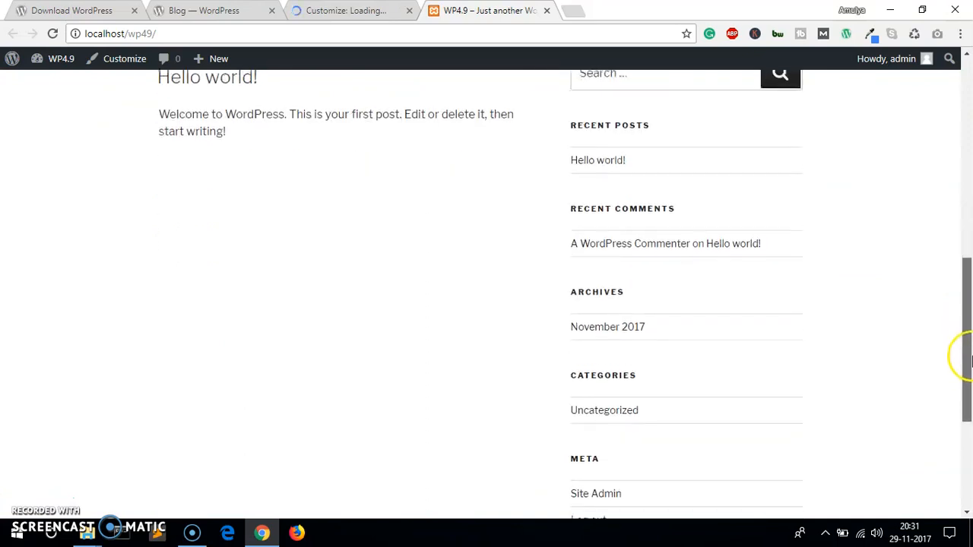
{"action": "scroll", "scroll_direction": "up", "scroll_amount": 3}
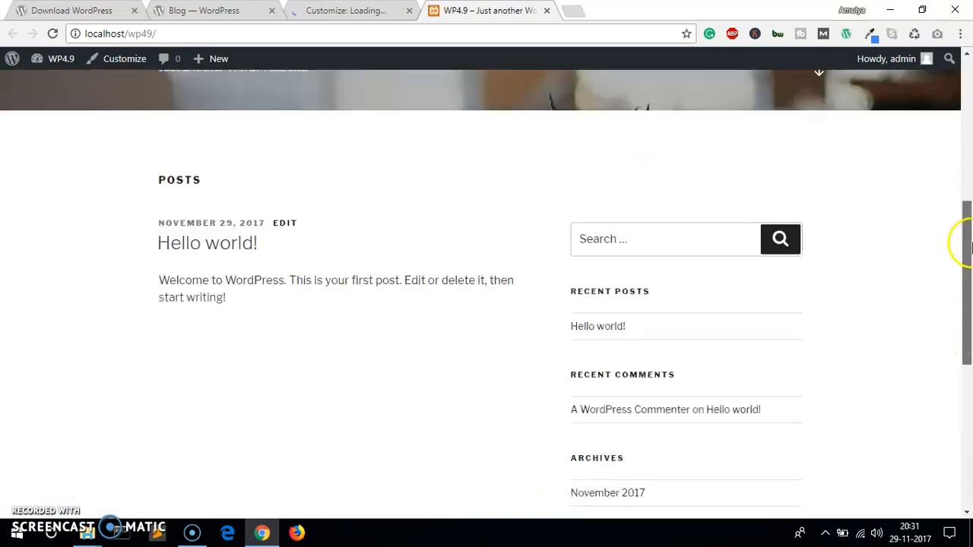
{"action": "scroll", "scroll_direction": "up", "scroll_amount": 3}
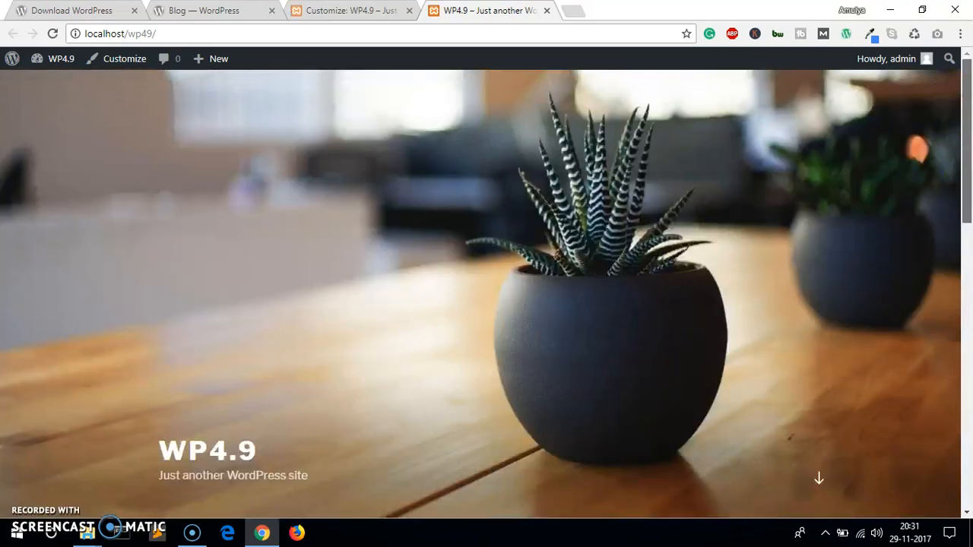
{"action": "left_click", "coordinate": [123, 59]}
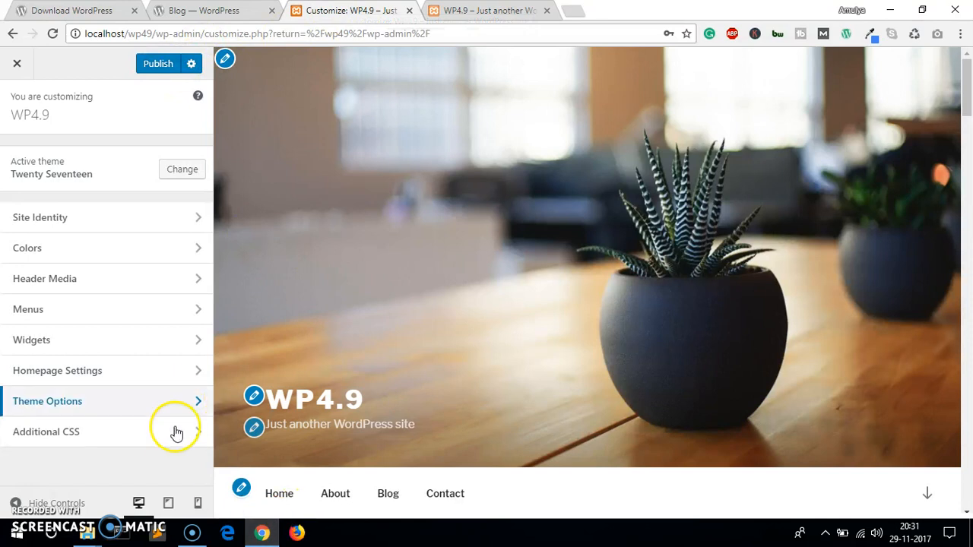
{"action": "mouse_move", "coordinate": [175, 122]}
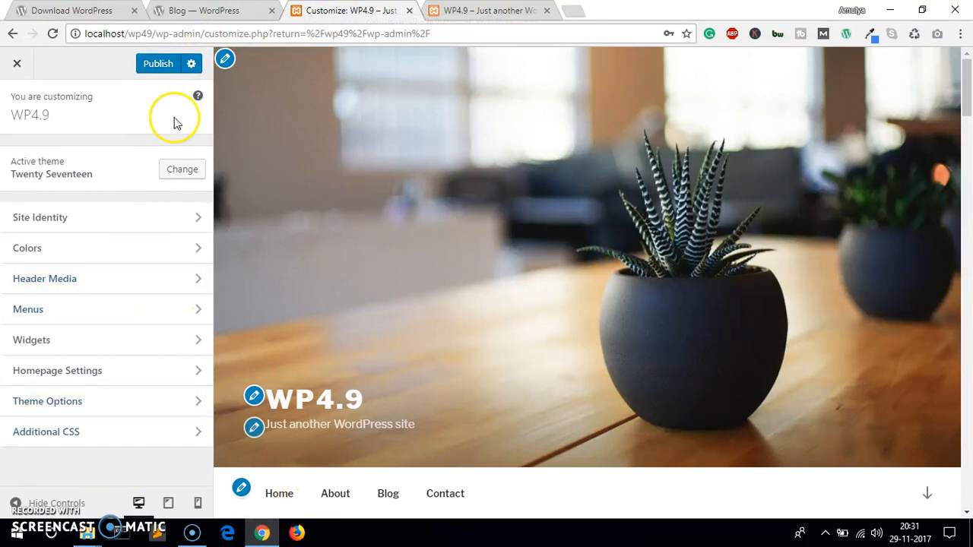
Step: Show the Publish action options, then close the Customizer to trigger the unsaved-changes warning
{"action": "left_click", "coordinate": [191, 63]}
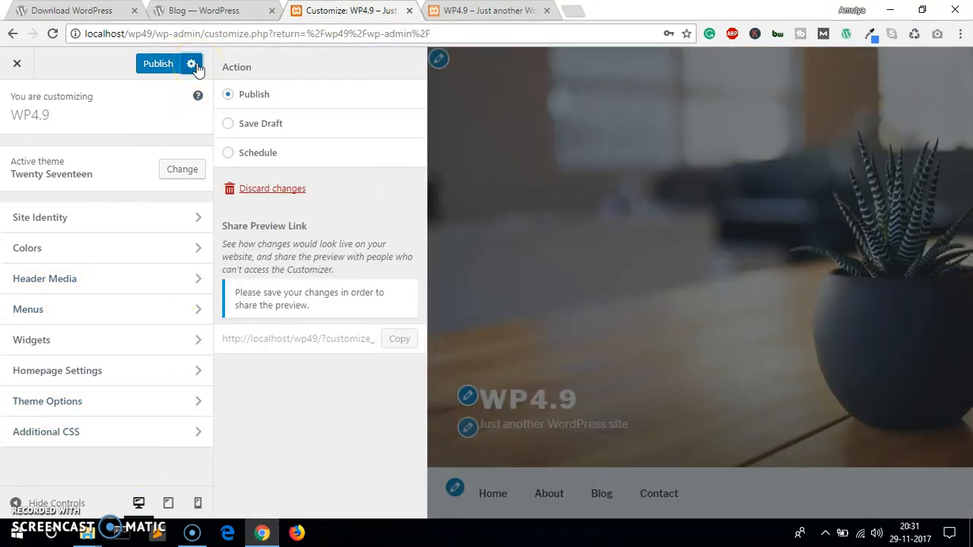
{"action": "mouse_move", "coordinate": [17, 64]}
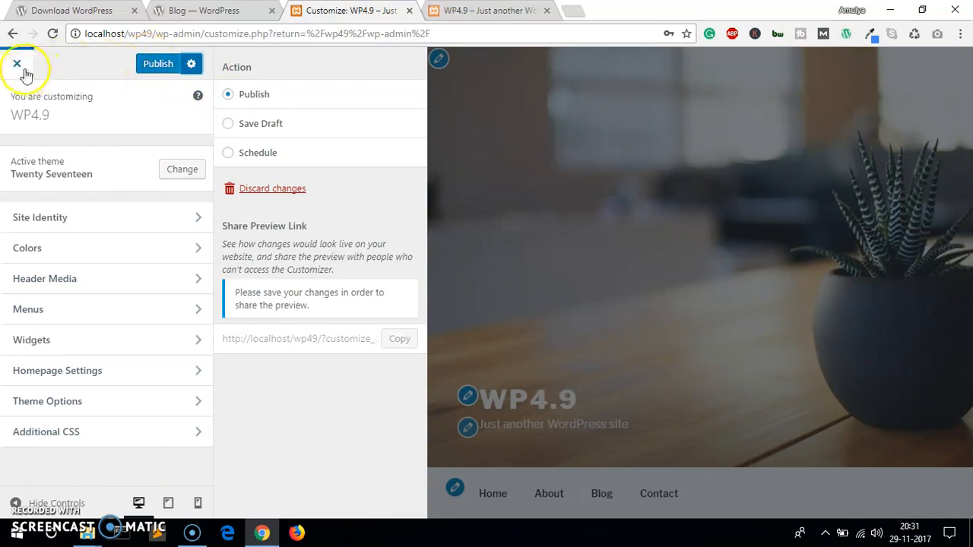
{"action": "left_click", "coordinate": [17, 63]}
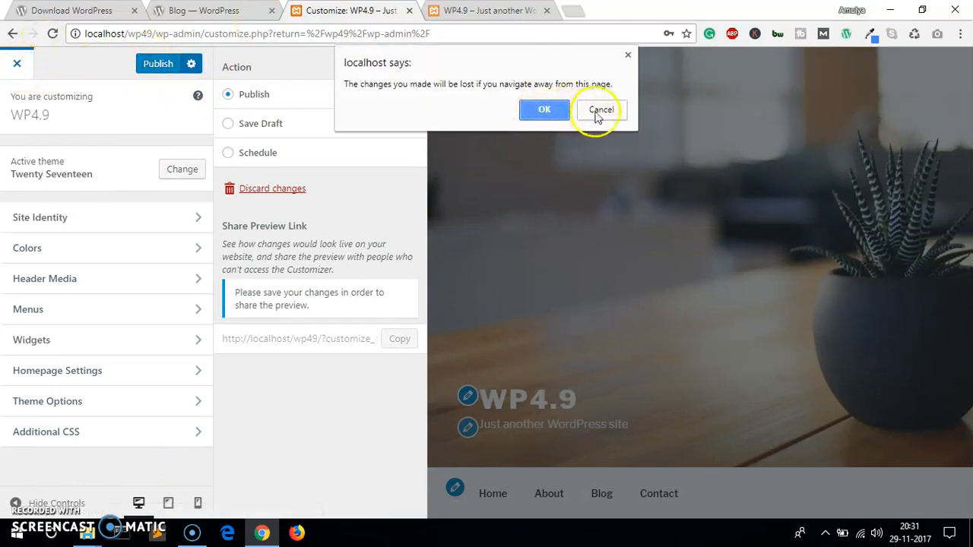